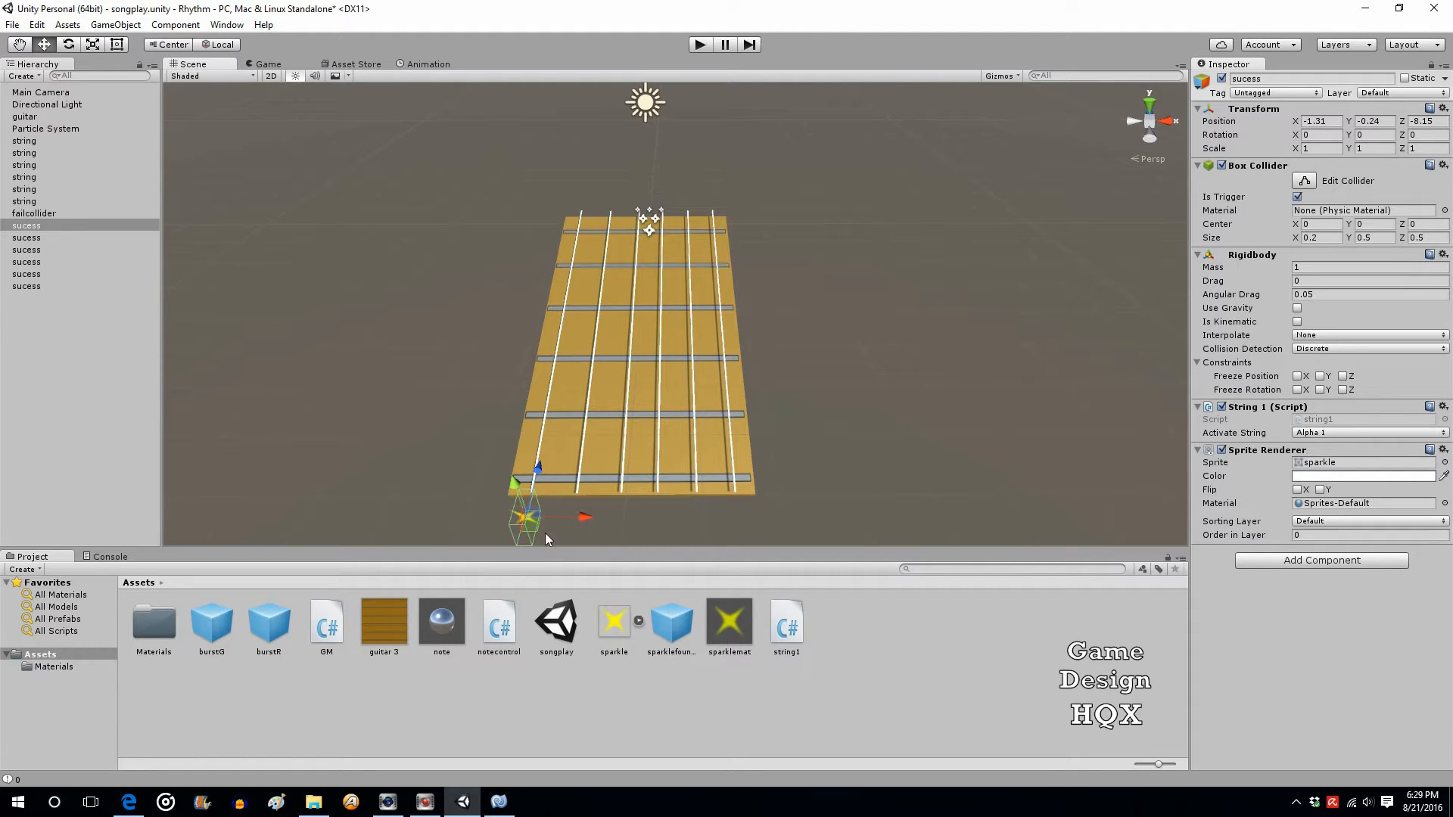
mouse_move(527, 527)
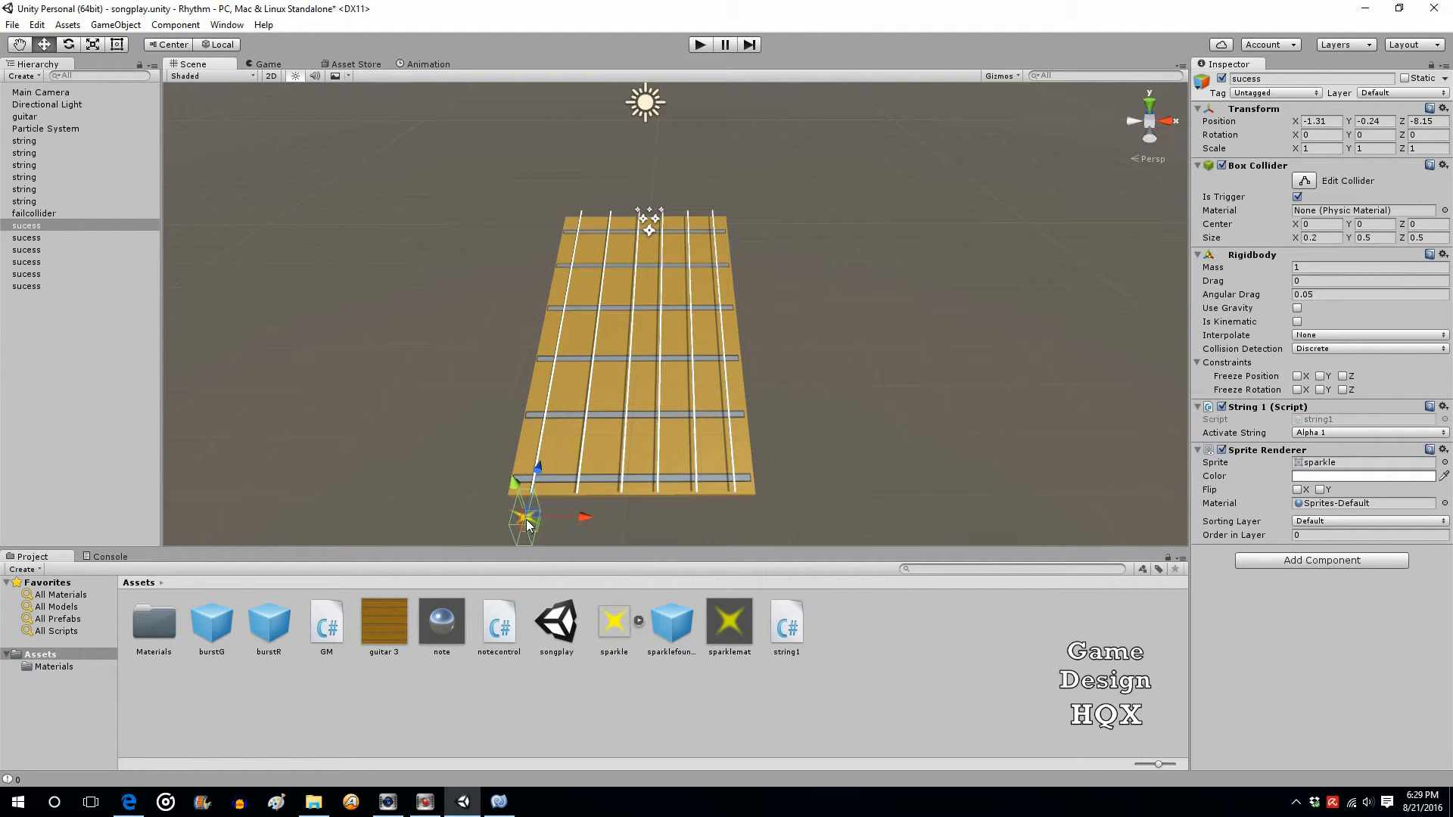
mouse_move(349, 391)
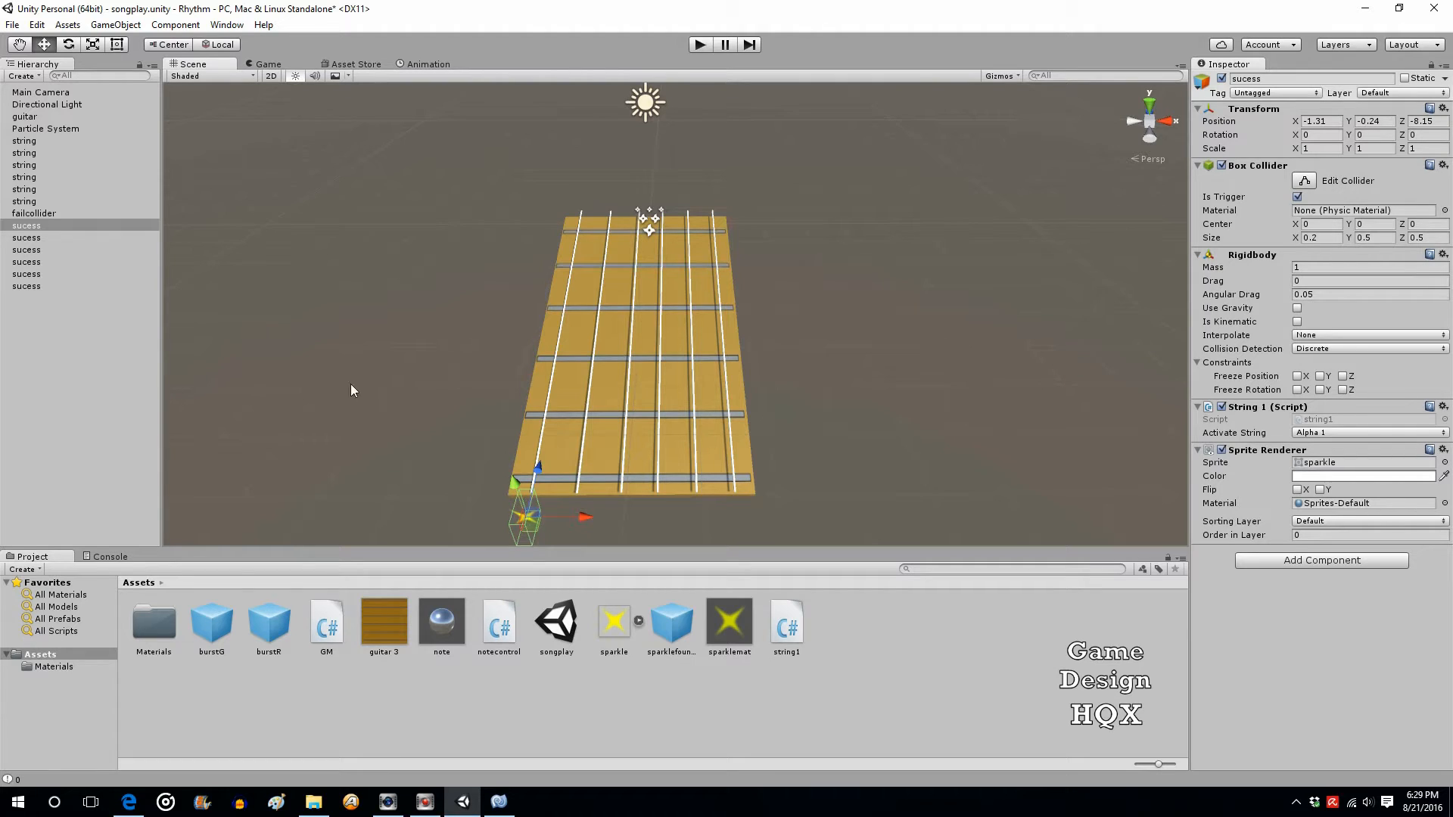
mouse_move(34, 237)
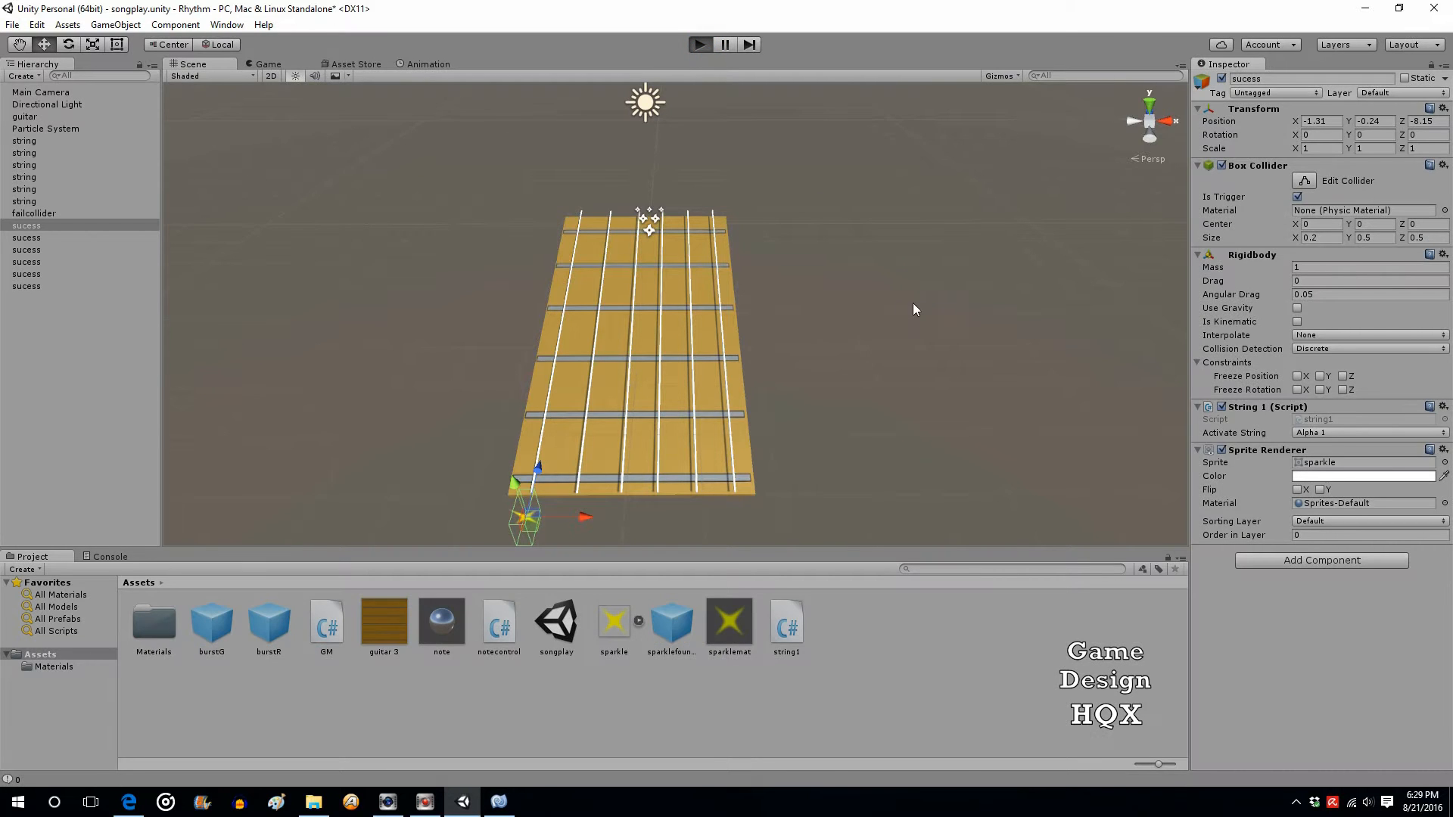
- Test-play the scene, then declare public string lockInput = "n" below activateString in string1
click(699, 44)
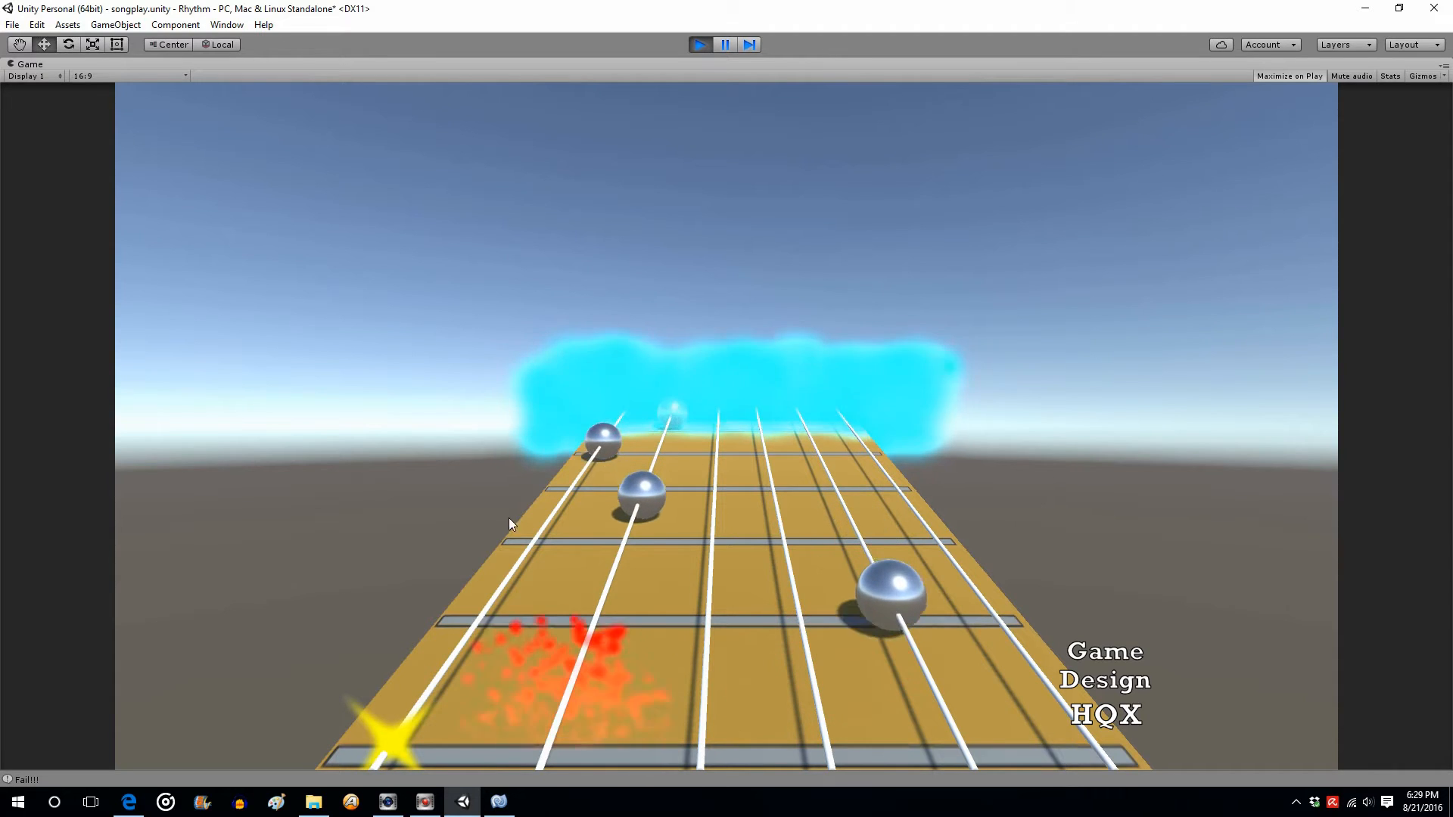
mouse_move(641, 617)
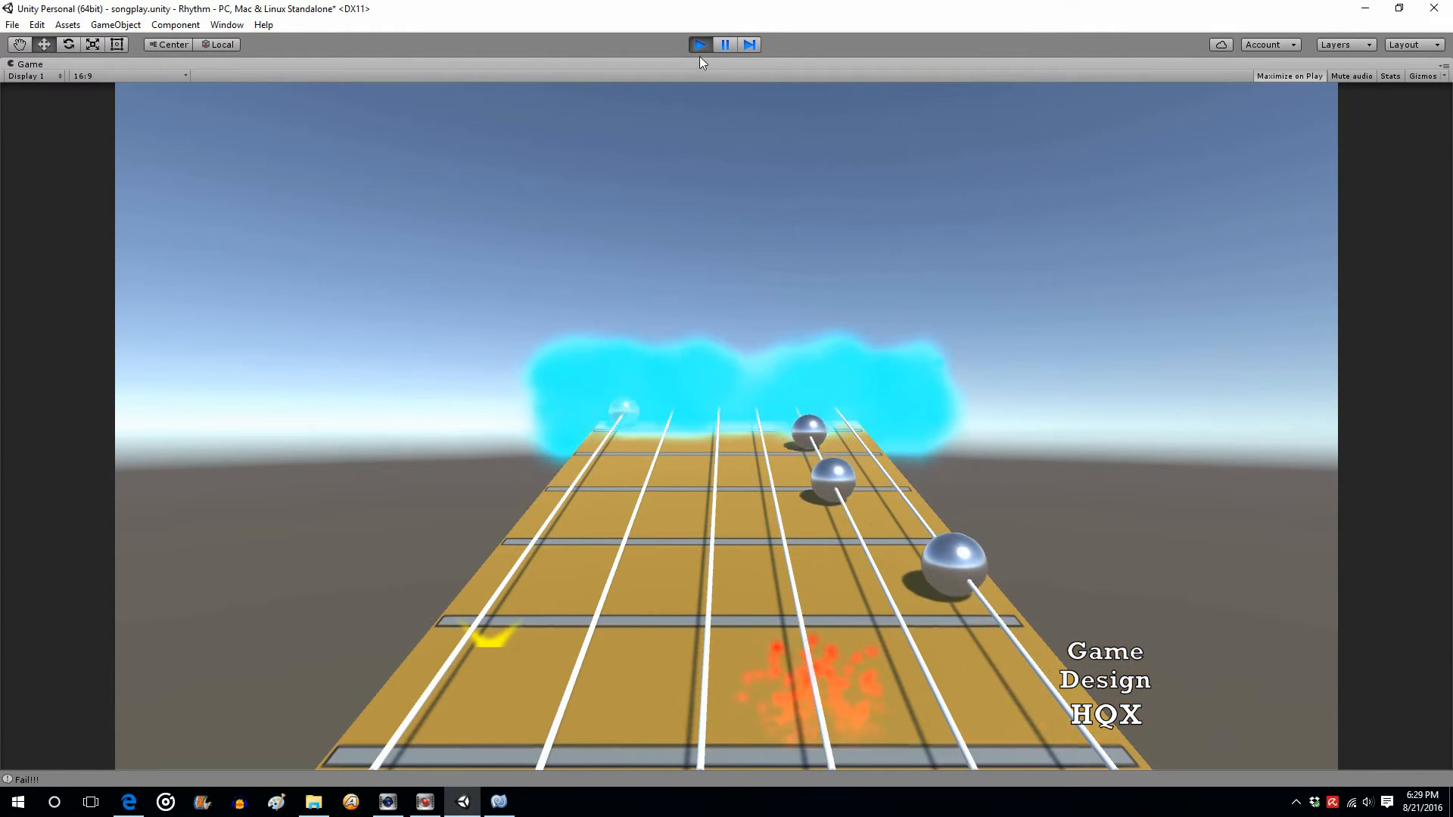
click(725, 44)
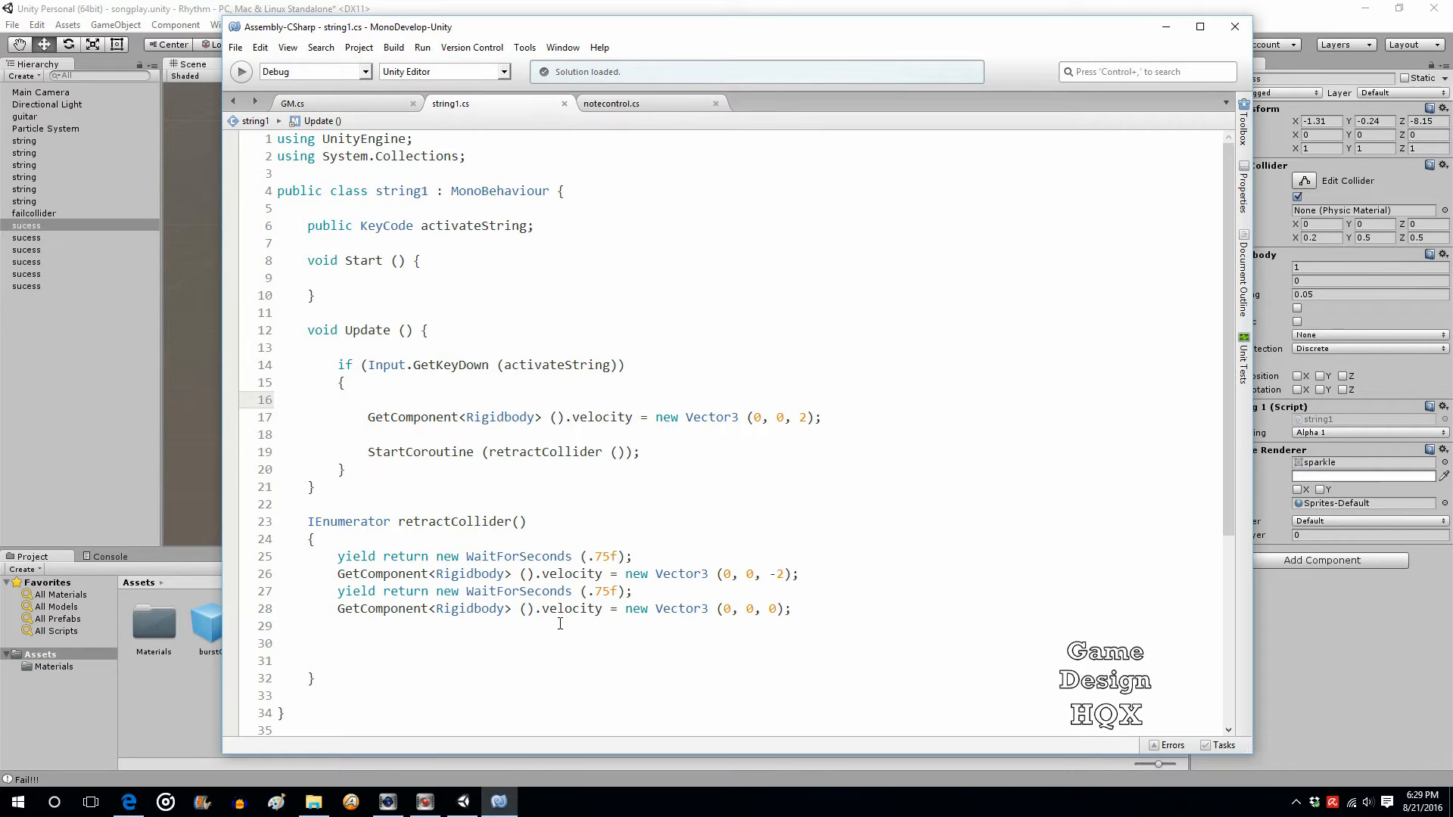
mouse_move(546, 365)
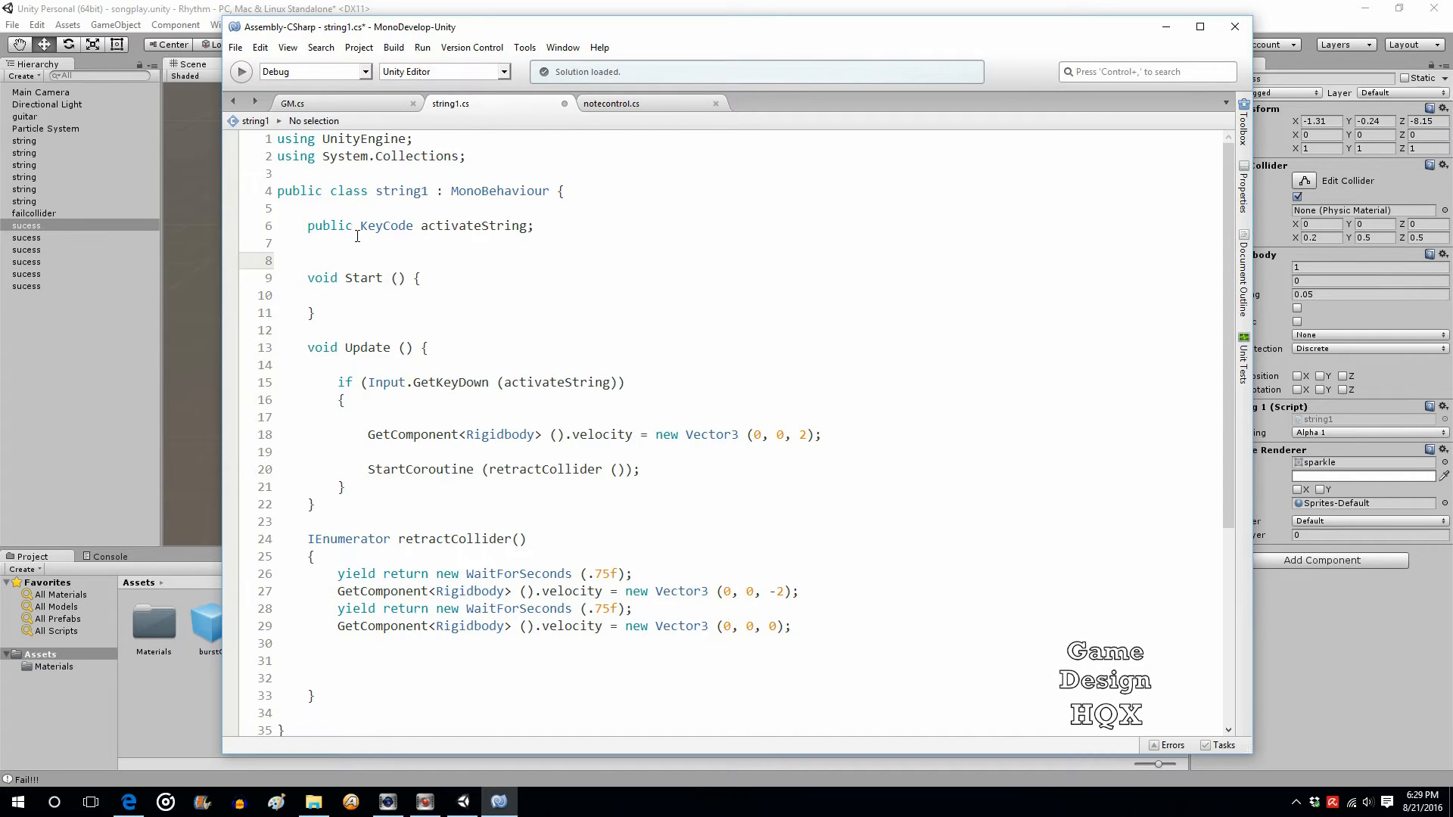
text(public)
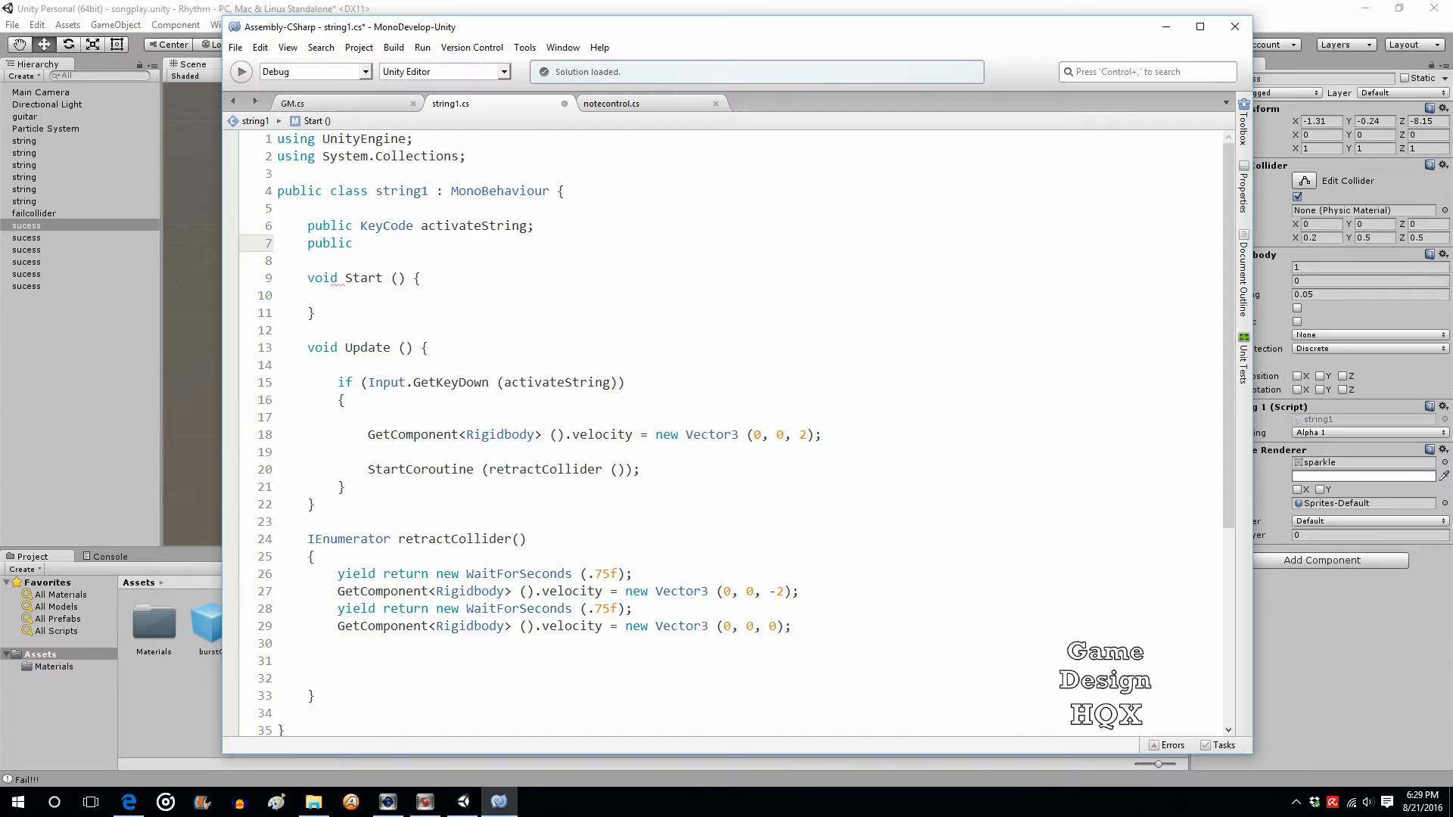
text(string)
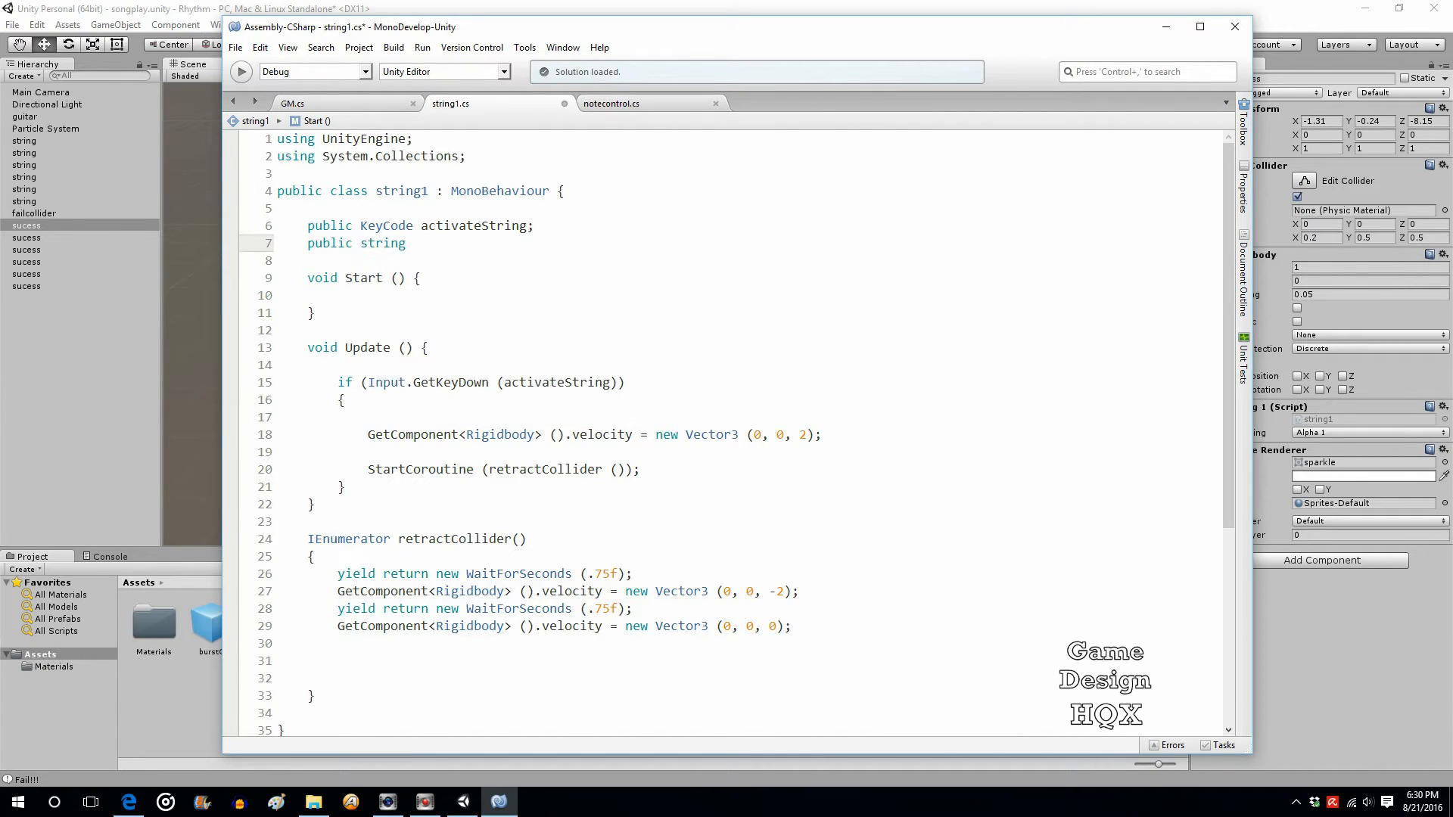
text(")
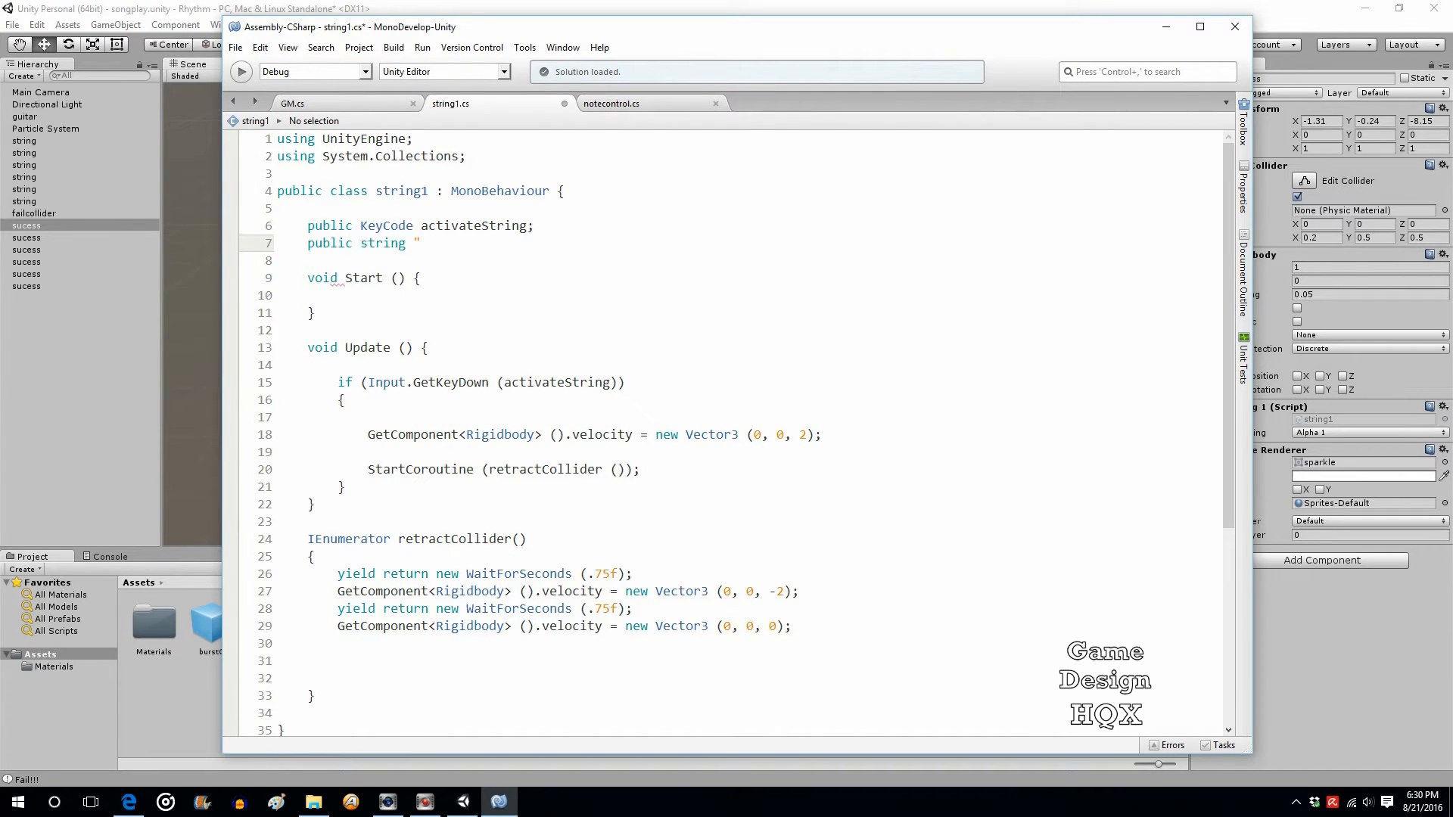
text(lock)
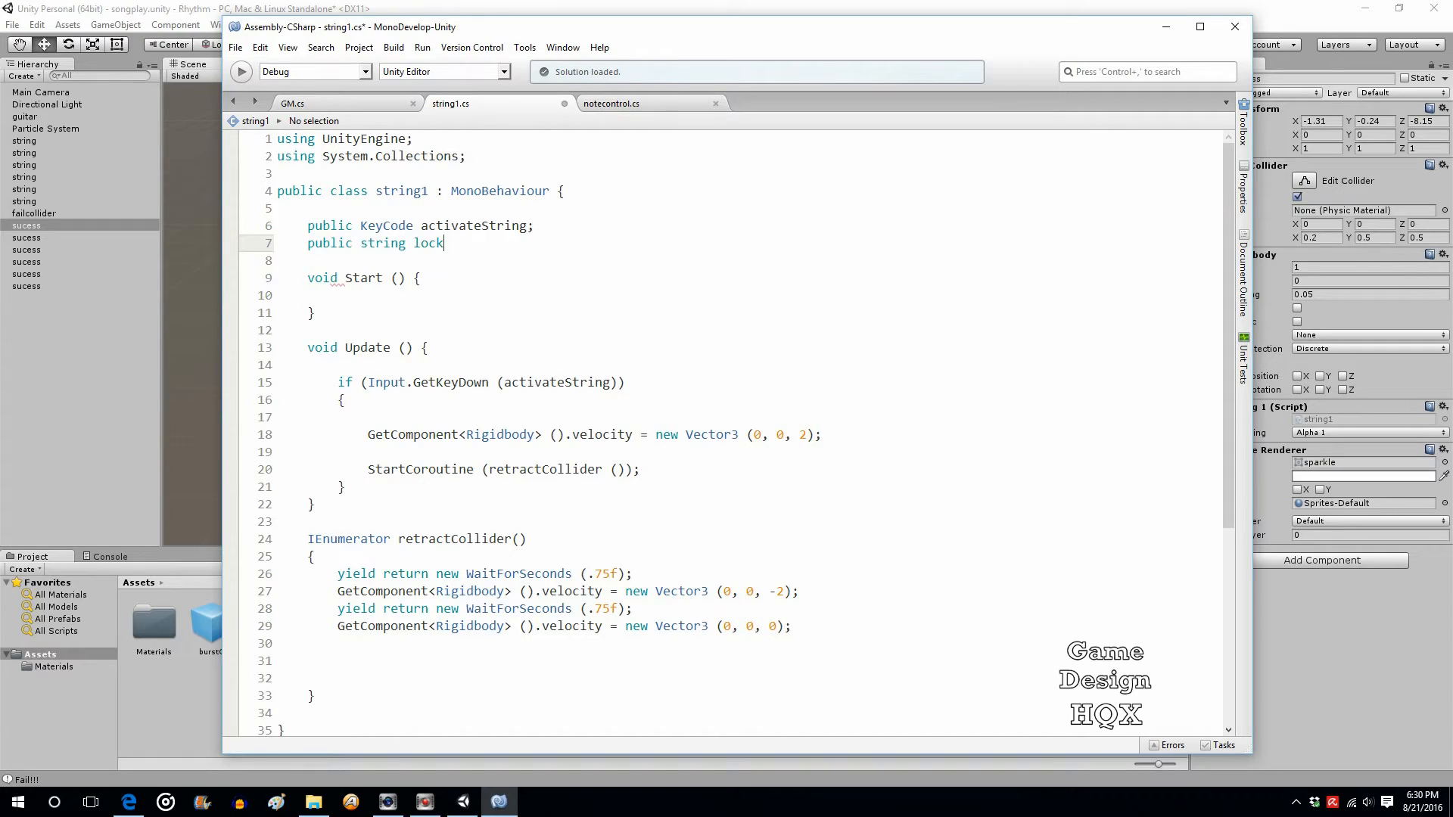
text(Input)
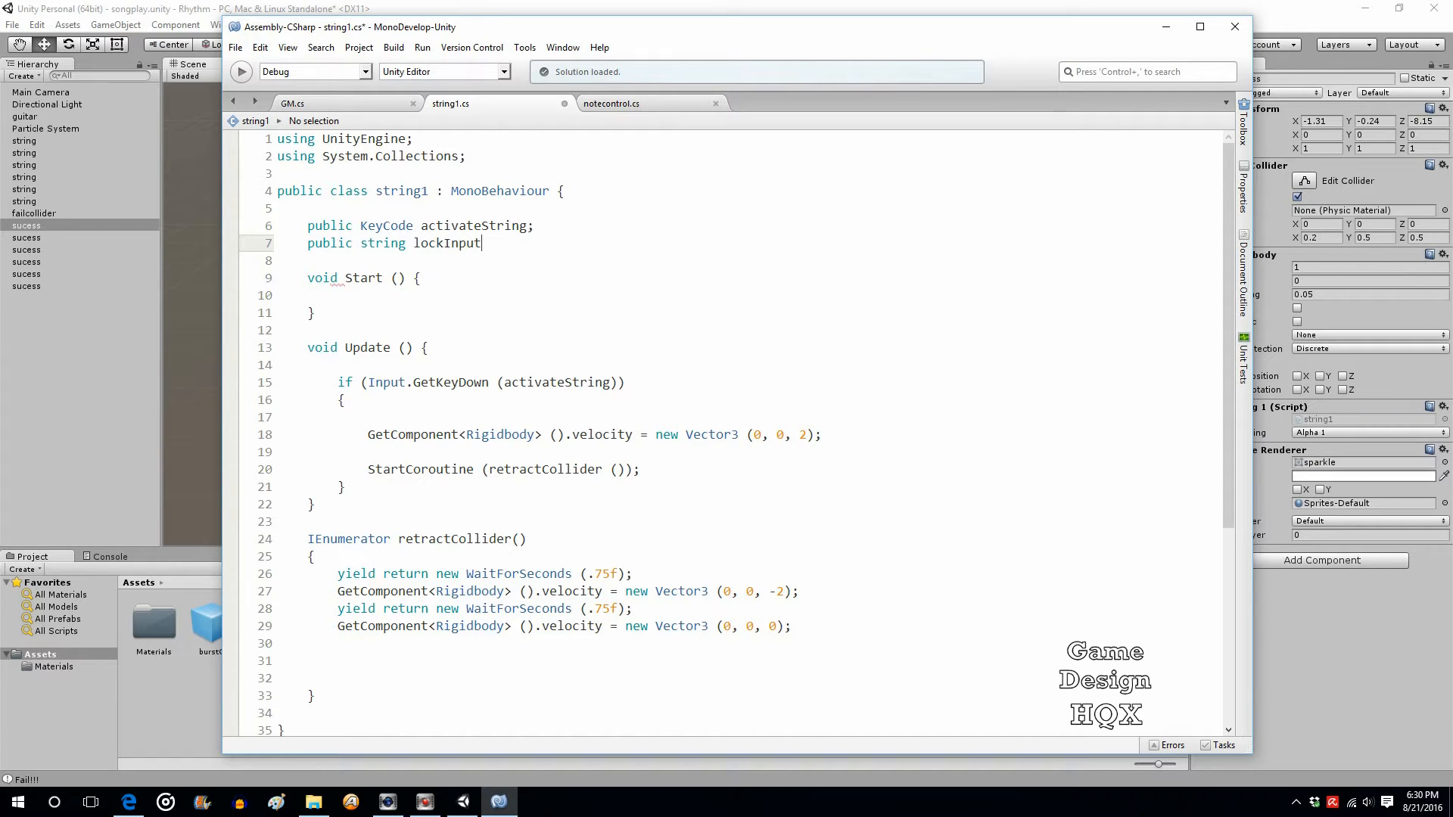
text(=")
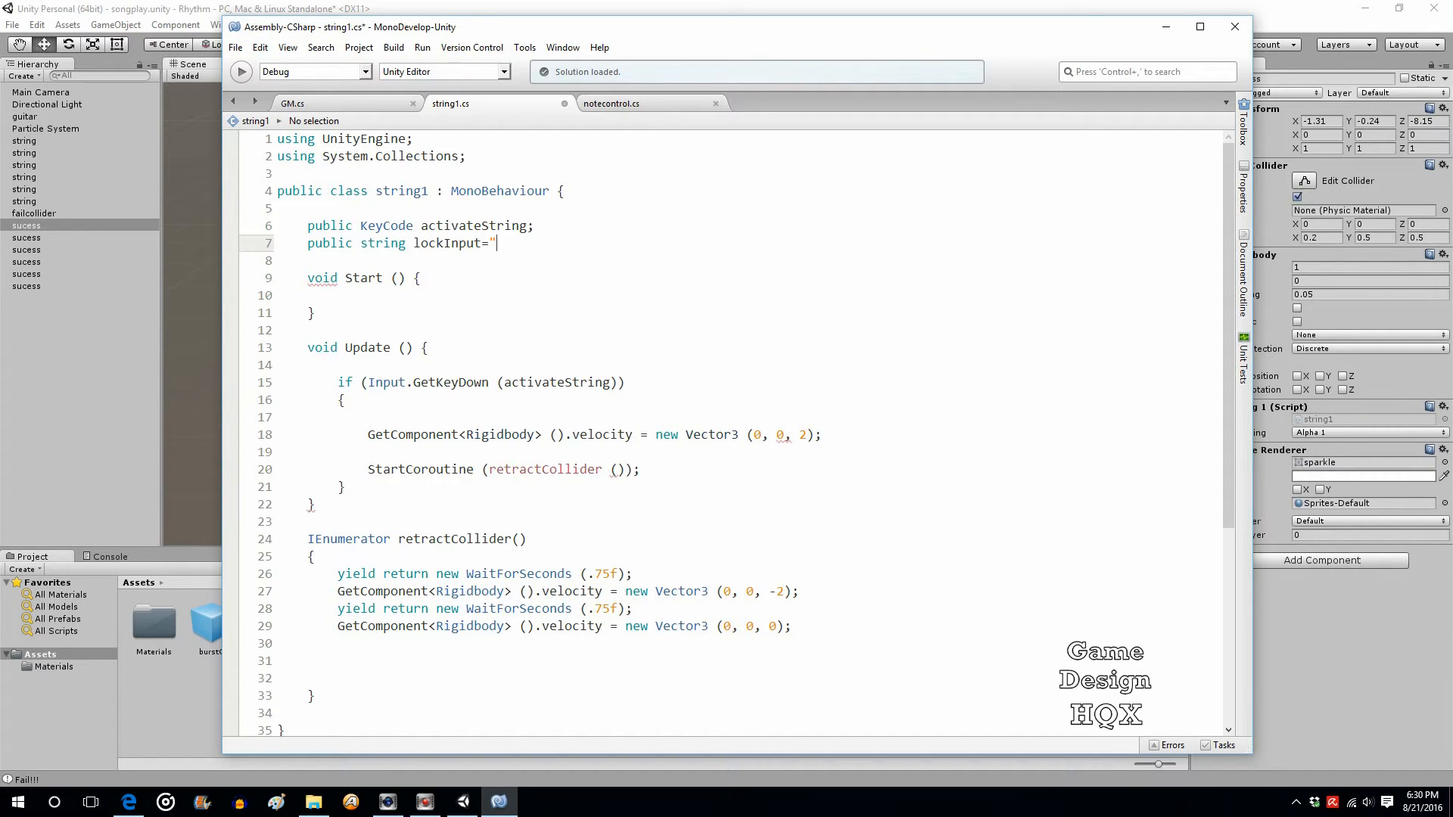
text(n";)
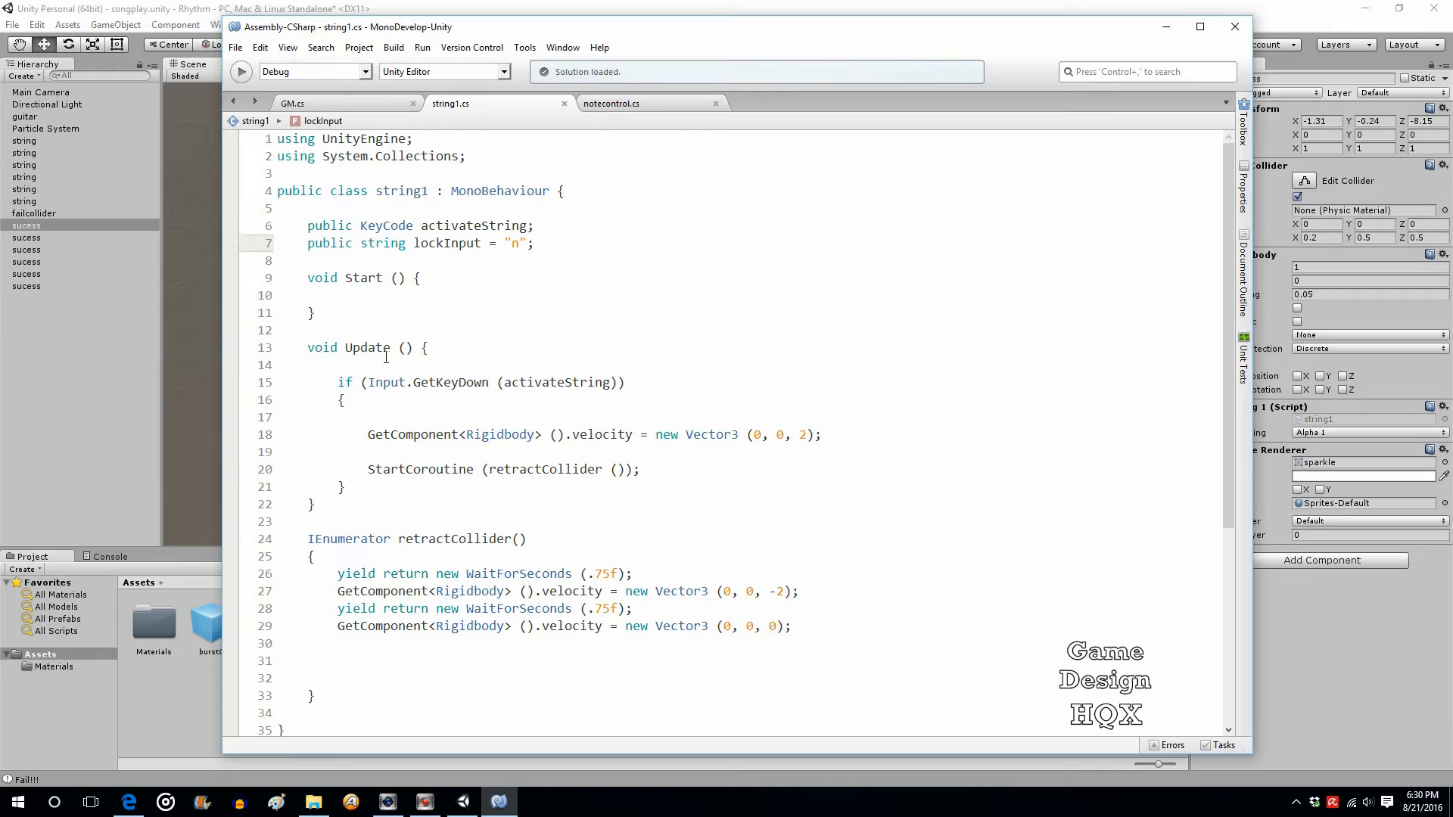
- Require lockInput == "n" in Update's key check and set lockInput = "y" inside it
click(362, 381)
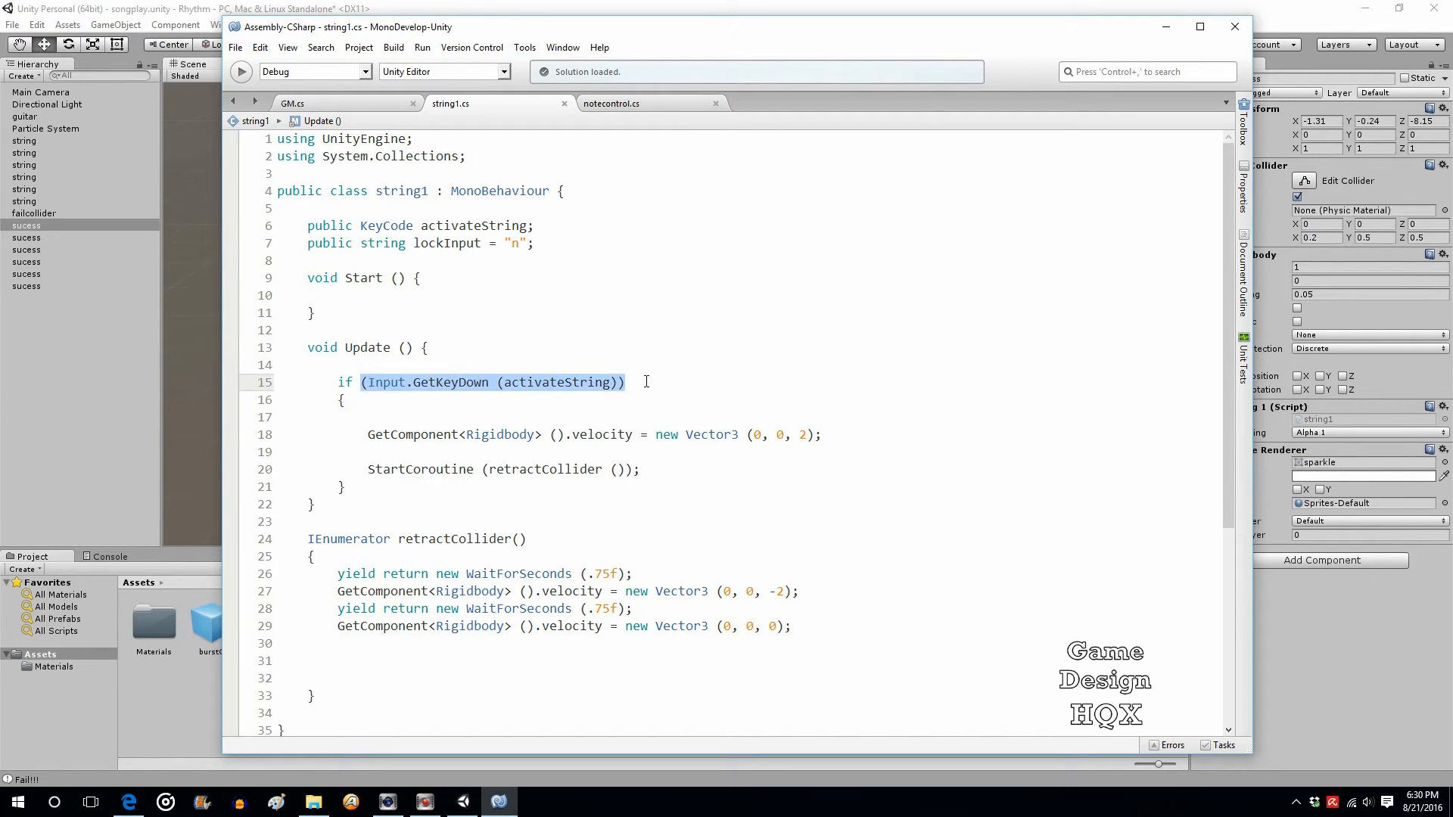
click(431, 400)
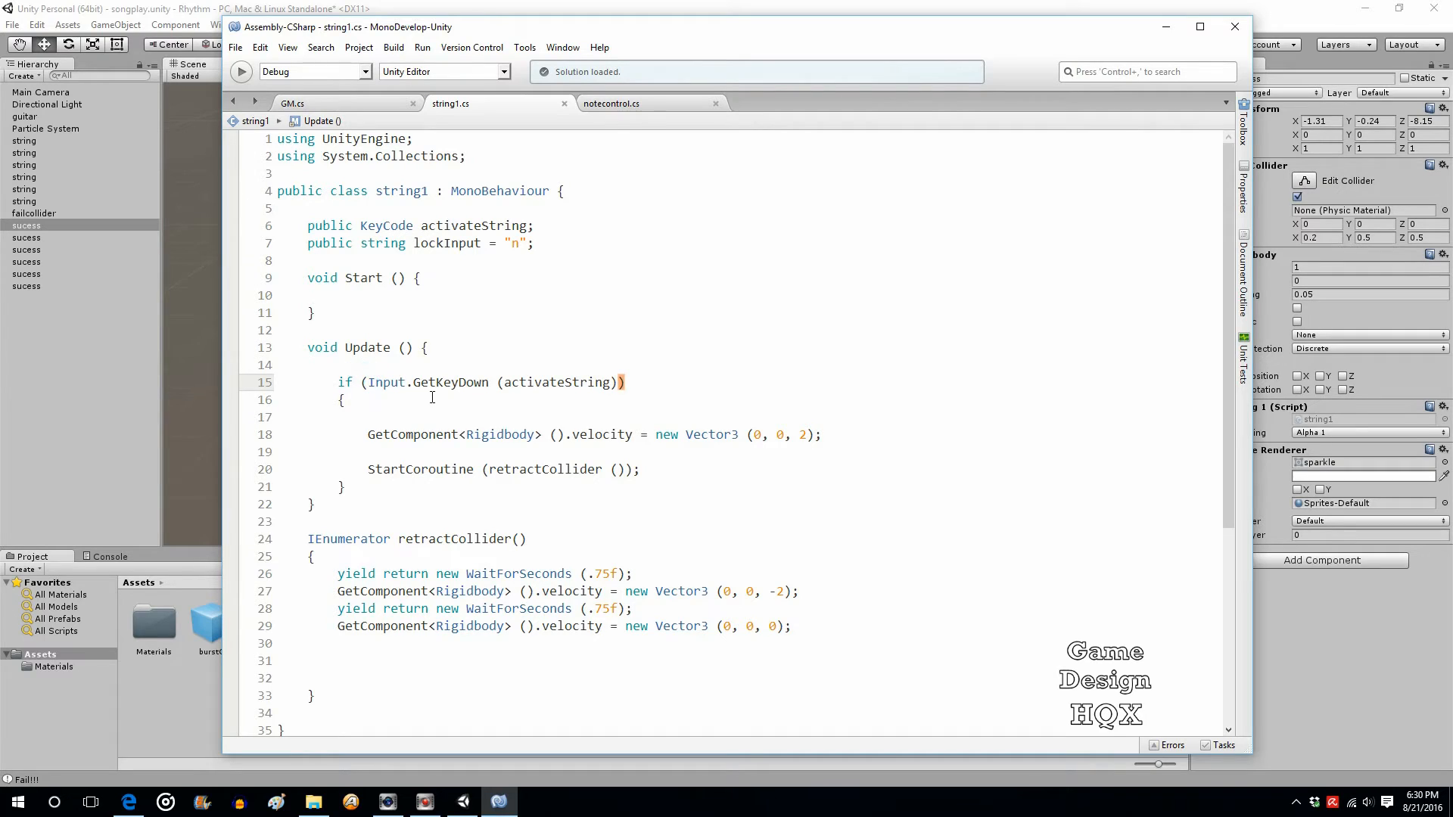
click(646, 382)
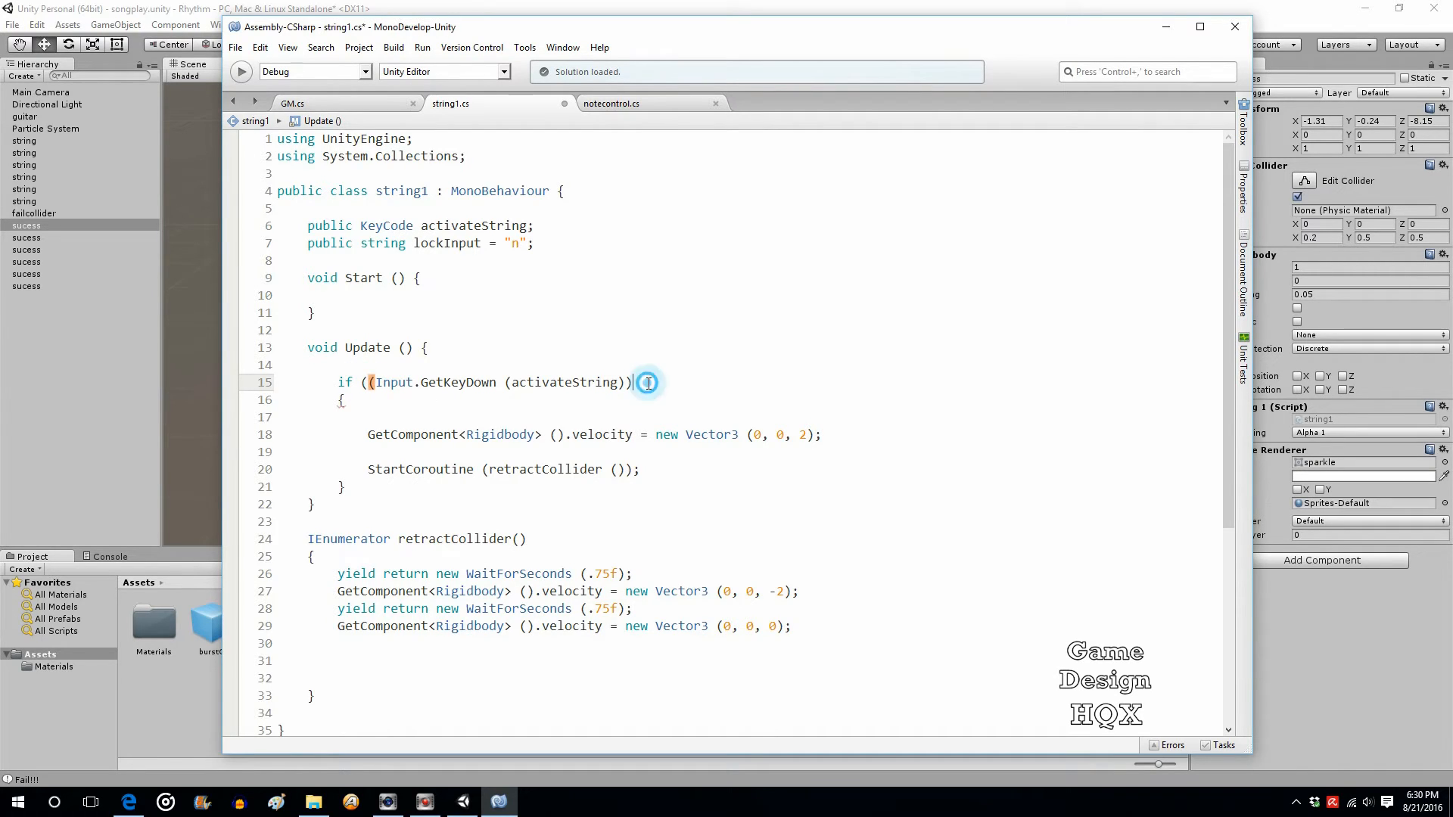
text(&& ()
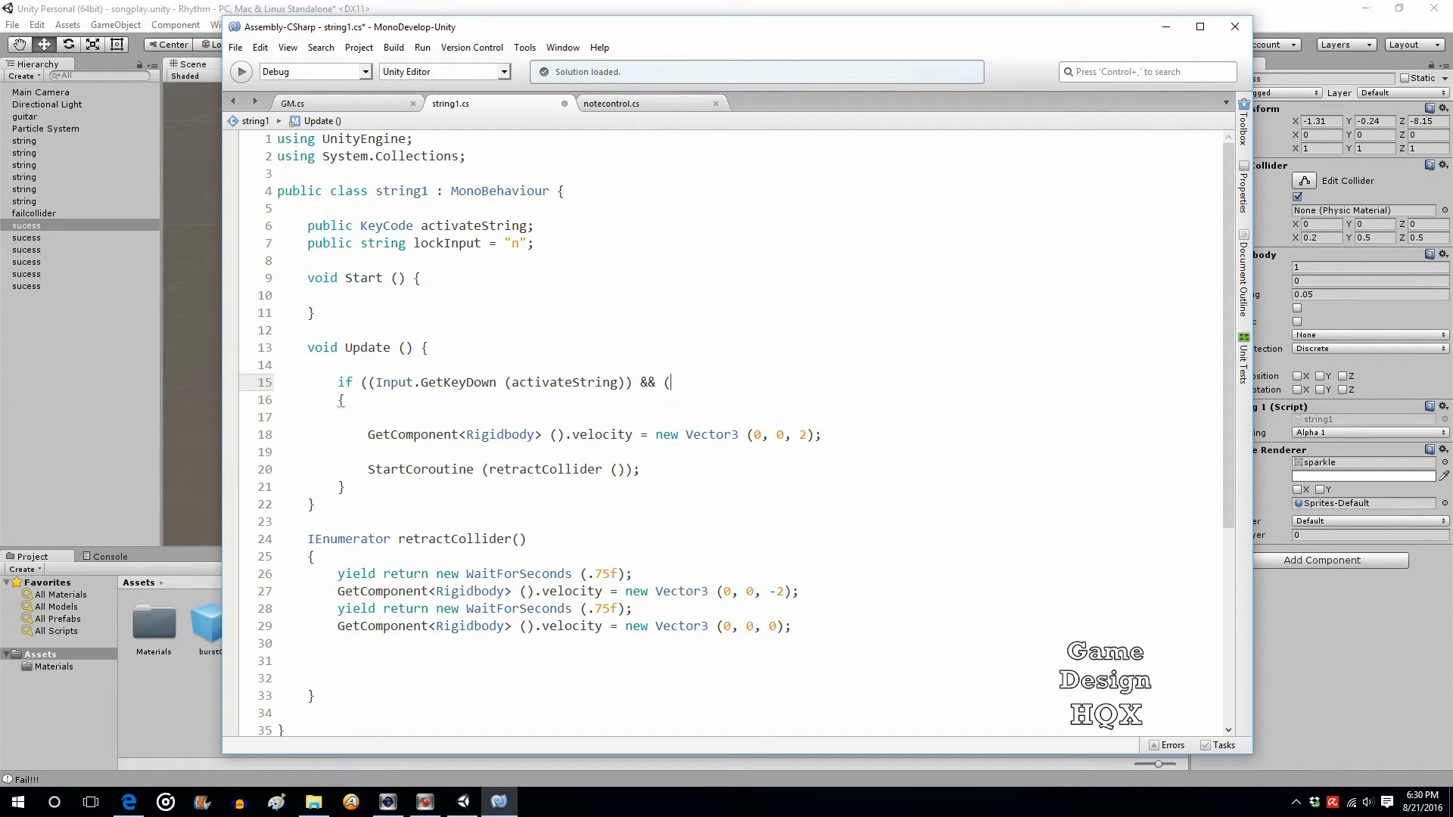
text(lockInput)
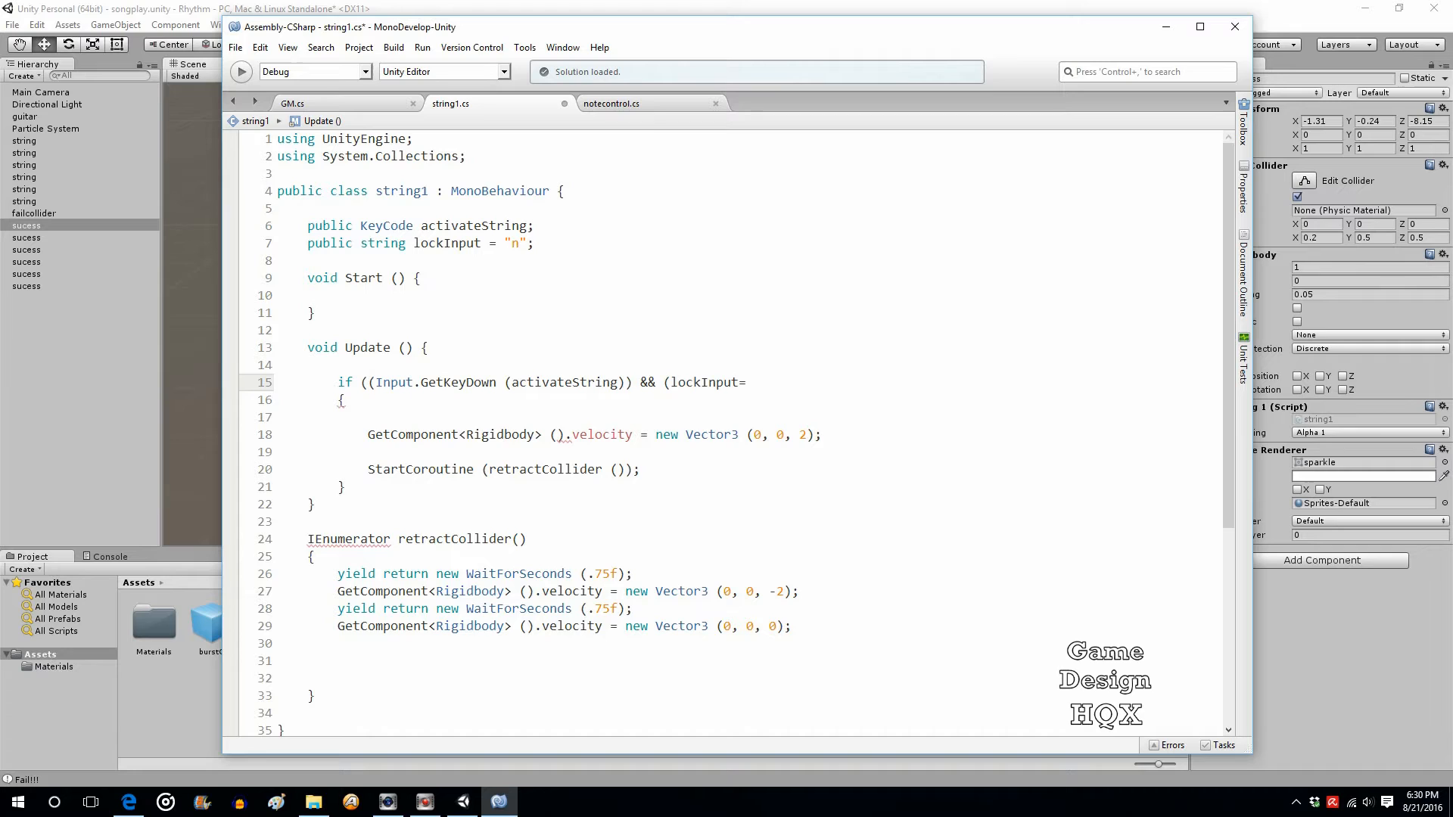
text(="n)
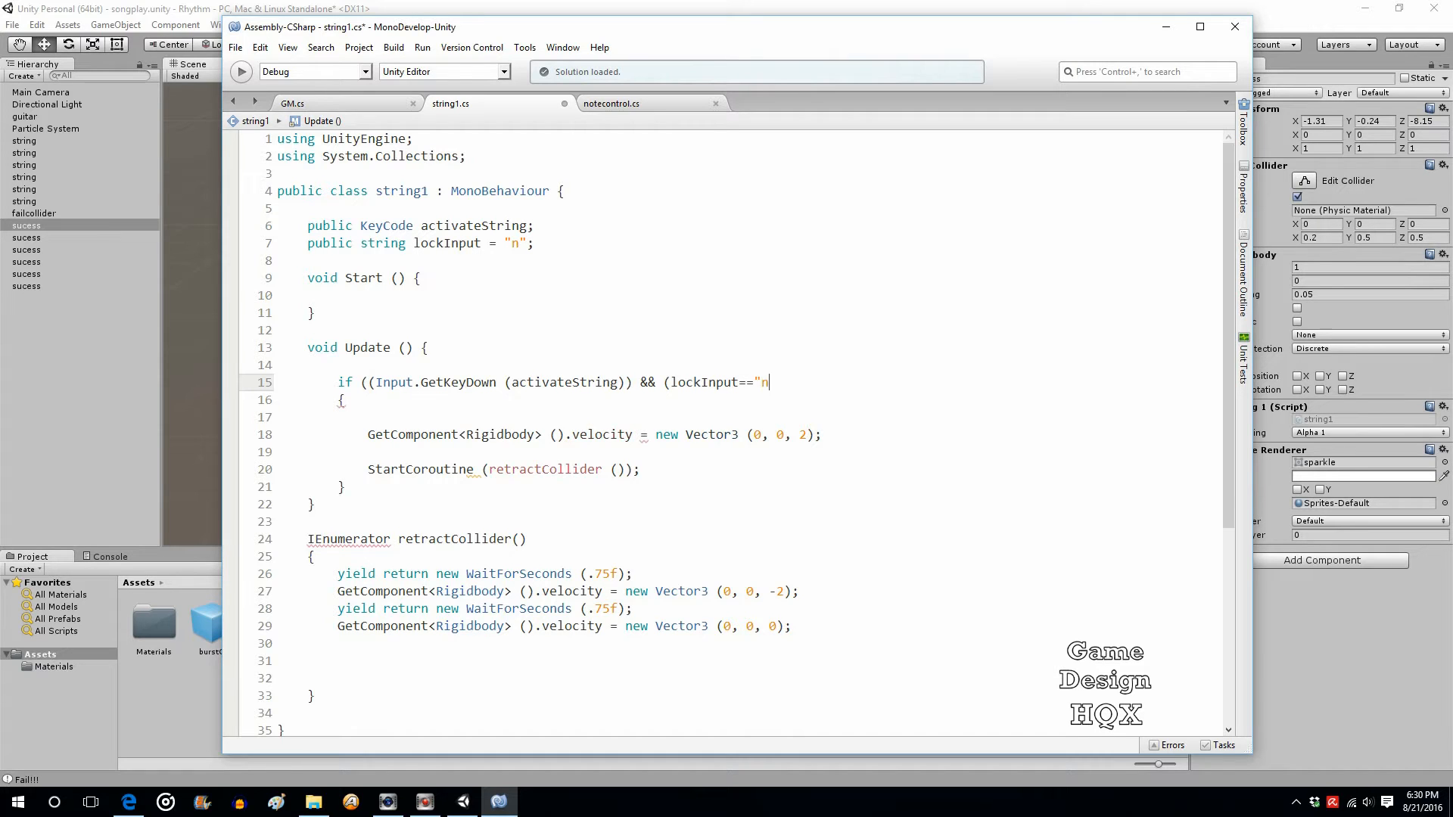
text(")))
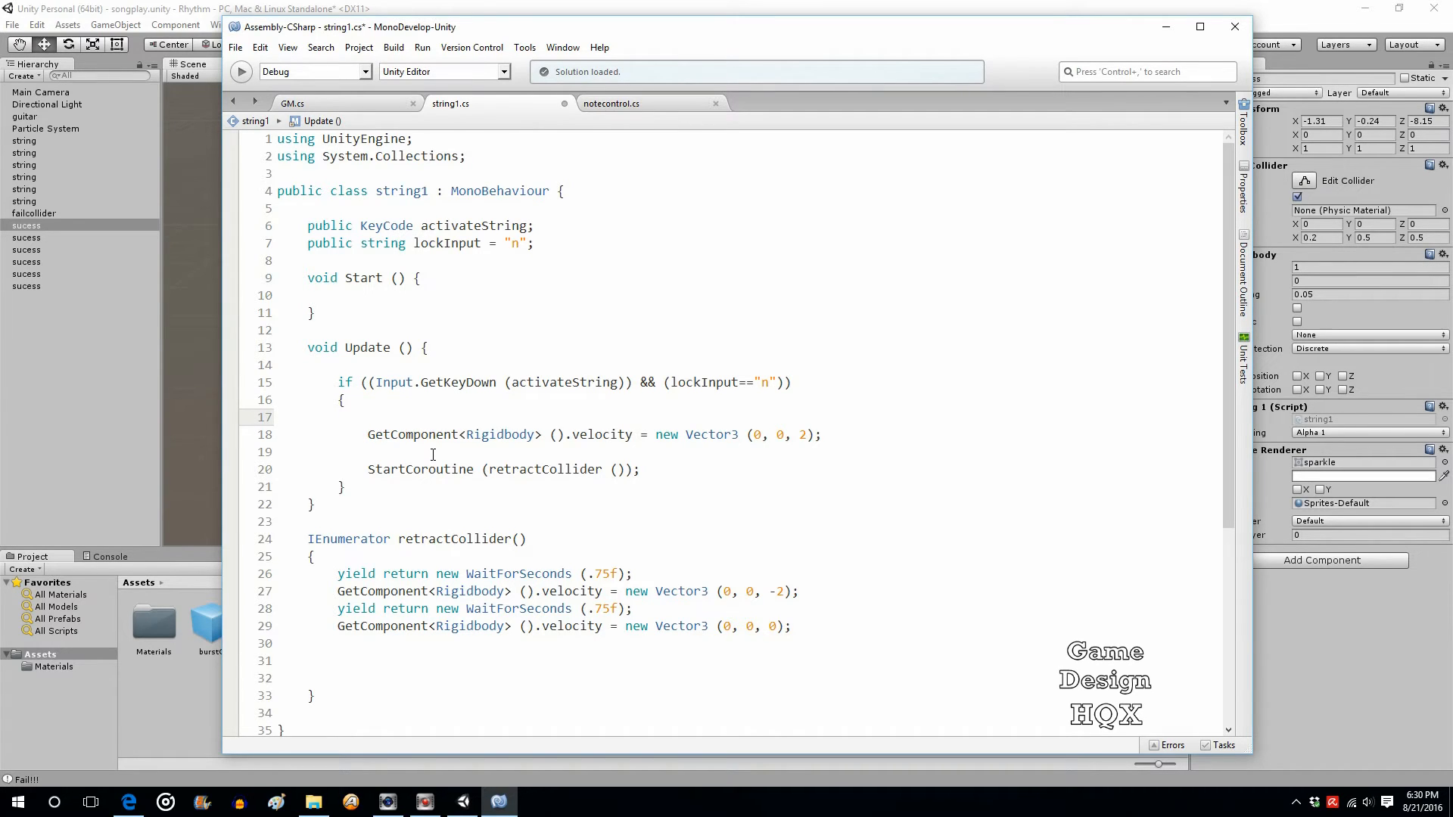
text(lockInput = "y";)
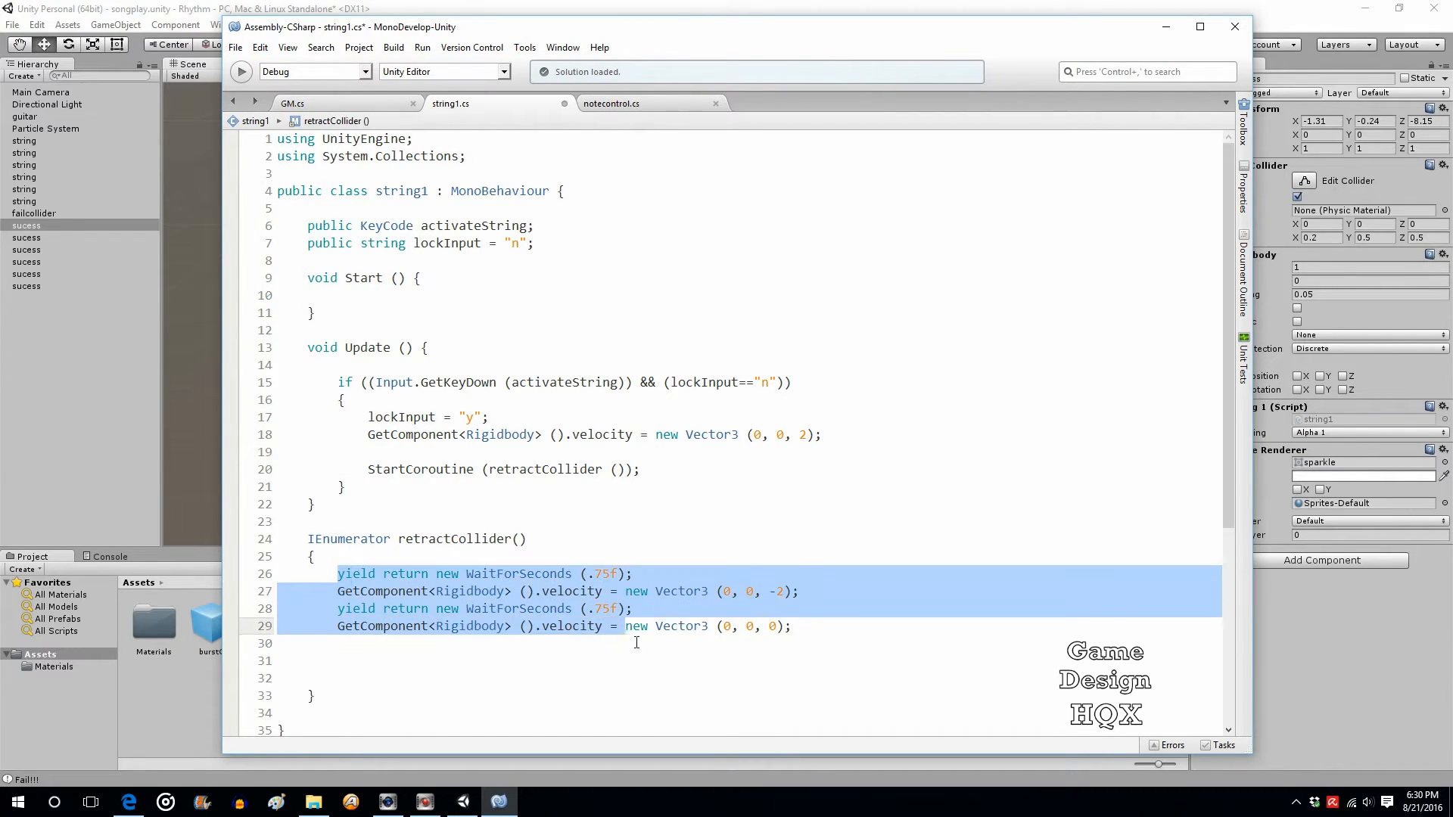
- End retractCollider with lockInput = "n" after the collider's second wait and stop
click(344, 645)
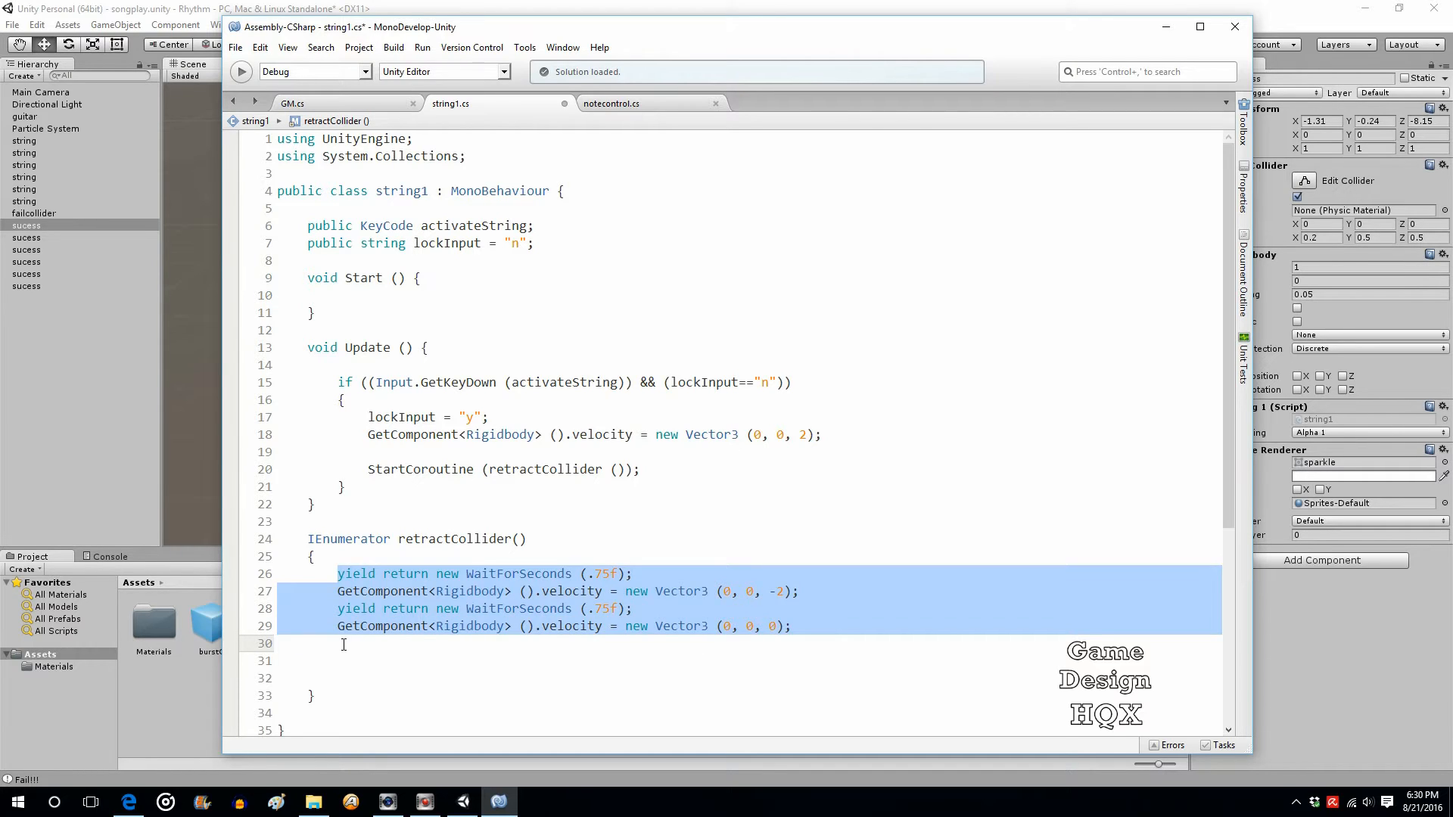
text(lockInput)
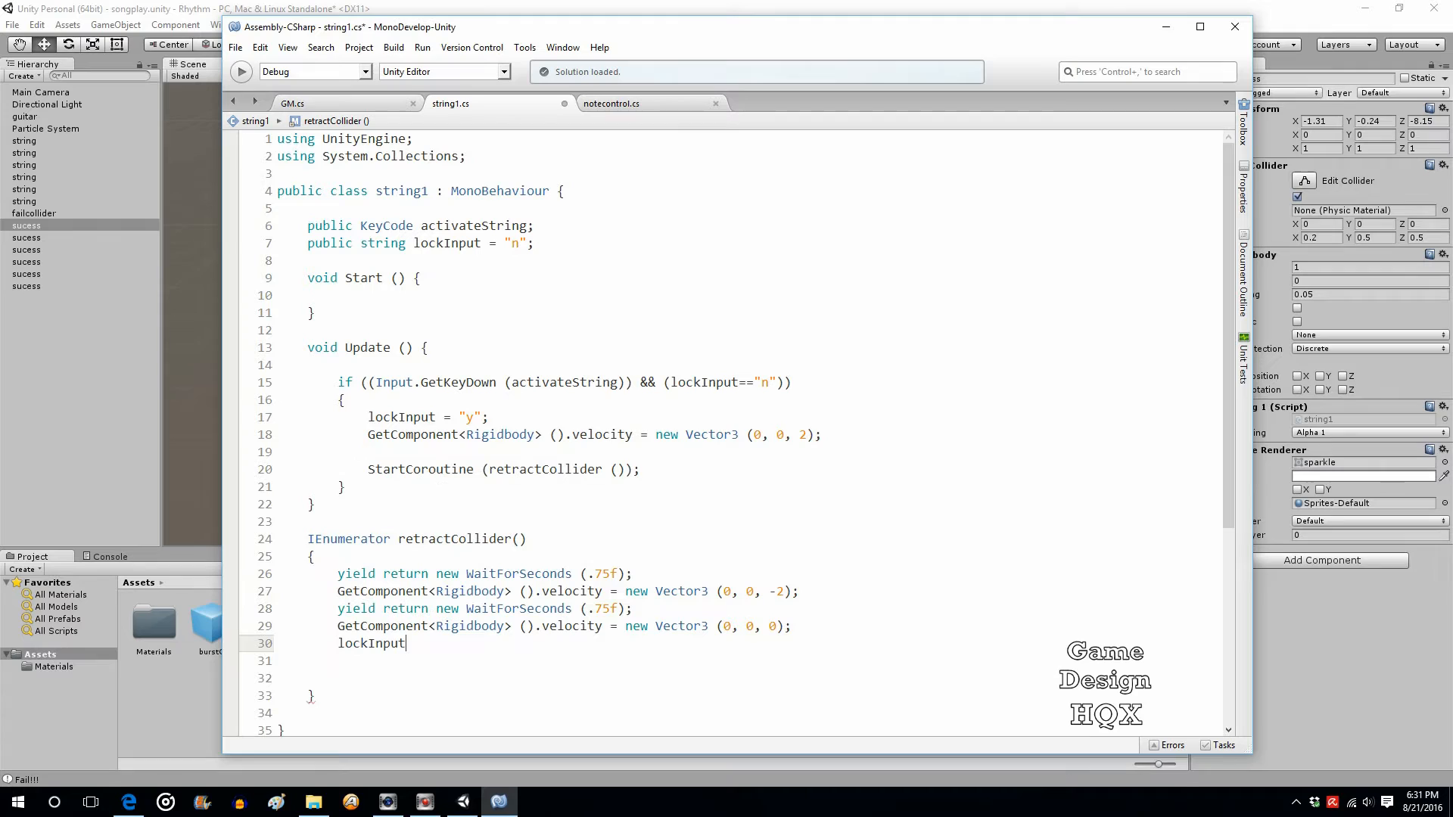
text(=")
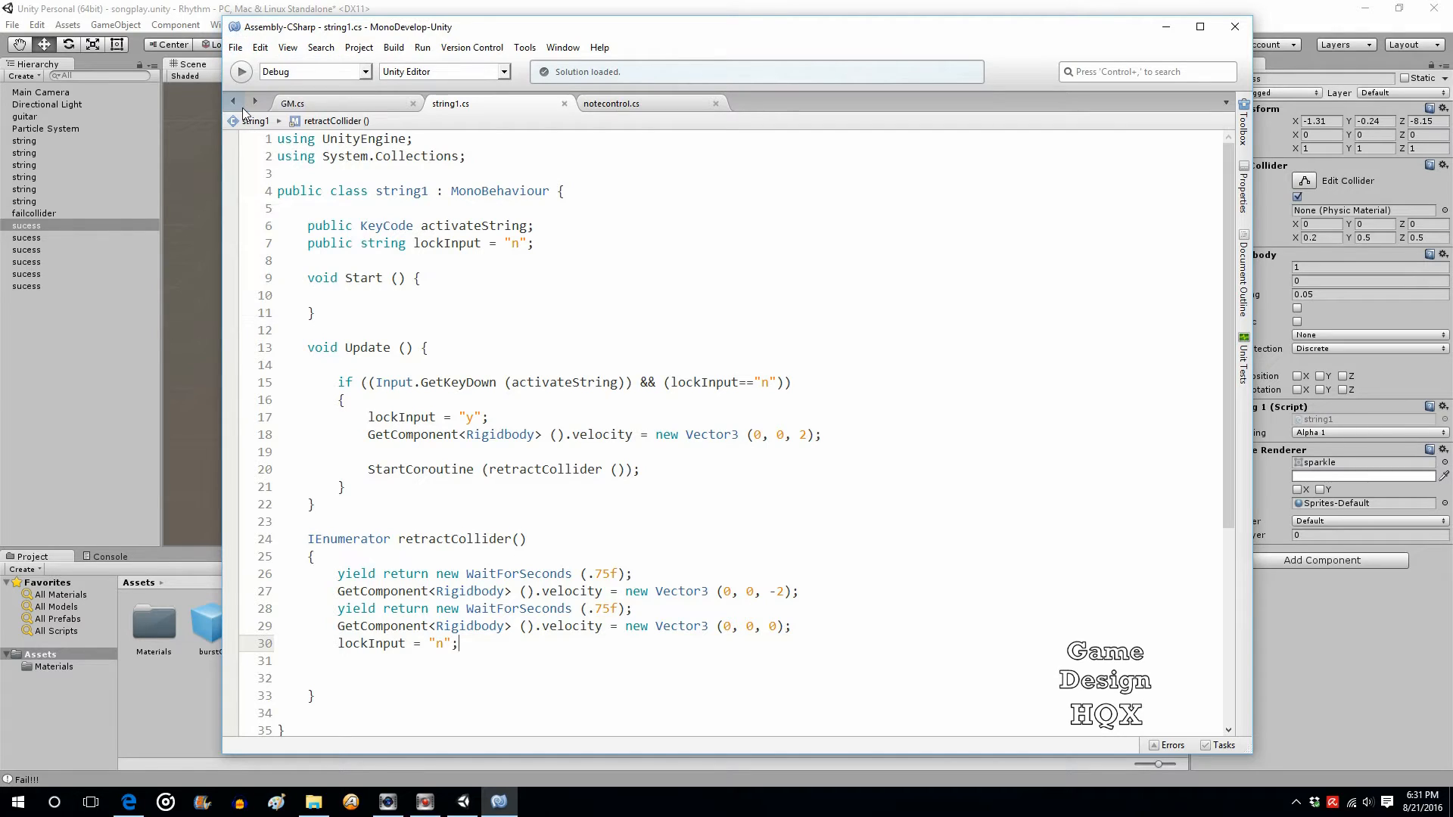
scroll(down, 3)
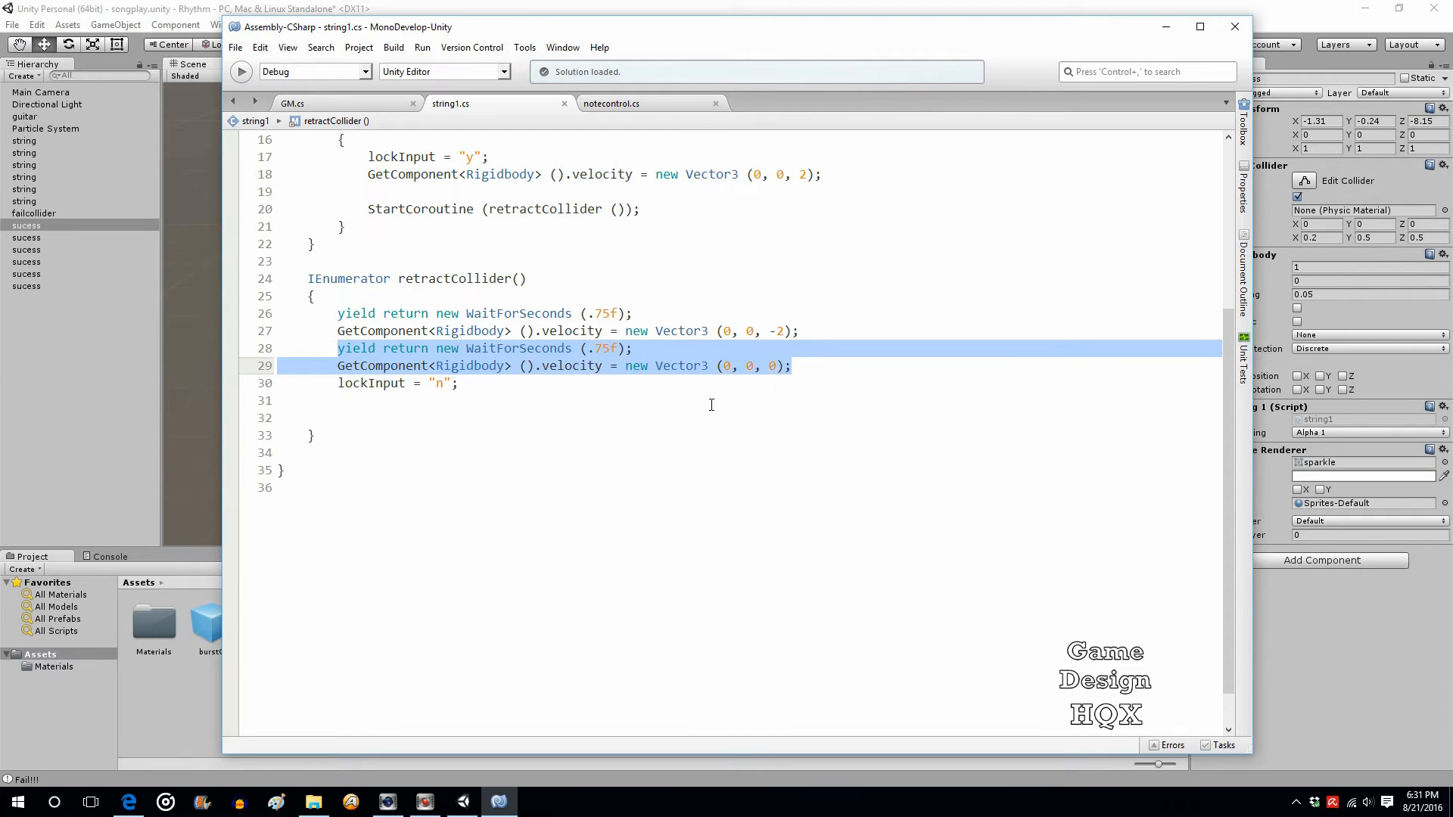
mouse_move(627, 383)
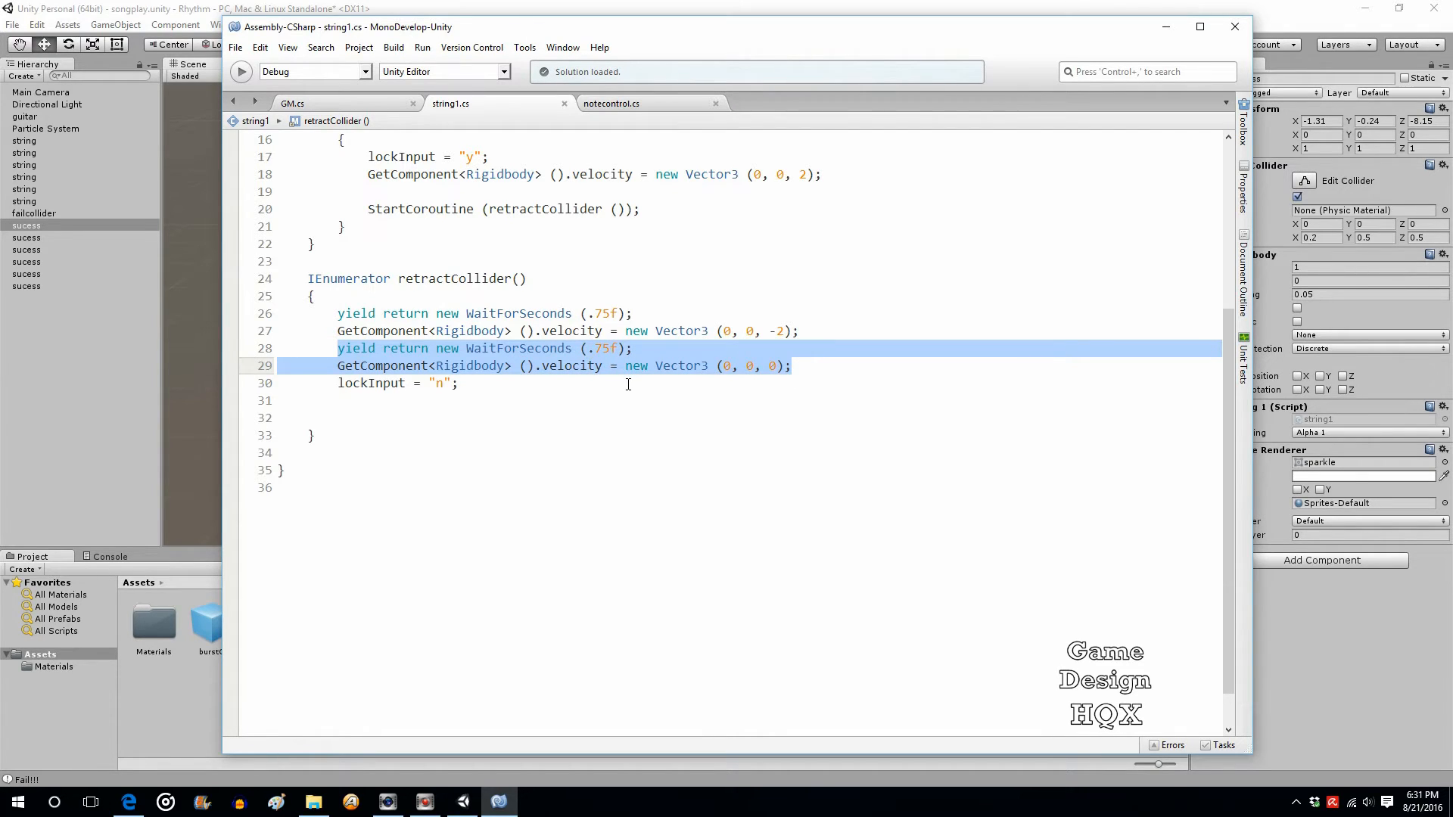
mouse_move(522, 420)
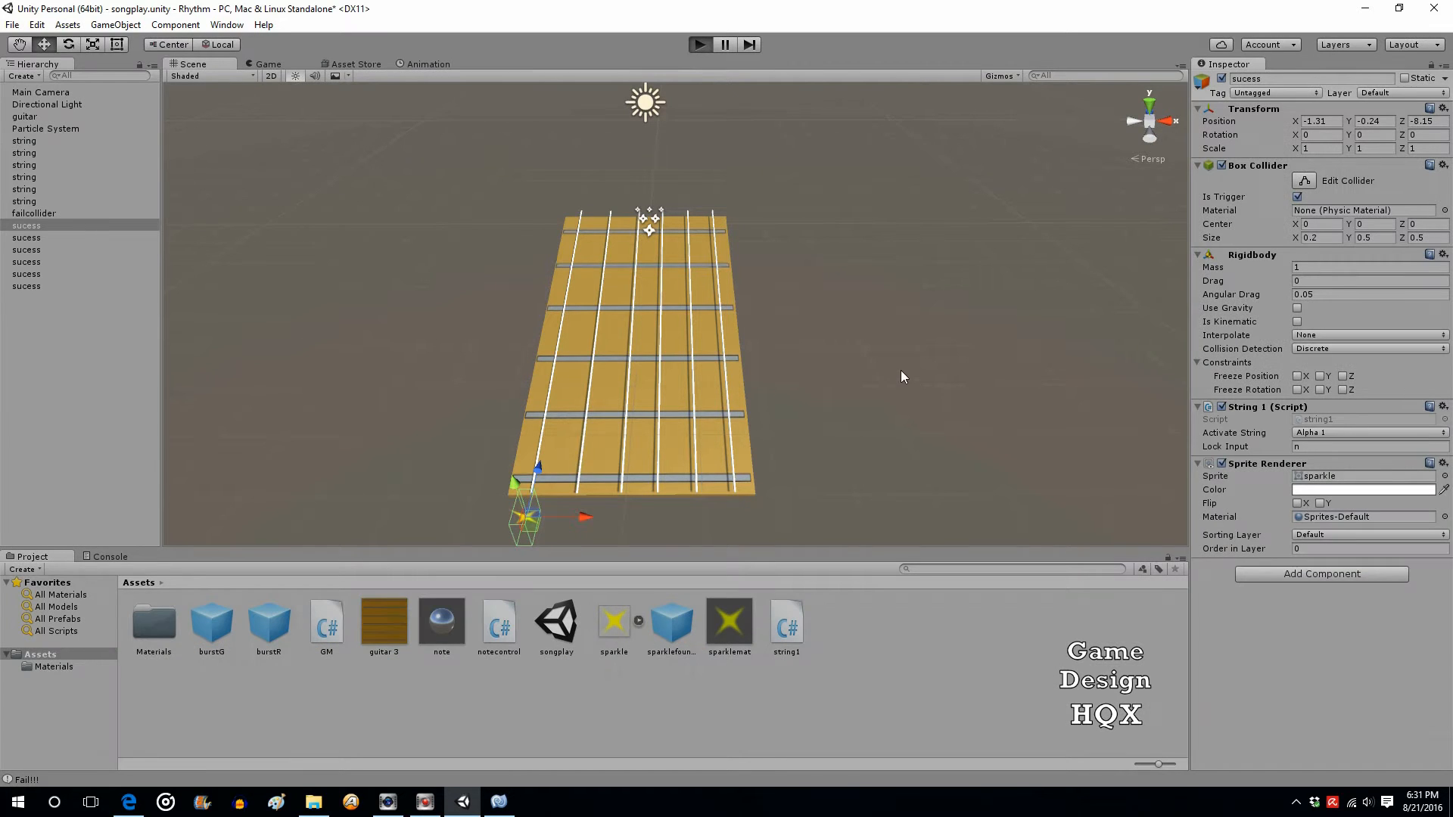
click(700, 44)
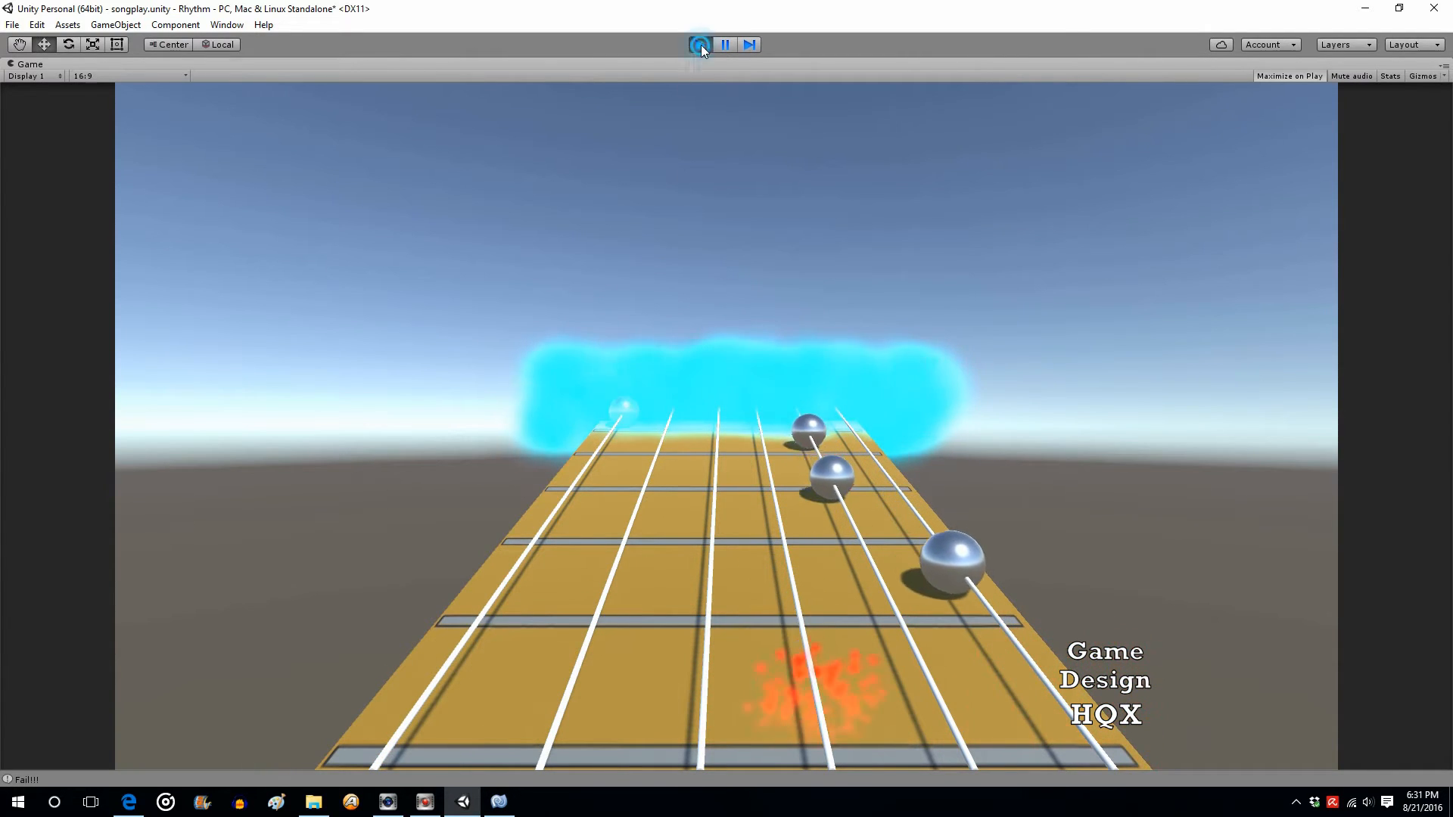
click(701, 44)
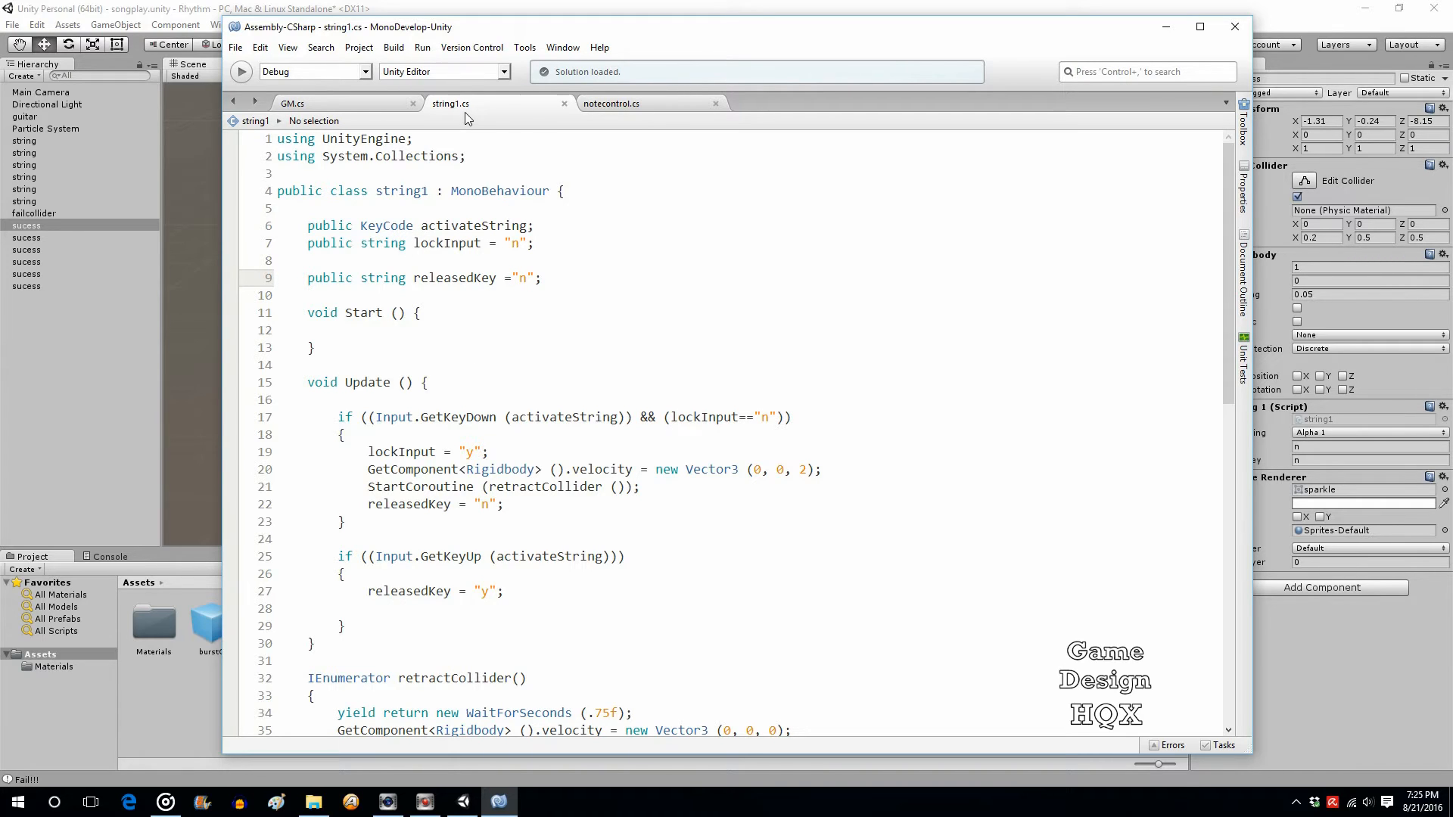
mouse_move(451, 103)
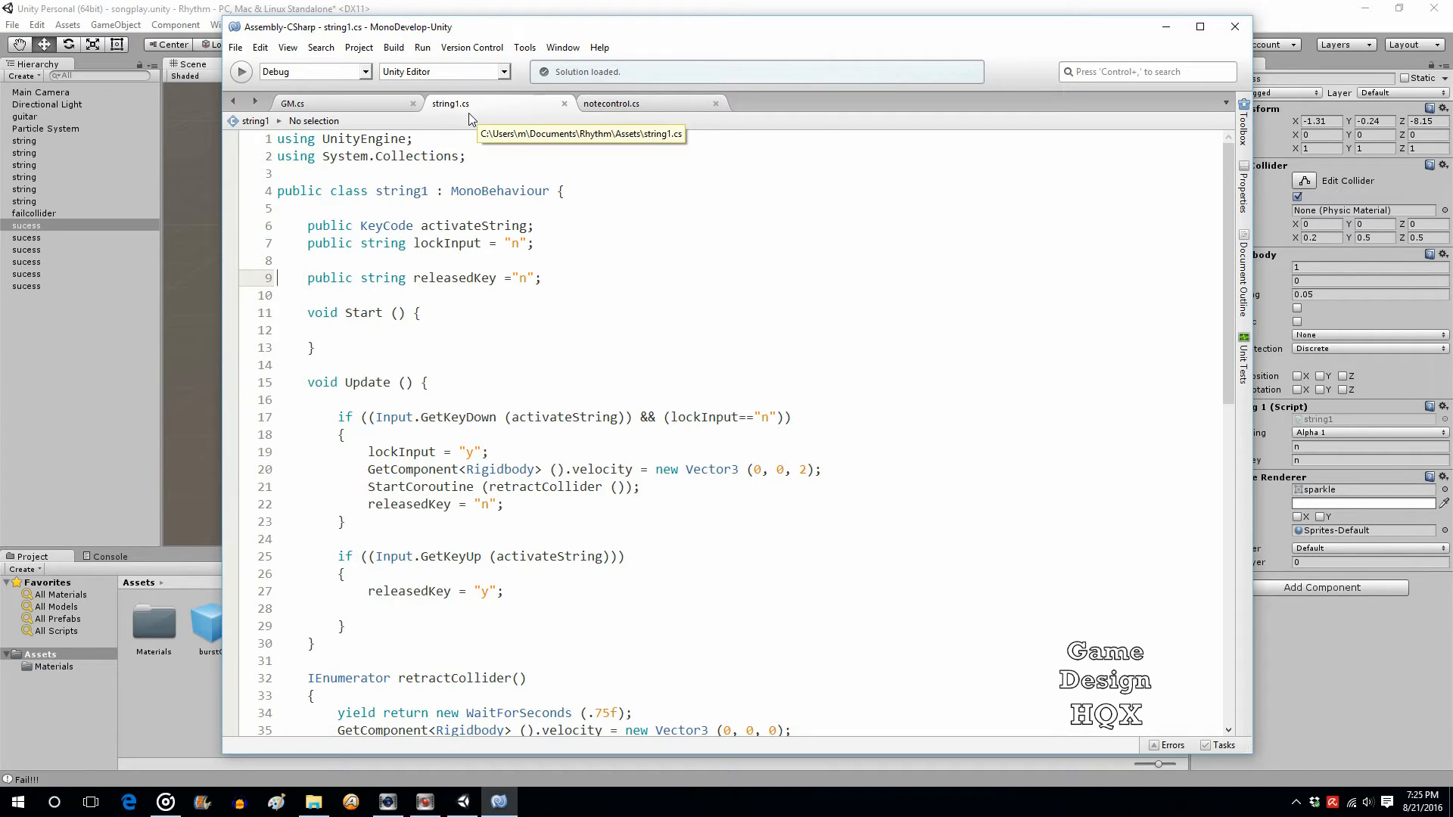
mouse_move(475, 156)
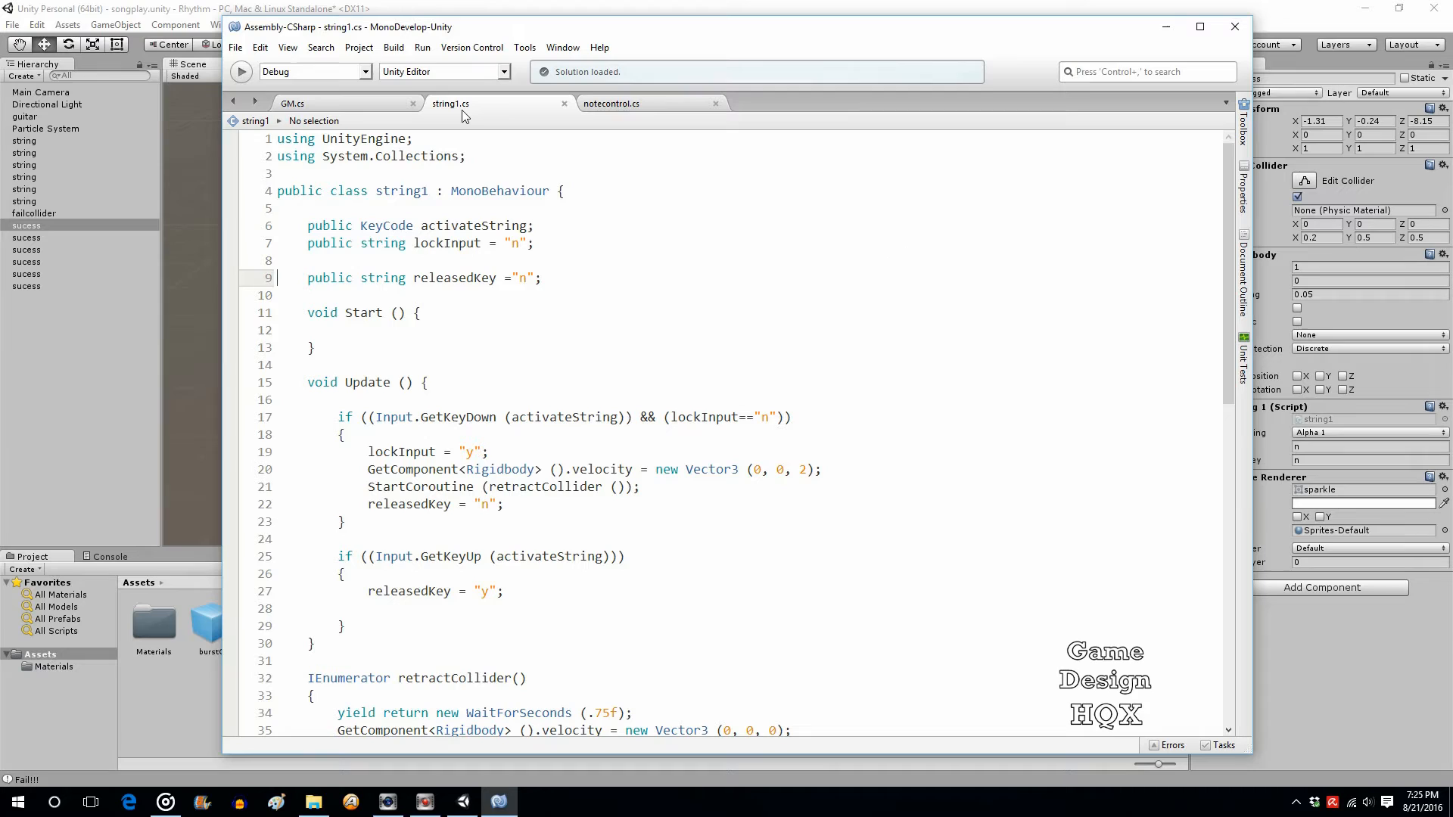
mouse_move(377, 285)
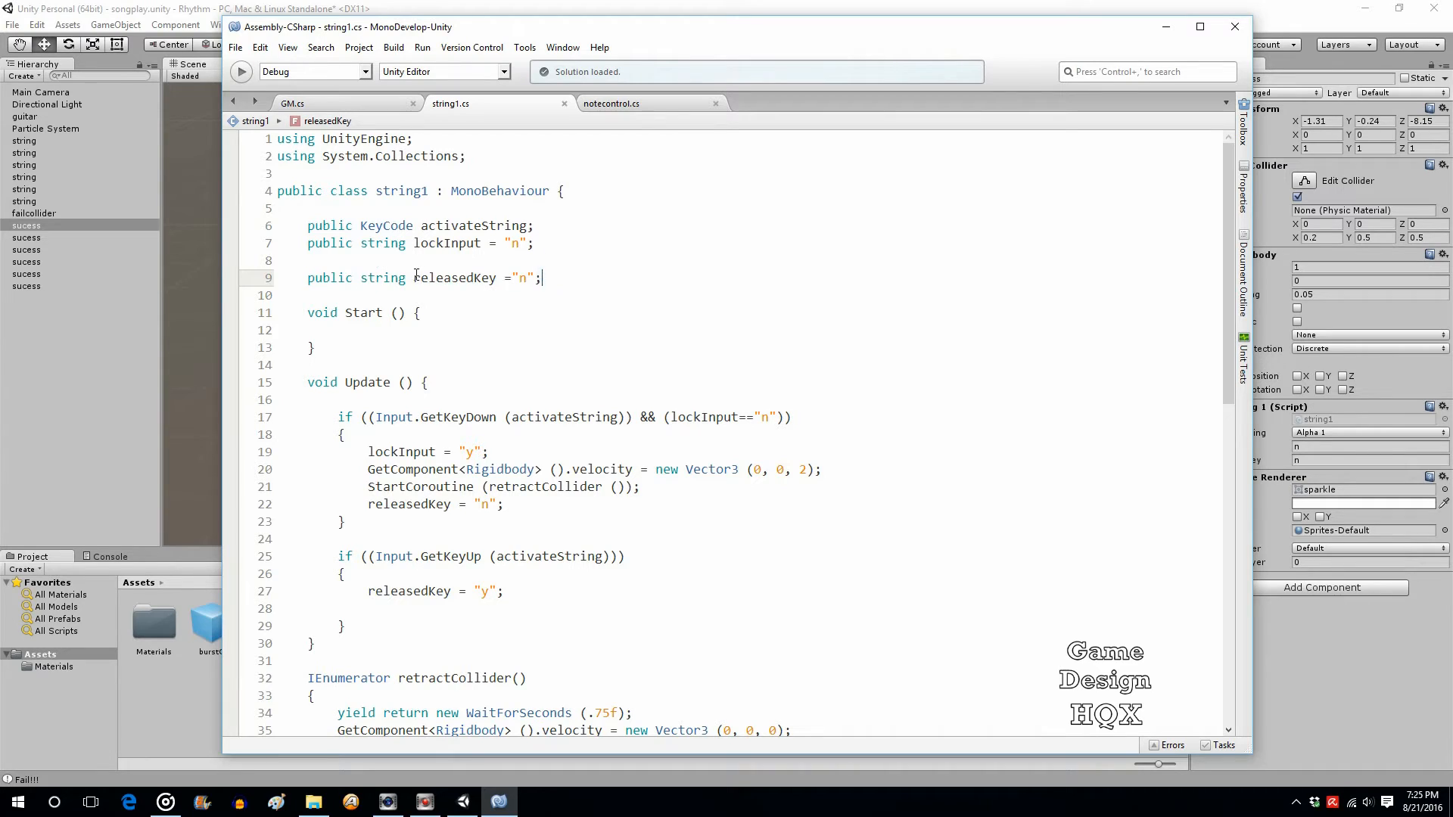
- Review the public releasedKey declaration and set its value to "n"
double_click(455, 277)
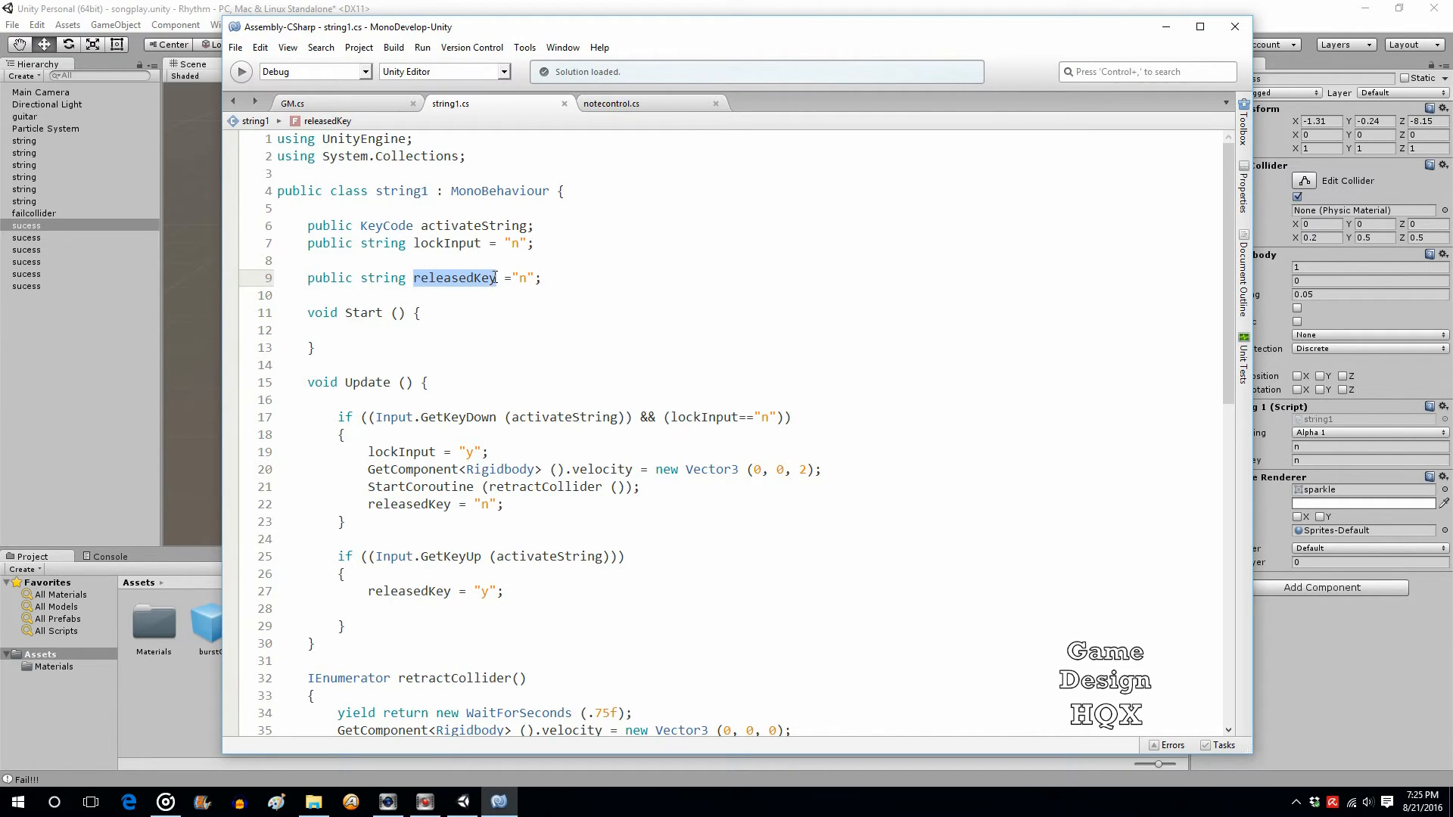
click(542, 278)
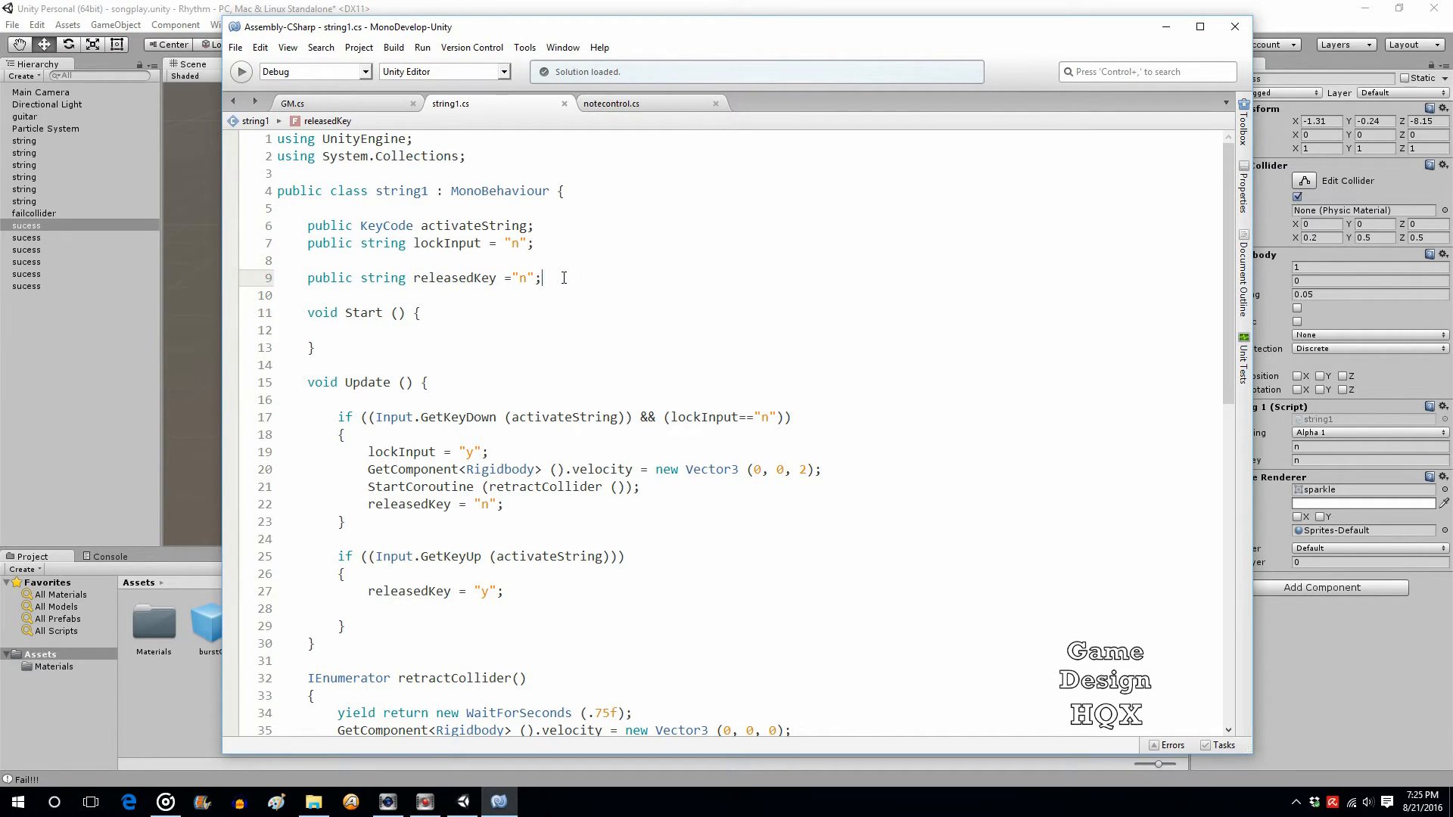
mouse_move(1199, 298)
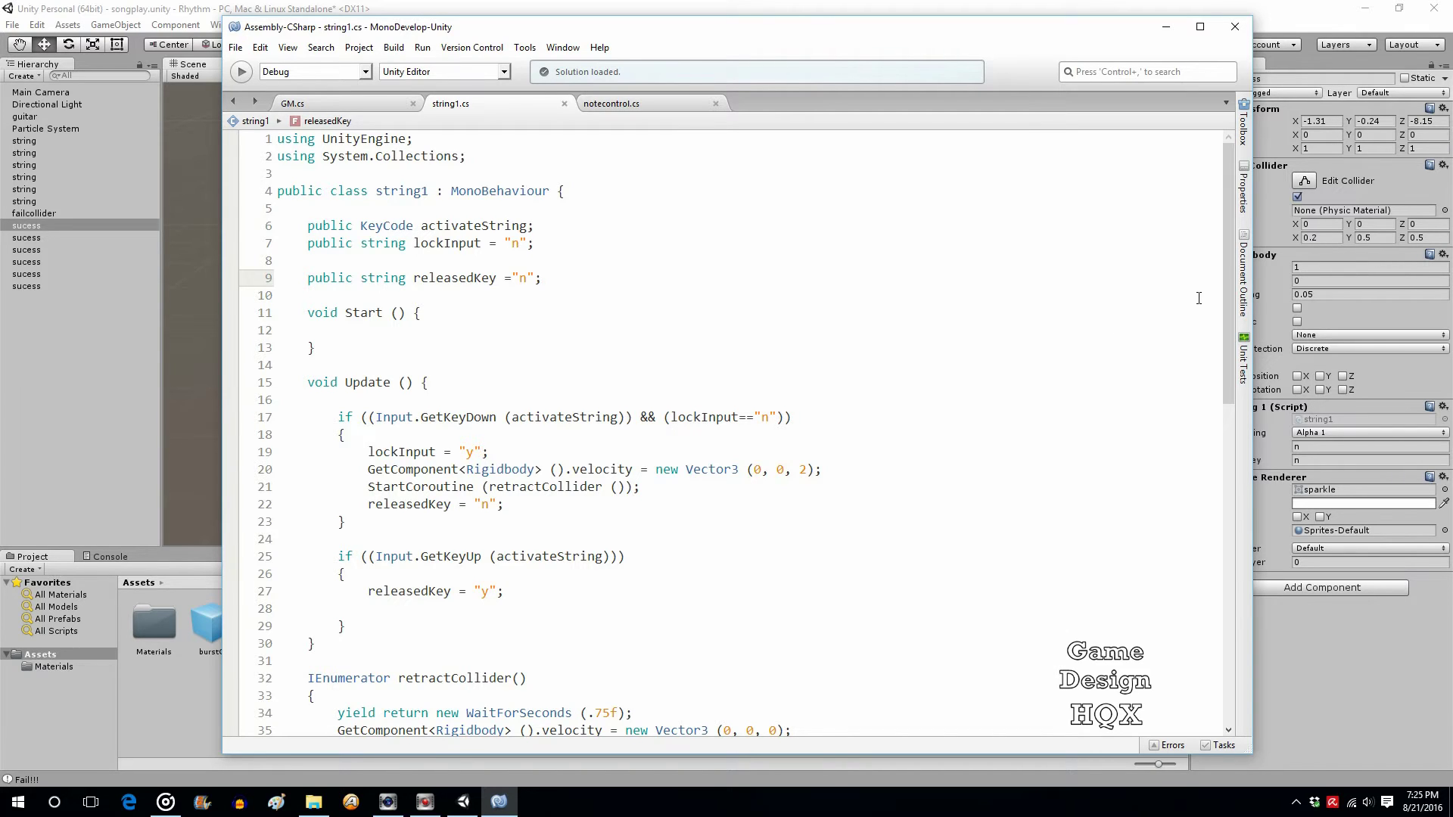
scroll(down, 3)
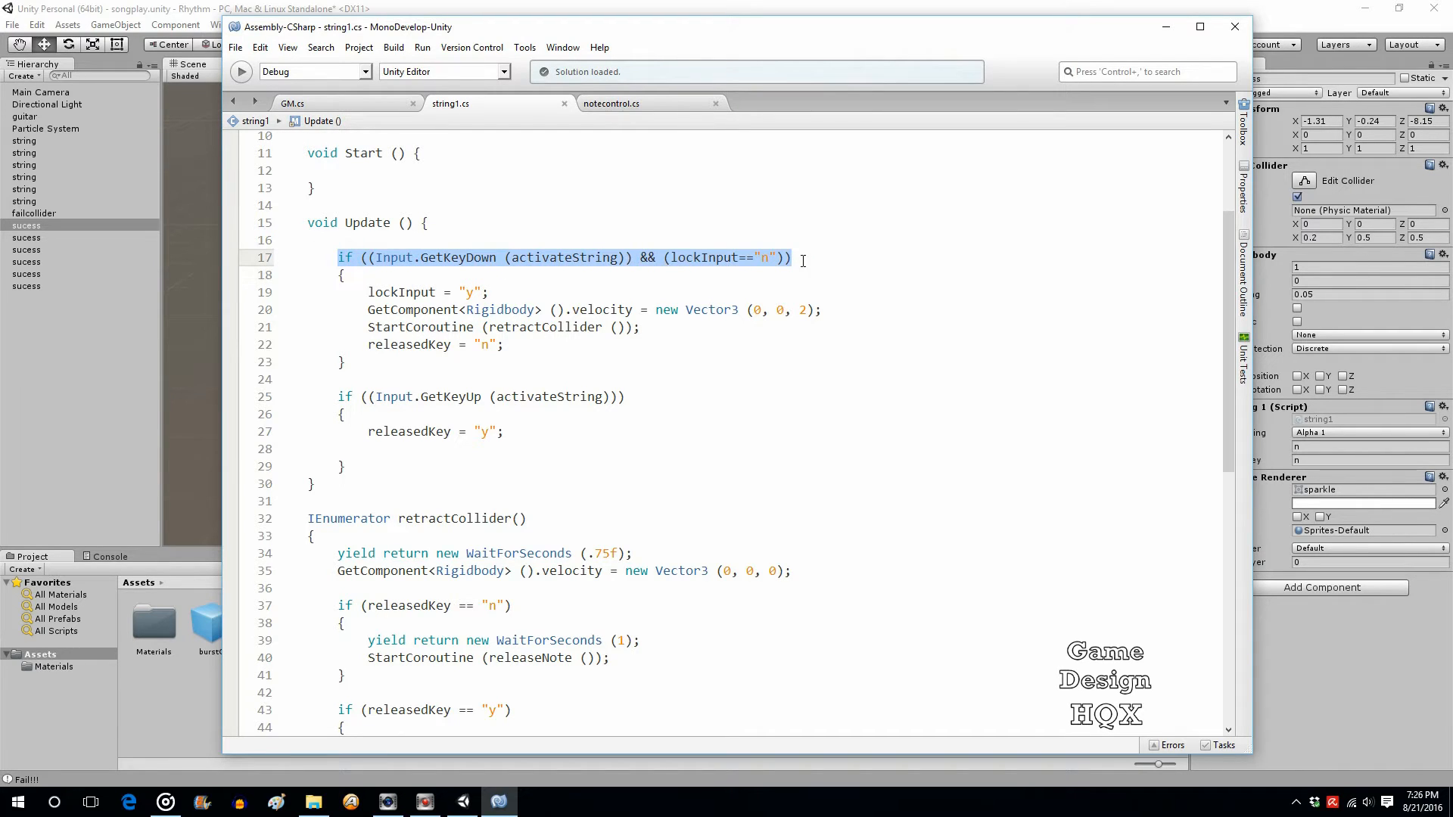
mouse_move(773, 310)
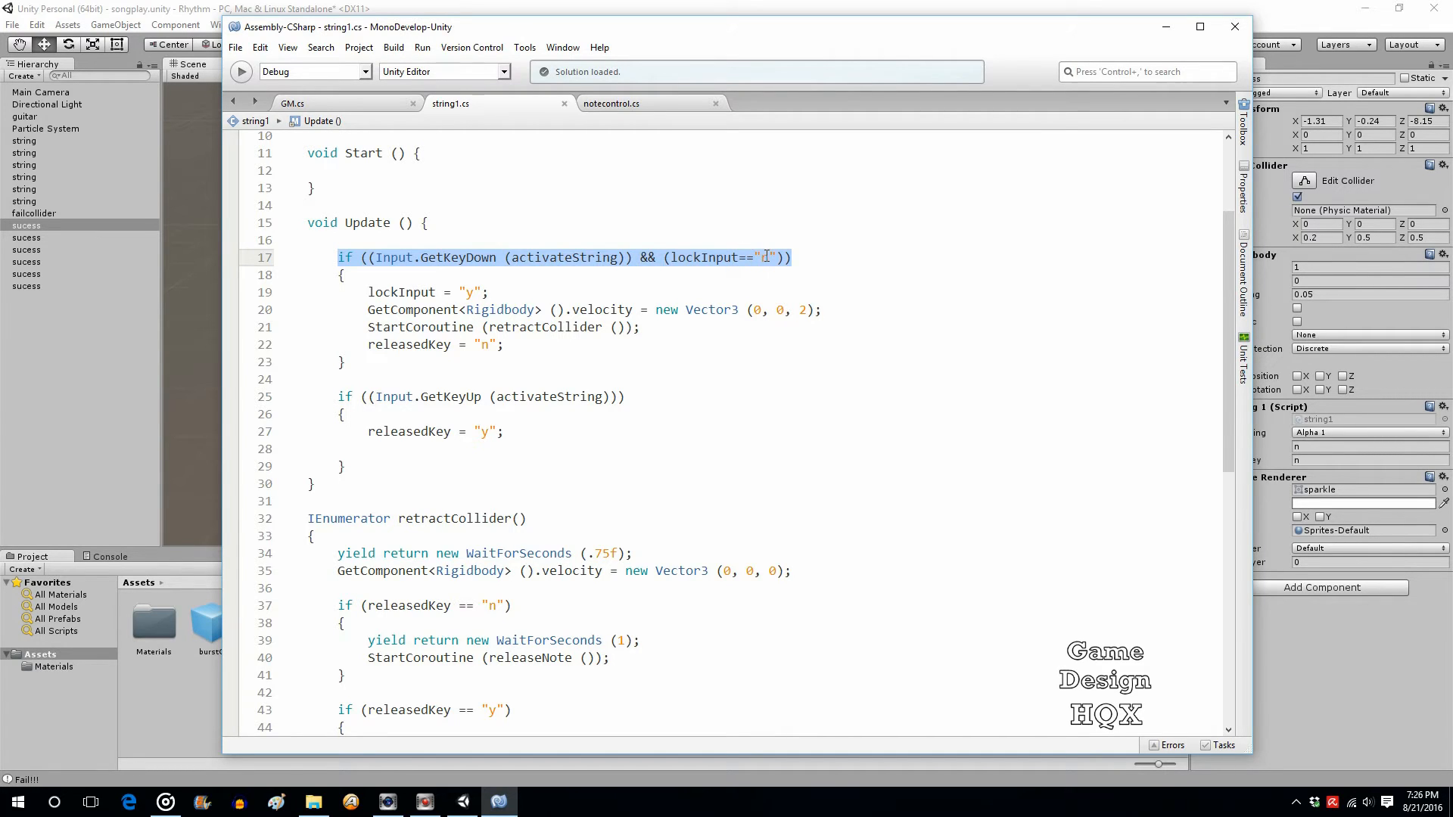
text(n)
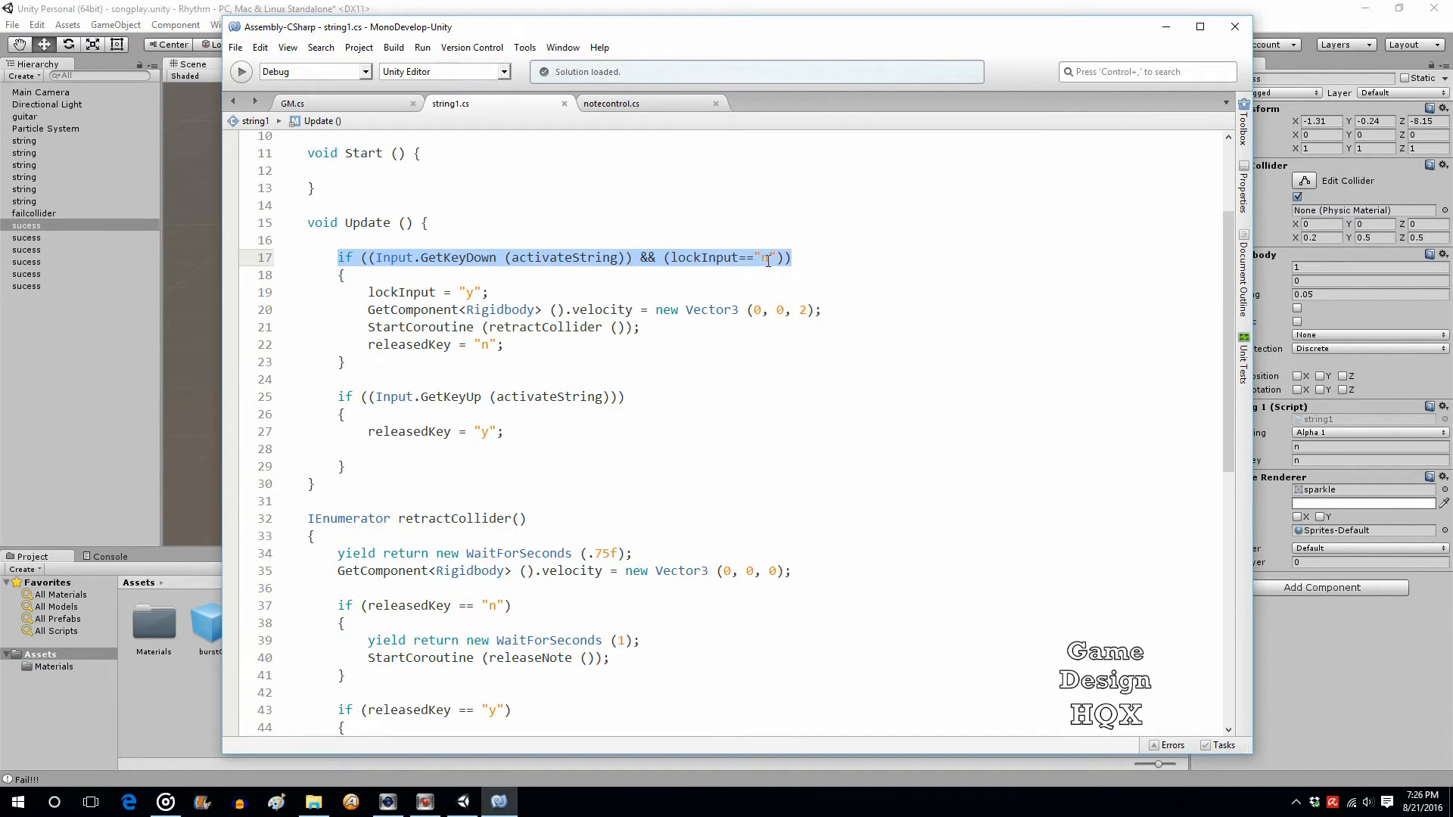
- Review releasedKey resetting on GetKeyDown and being set to "y" on GetKeyUp
double_click(711, 257)
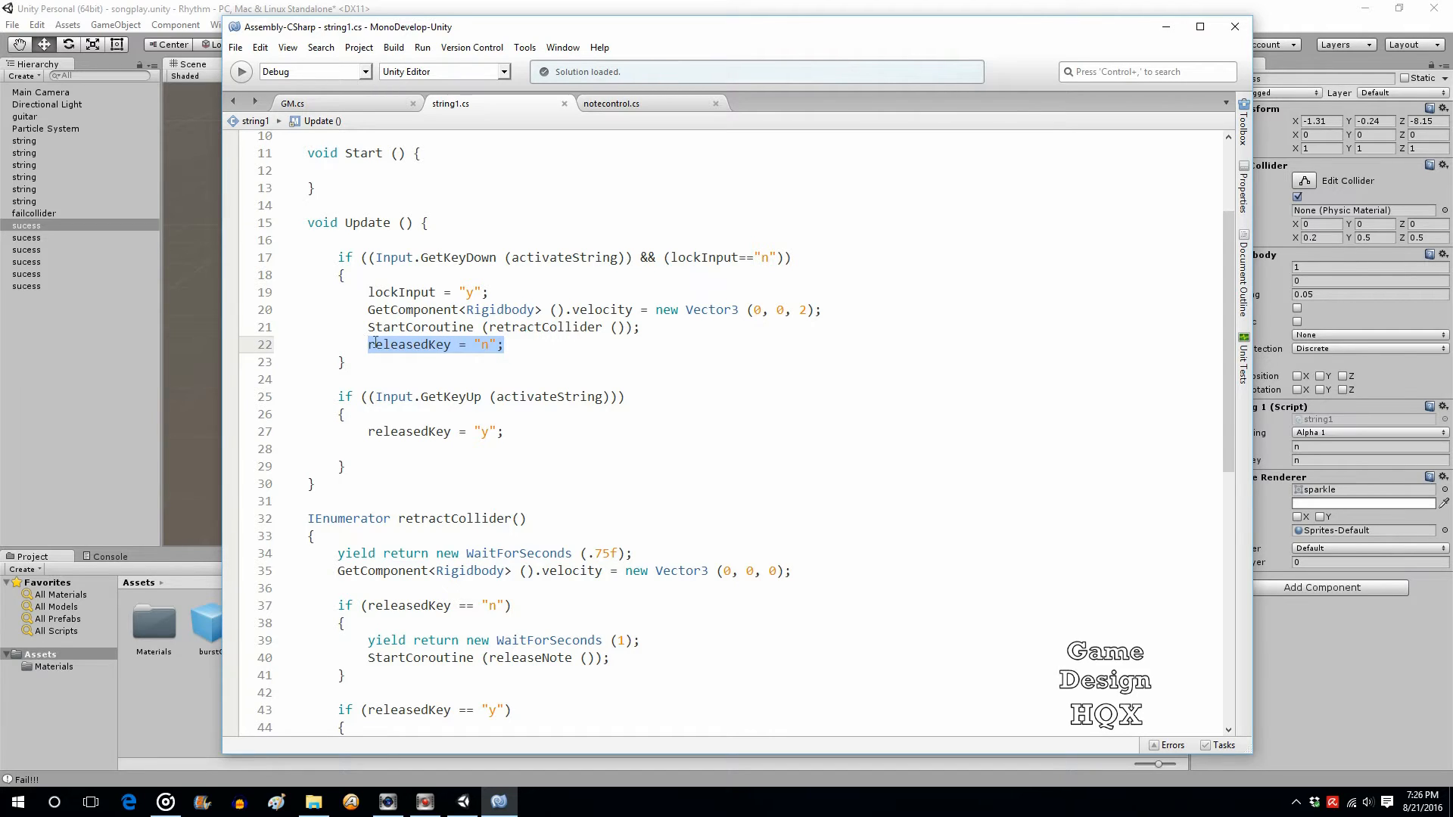
click(520, 344)
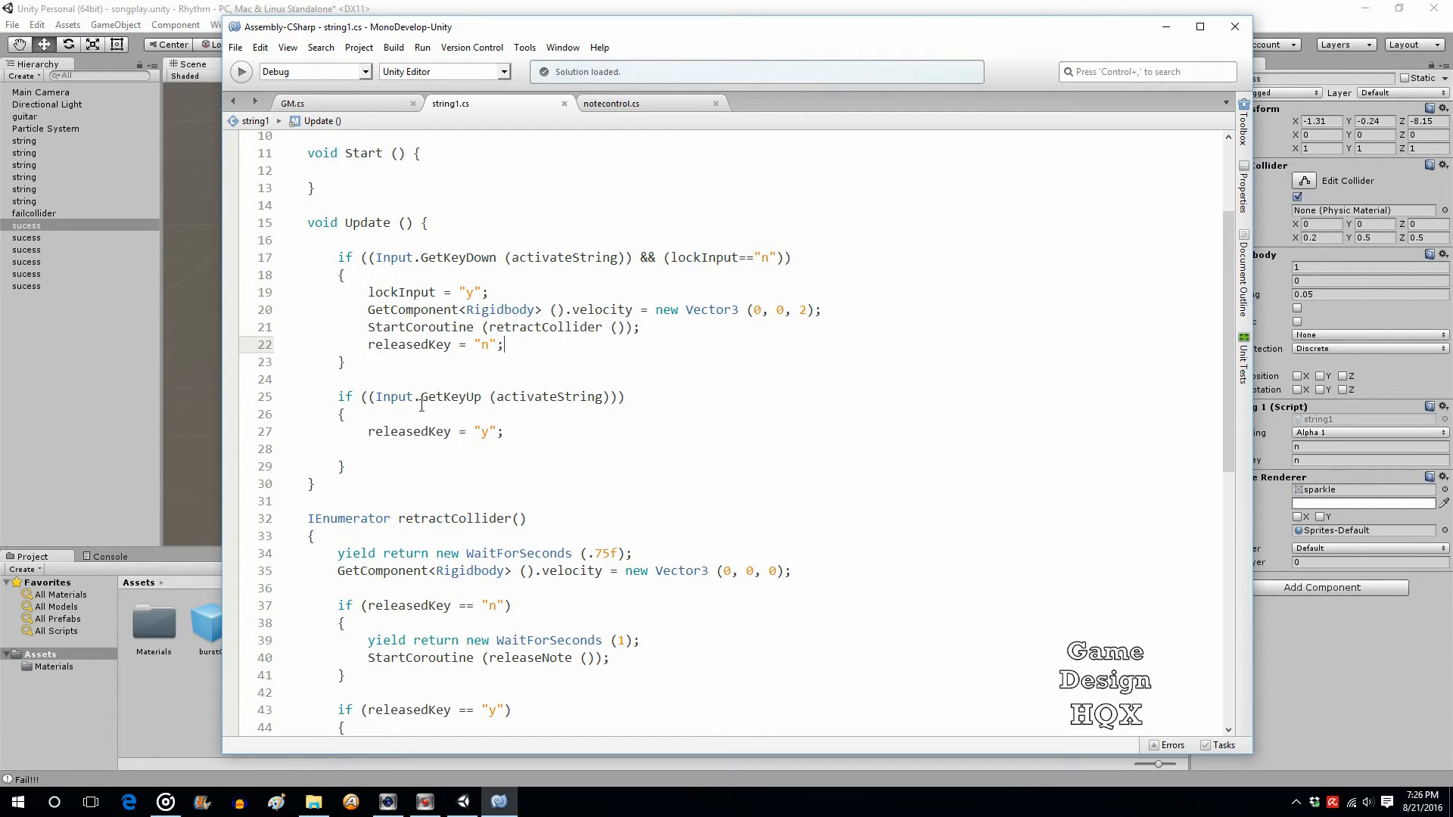
double_click(450, 397)
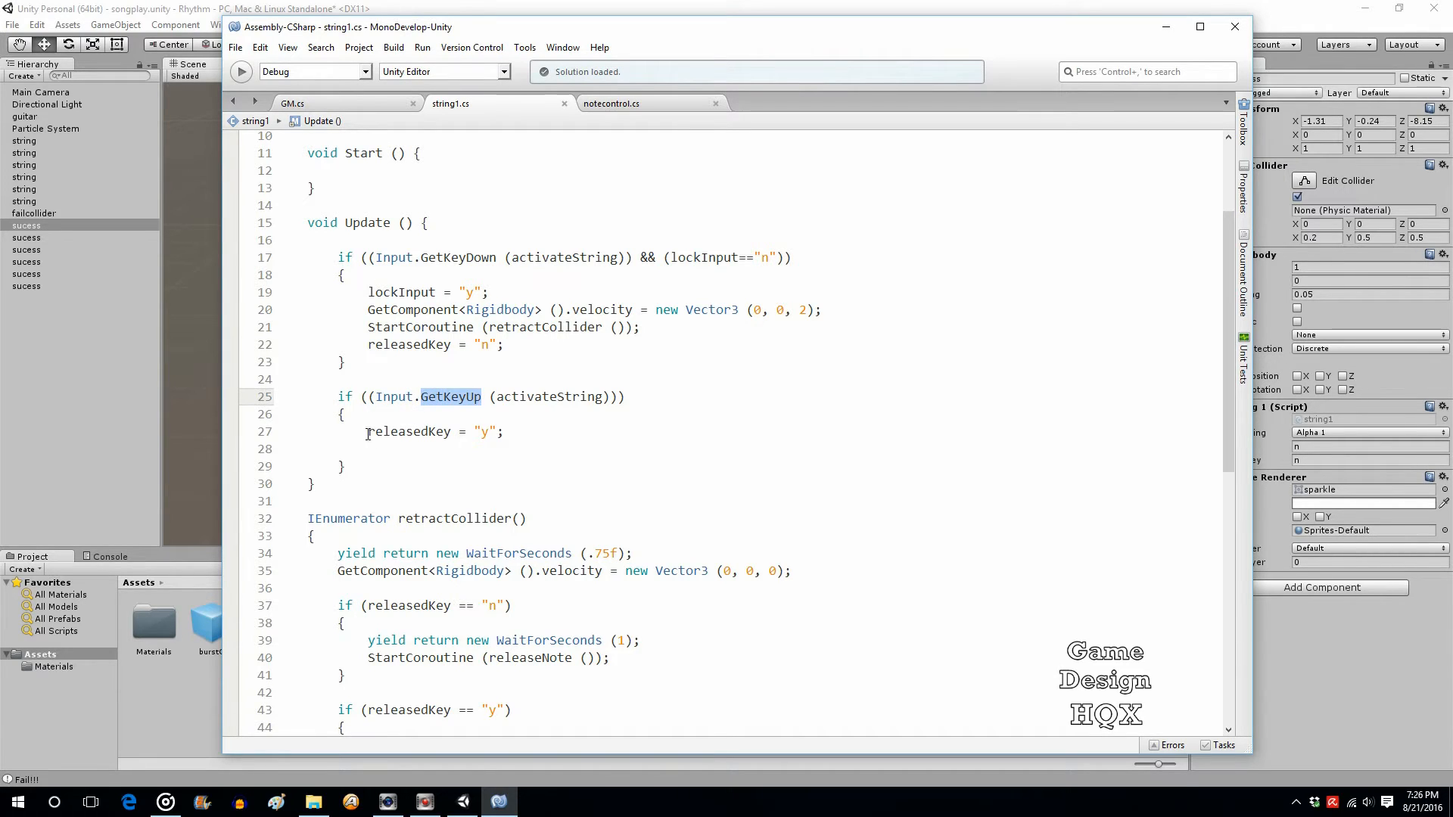
click(506, 431)
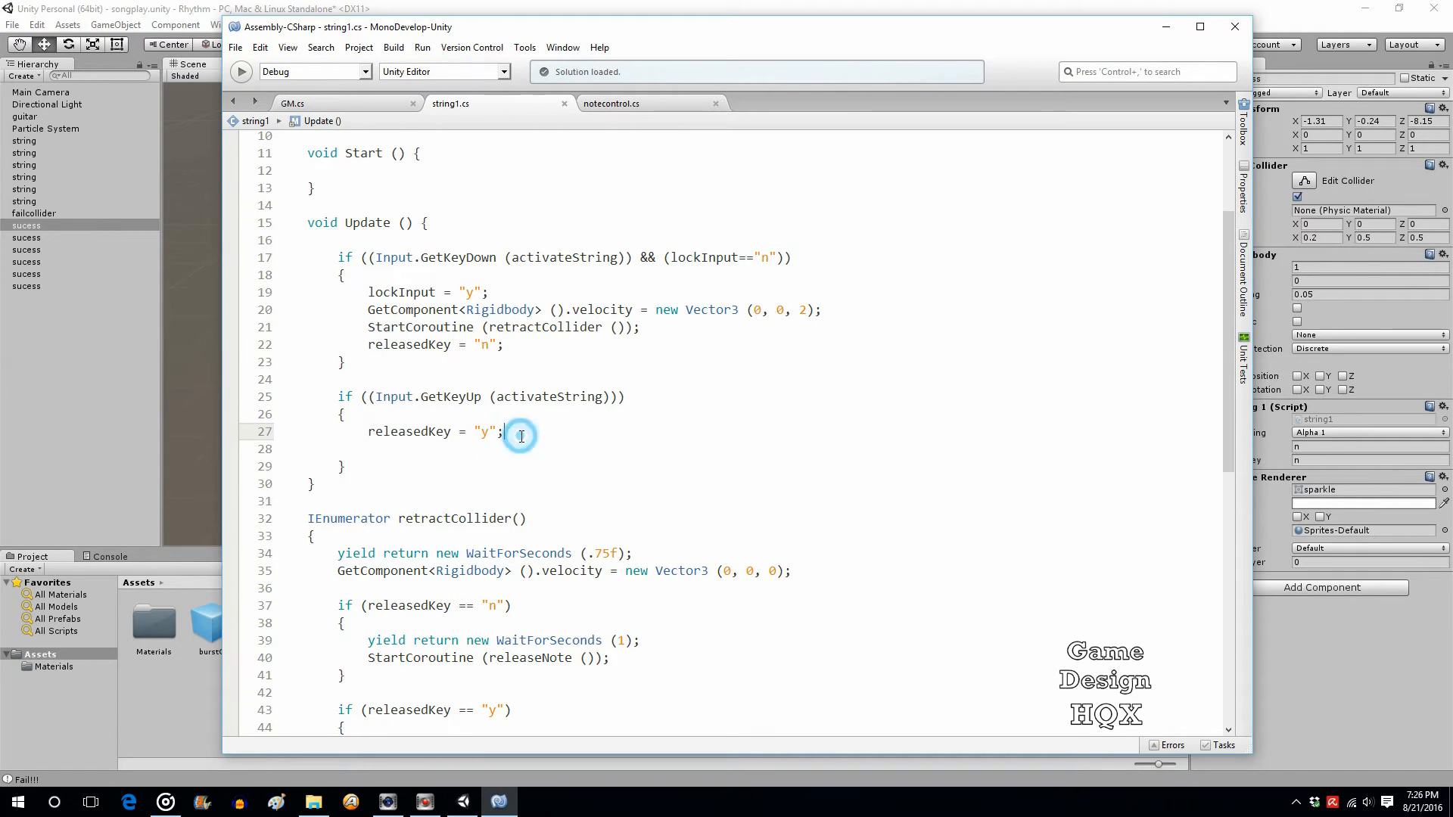
mouse_move(501, 410)
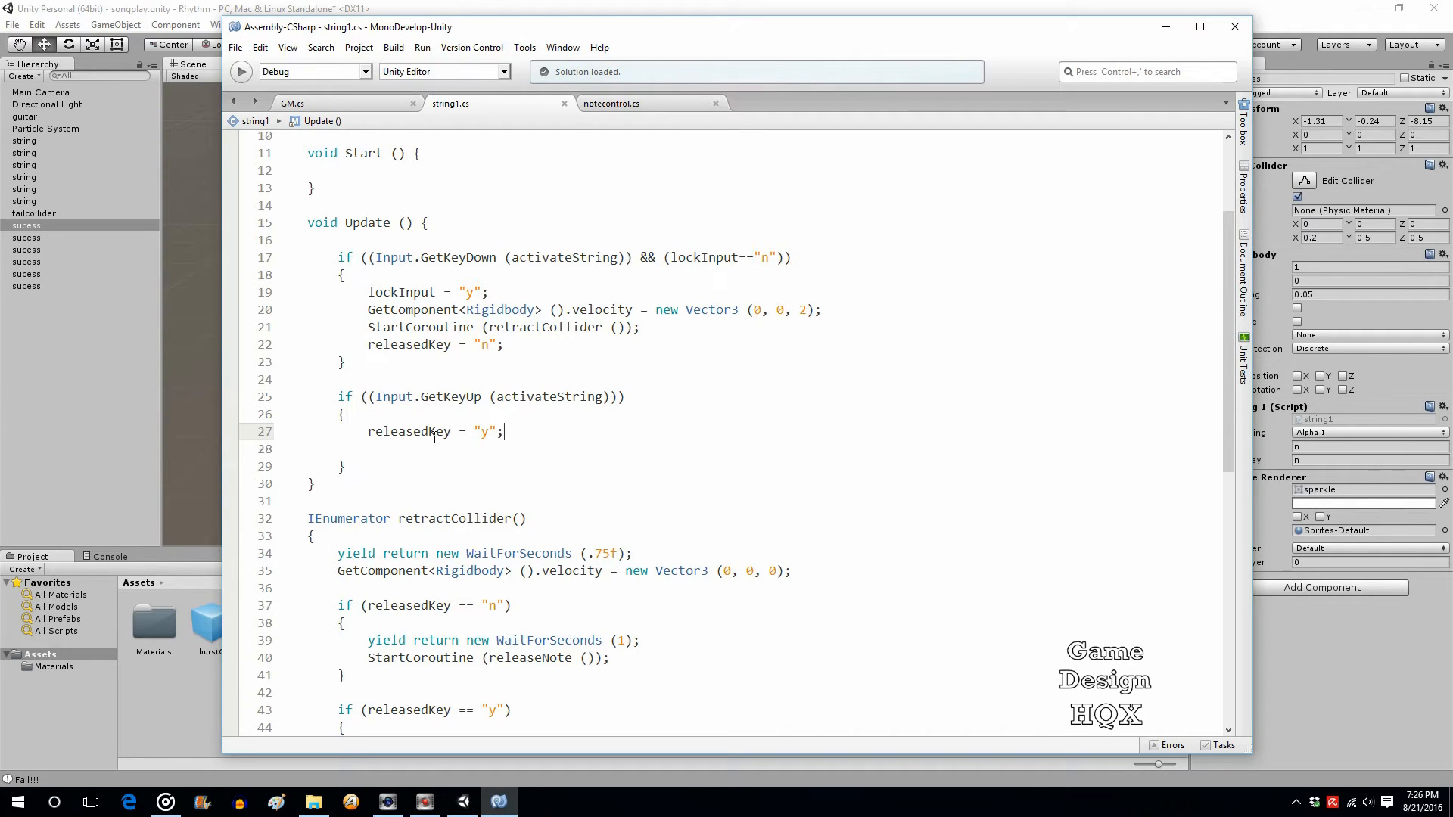
mouse_move(410, 432)
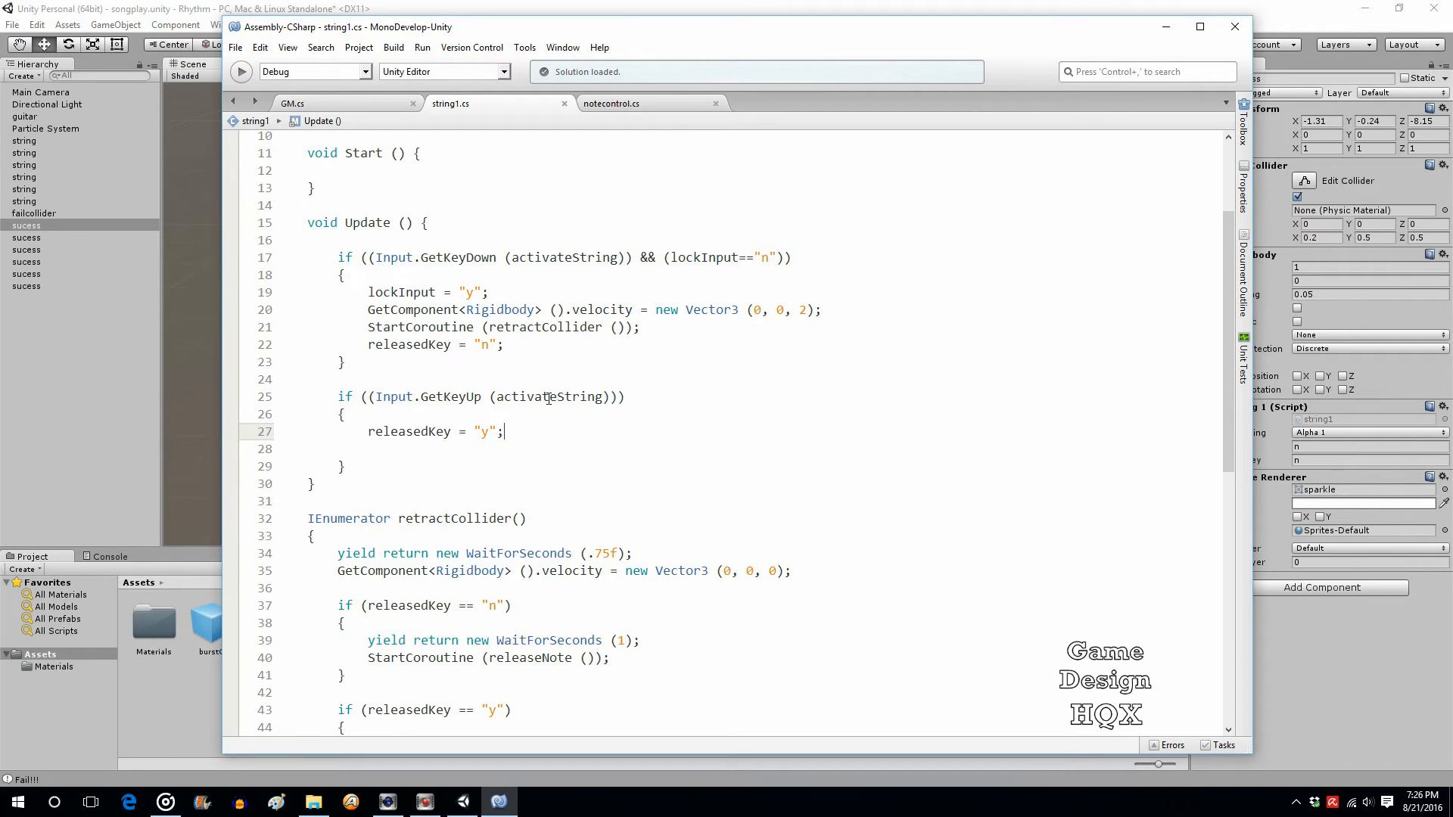
double_click(451, 396)
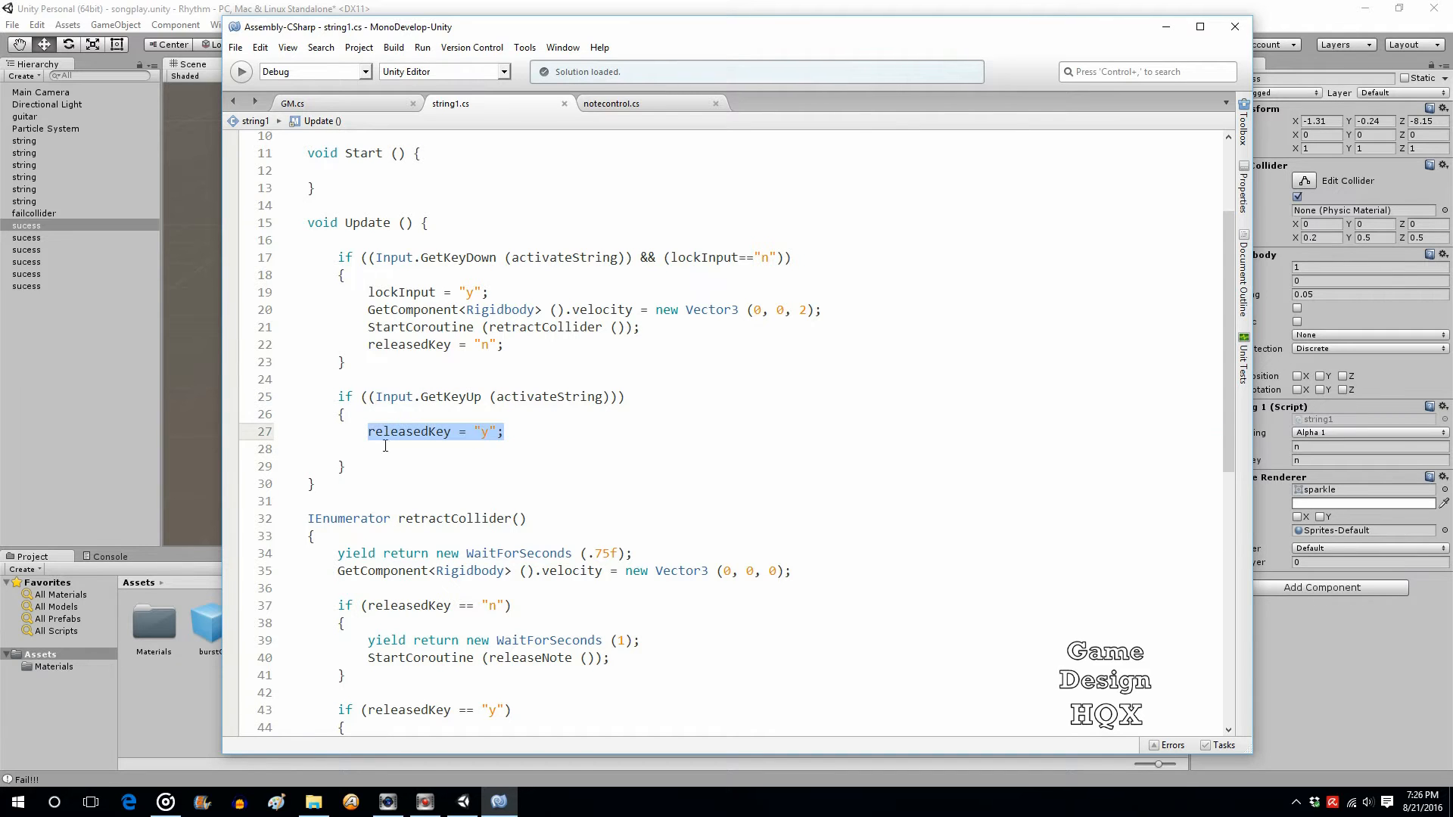
scroll(down, 3)
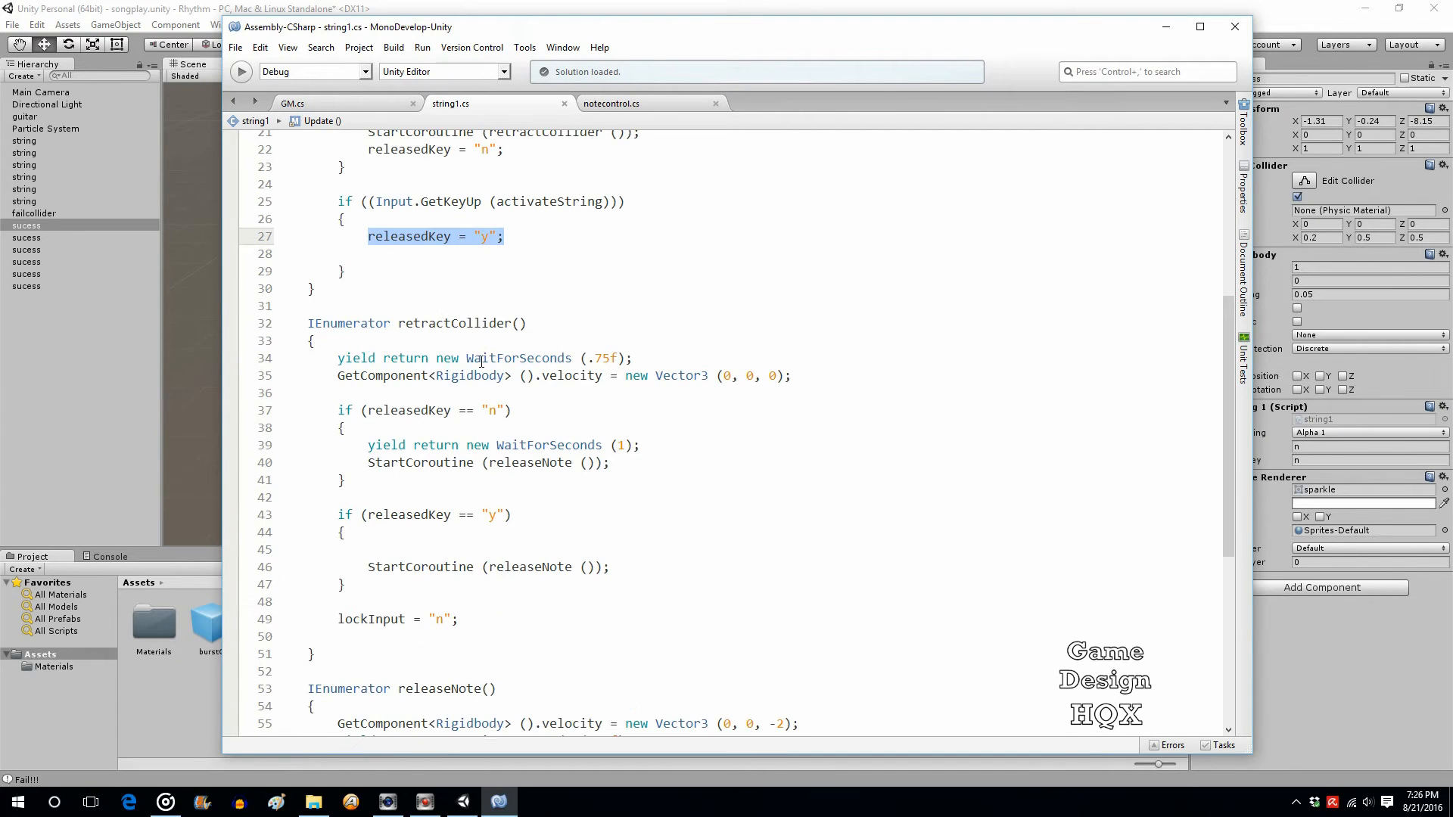
mouse_move(479, 360)
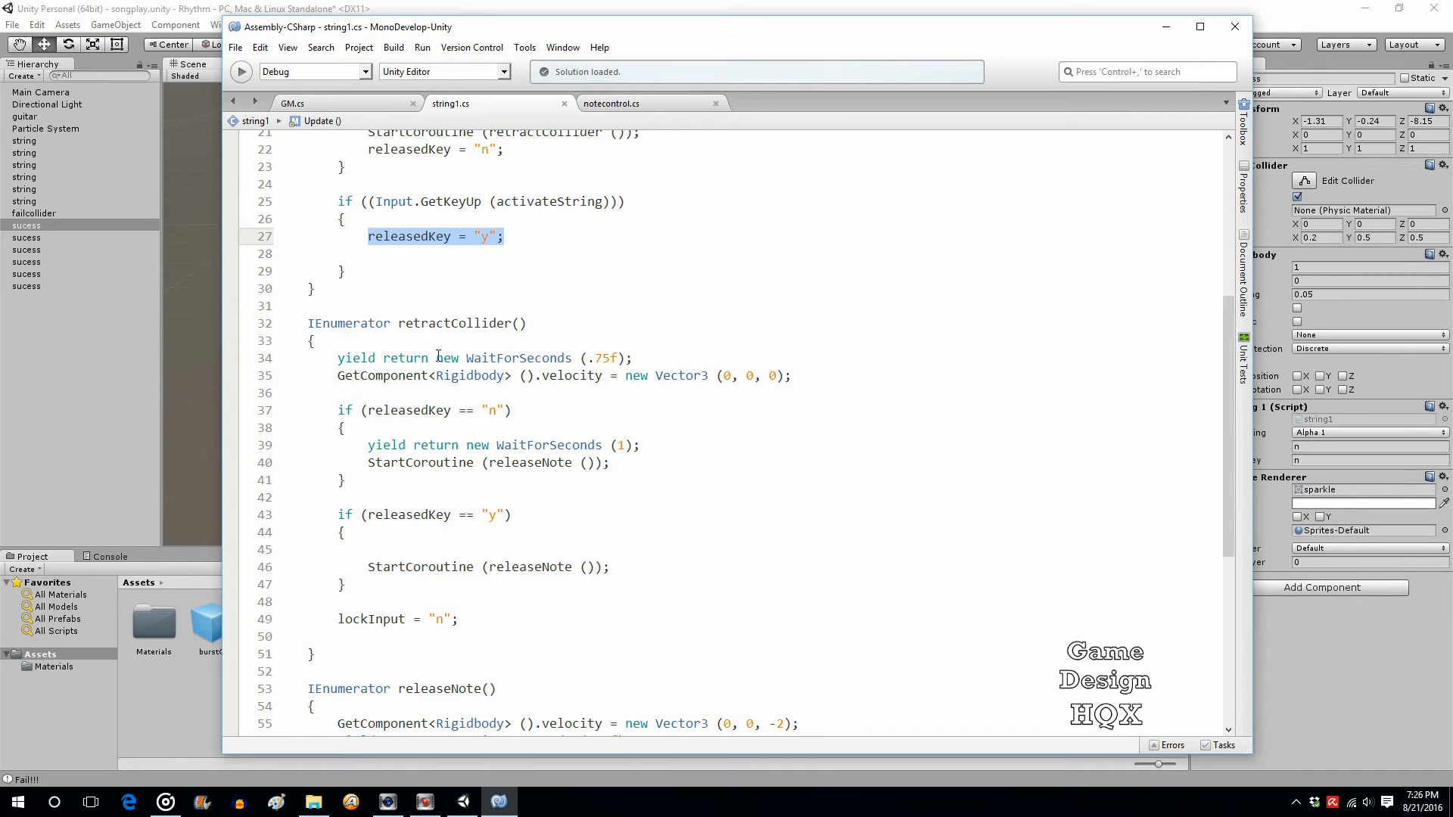
mouse_move(607, 357)
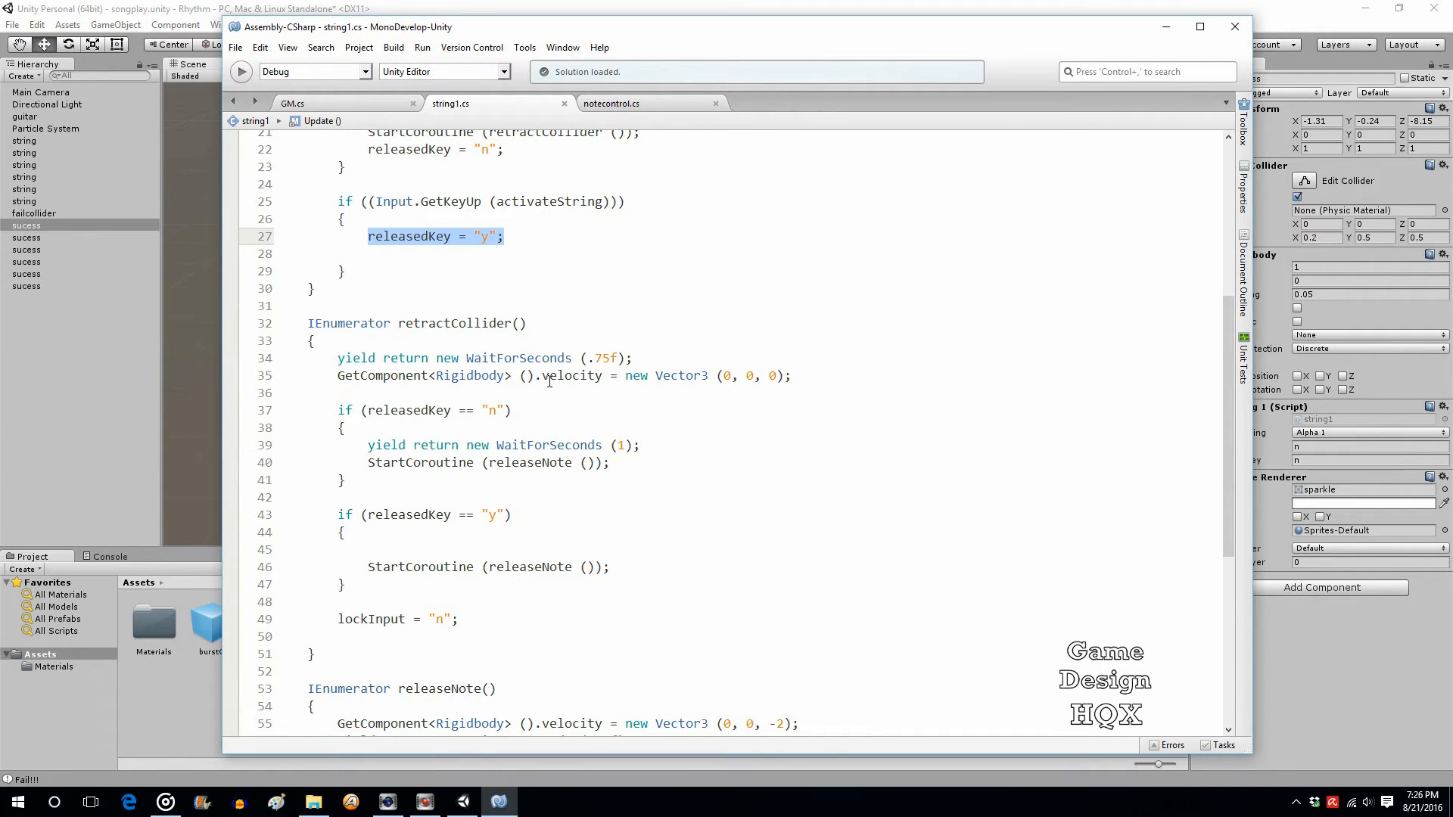
mouse_move(654, 369)
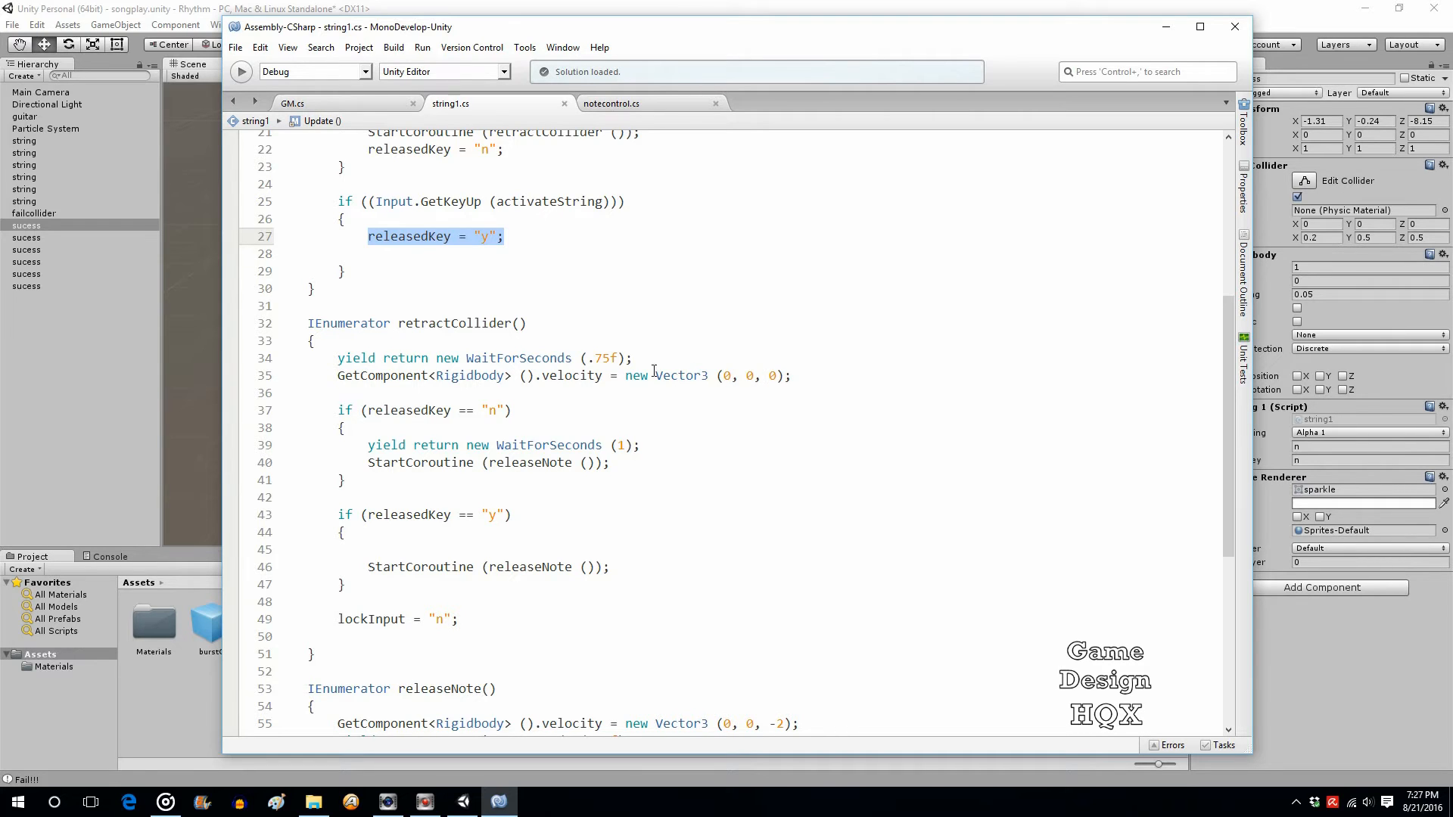
scroll(up, 3)
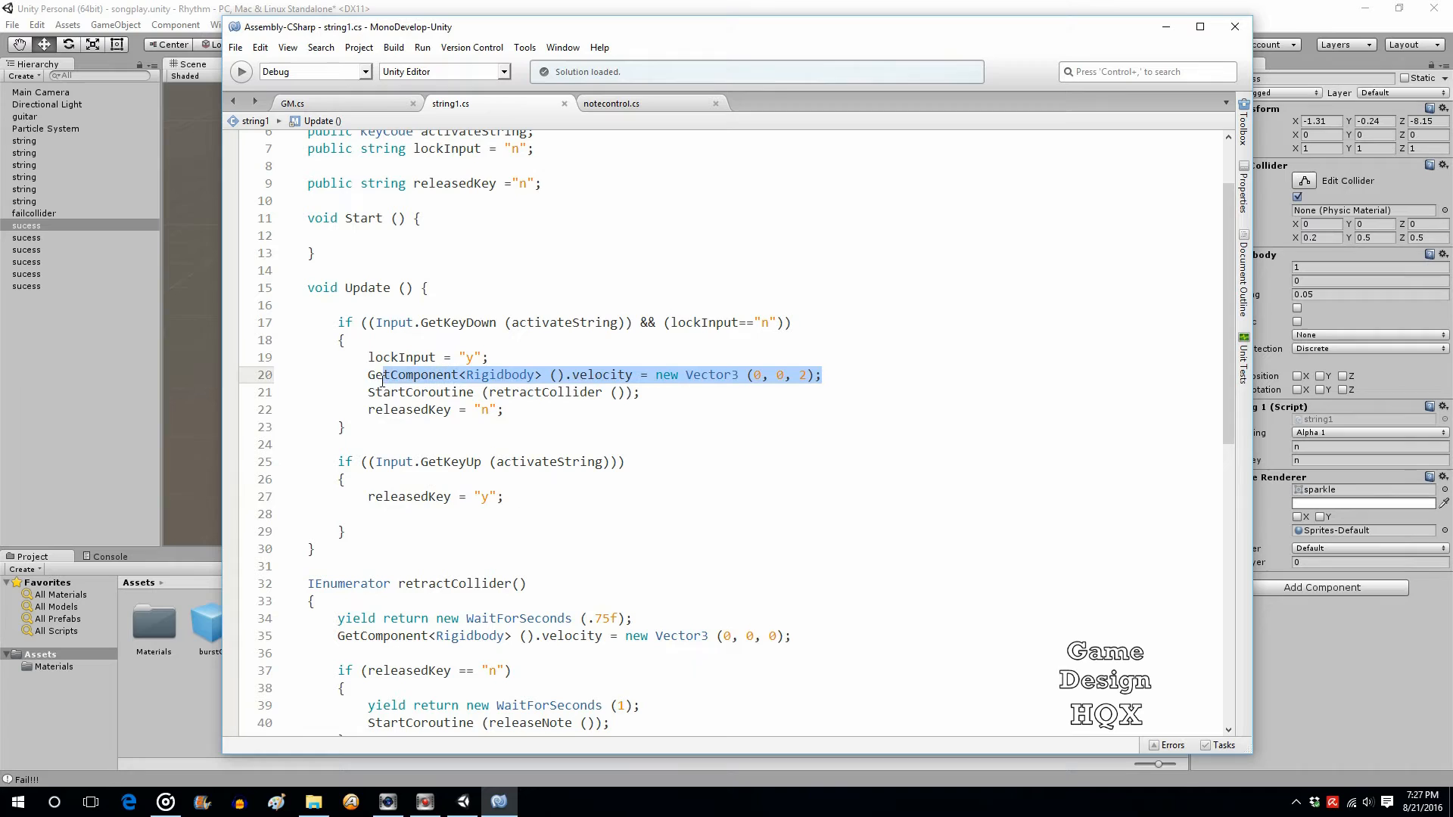
mouse_move(473, 321)
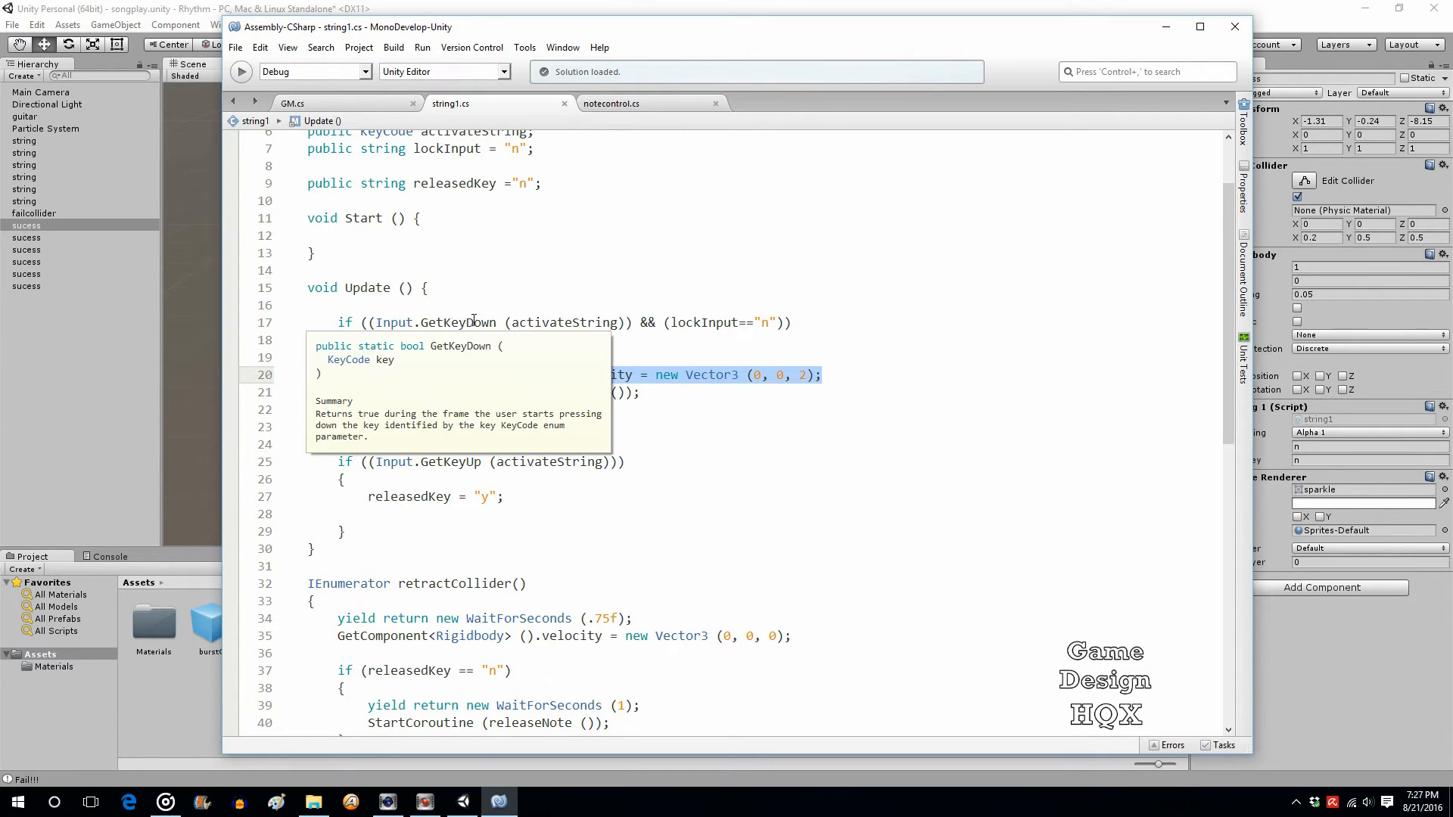
scroll(down, 3)
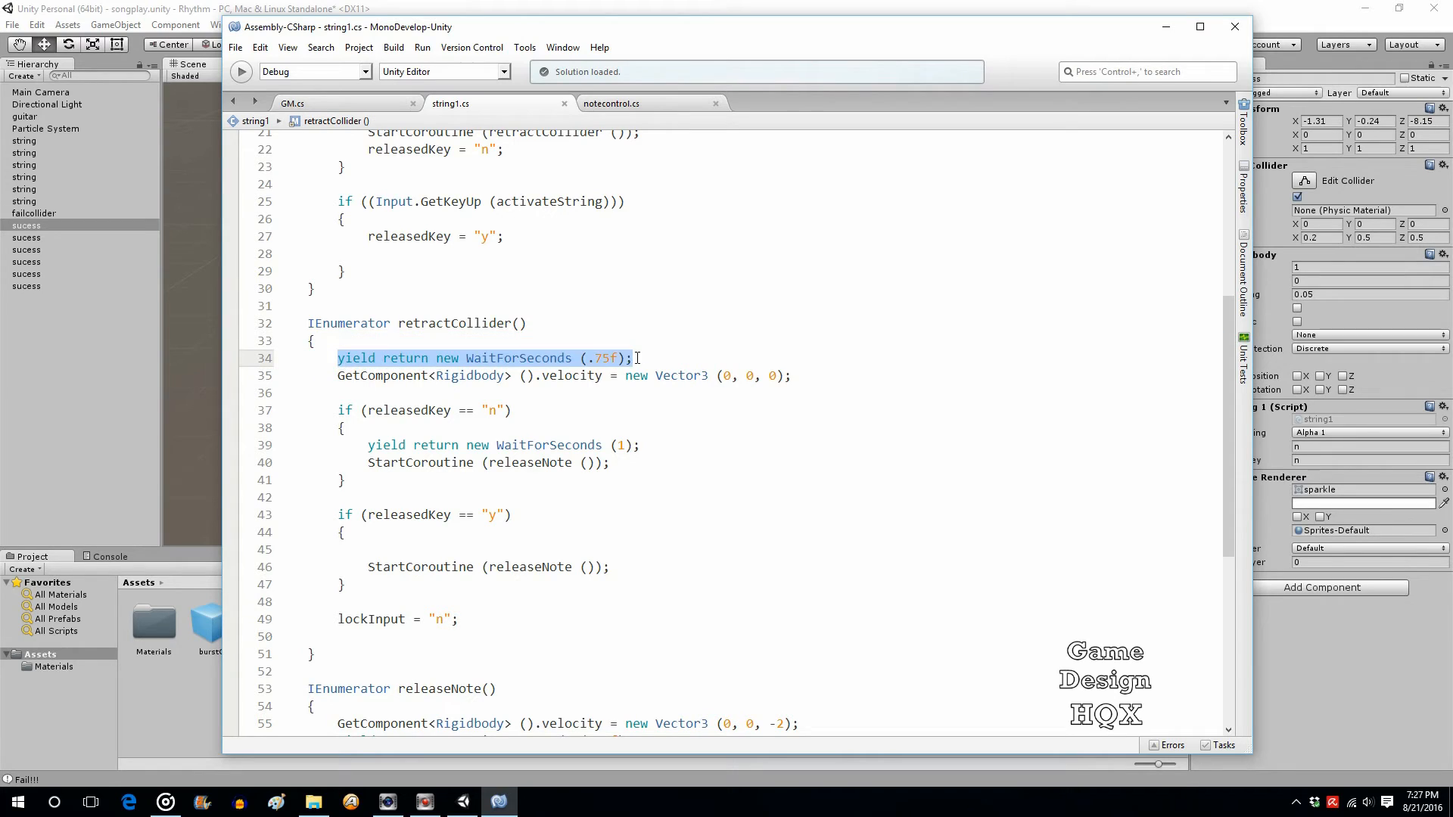
click(336, 375)
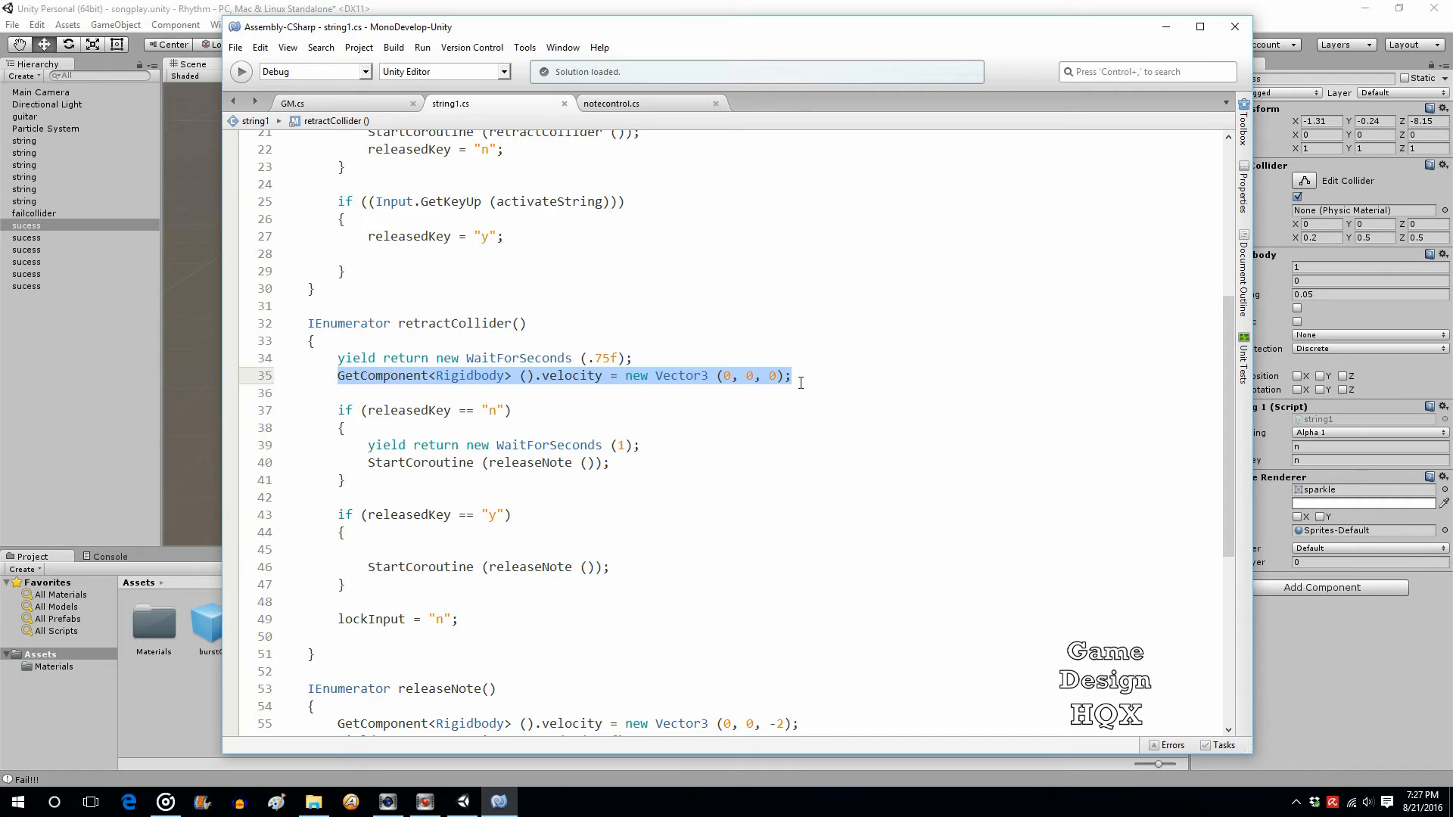
mouse_move(345, 427)
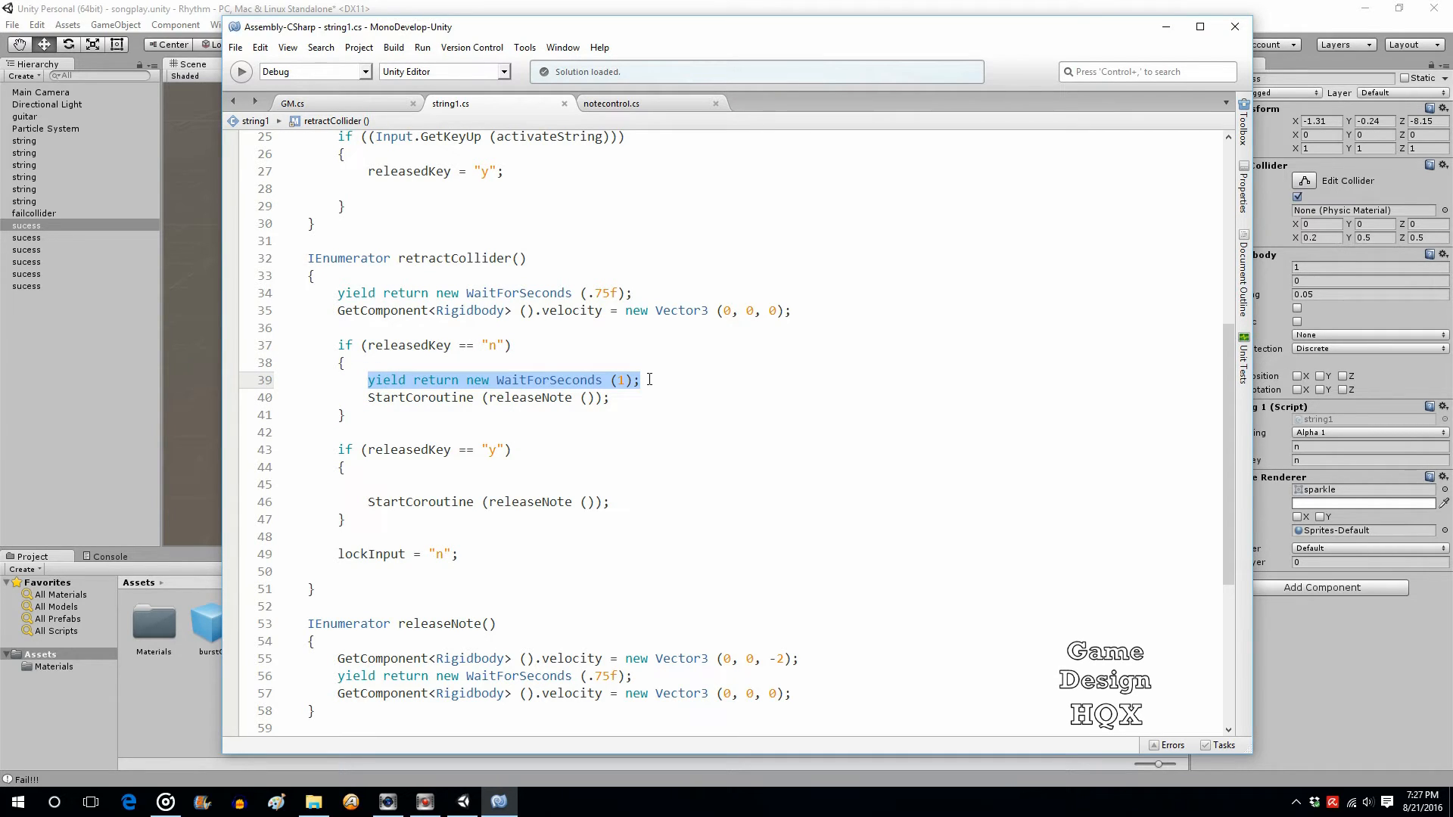
mouse_move(643, 398)
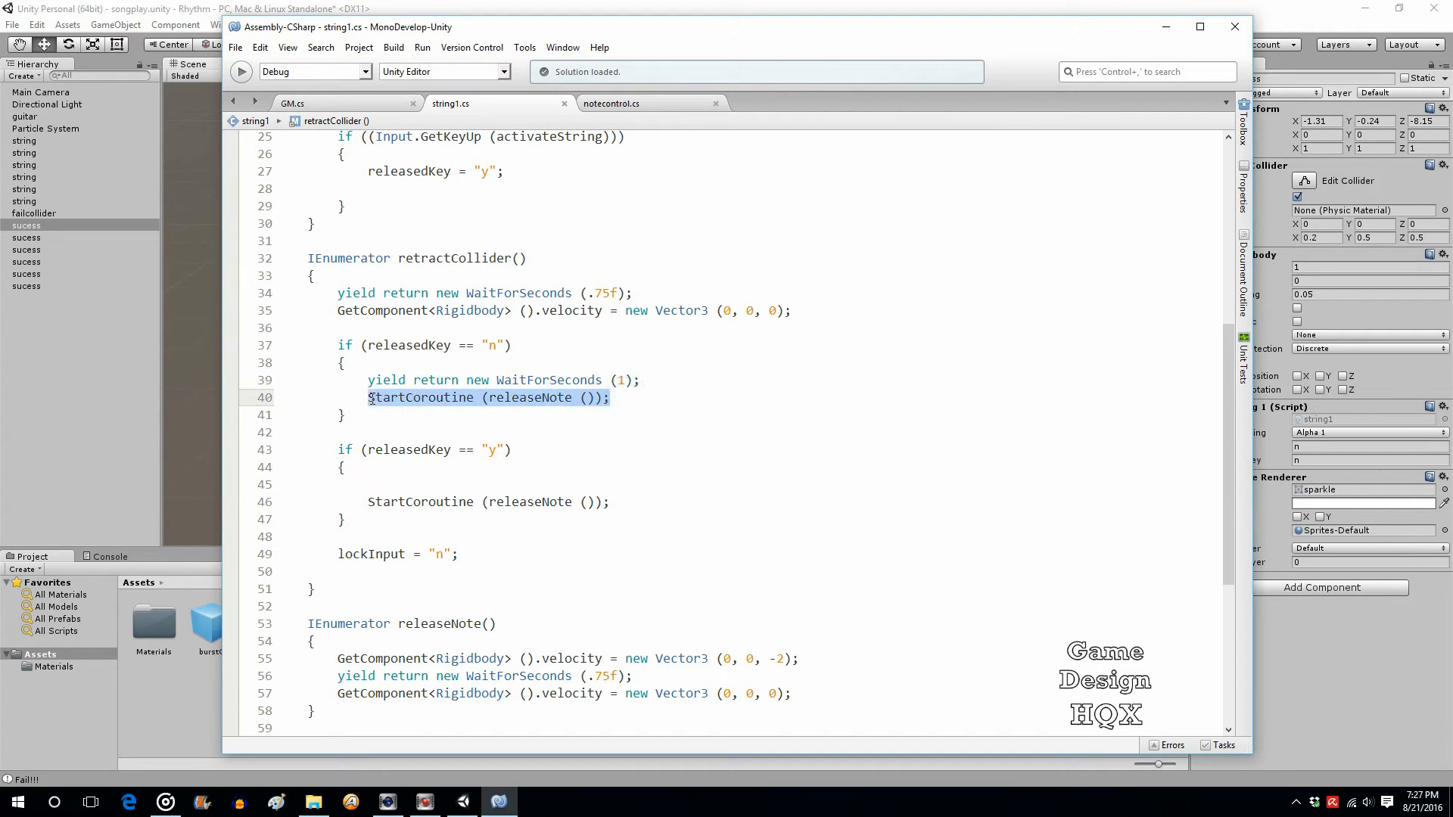
scroll(down, 3)
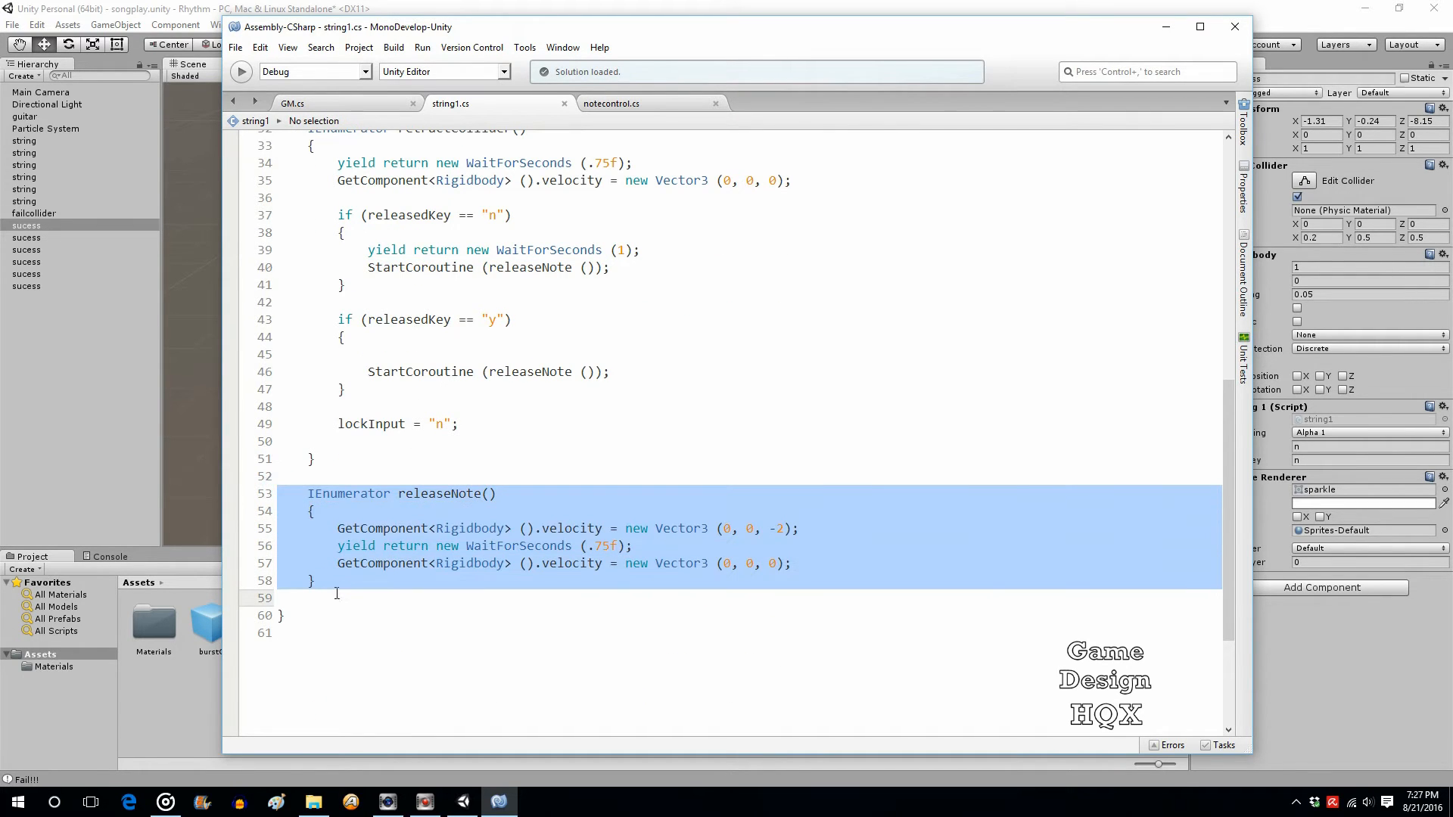
click(336, 598)
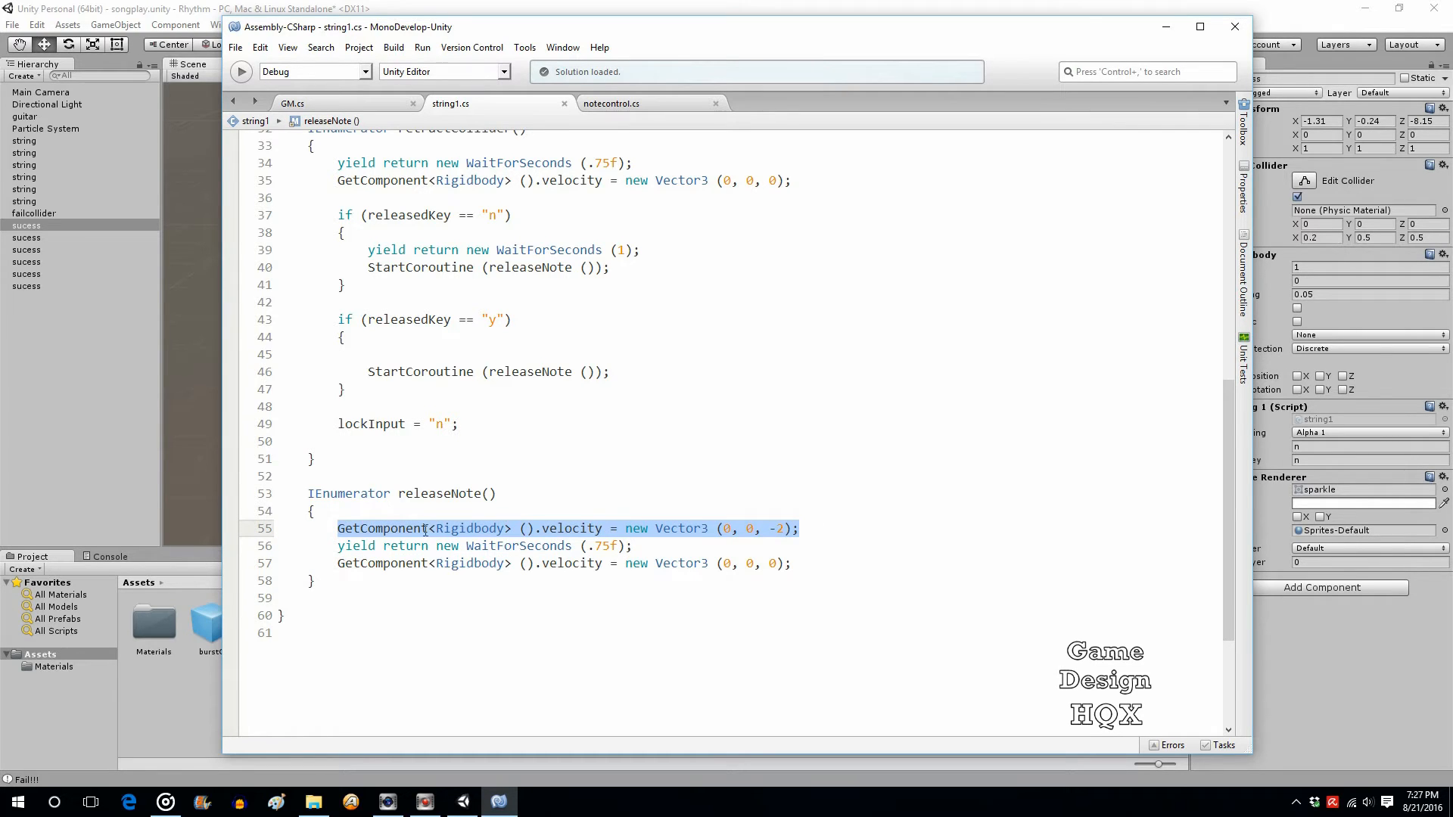
mouse_move(713, 536)
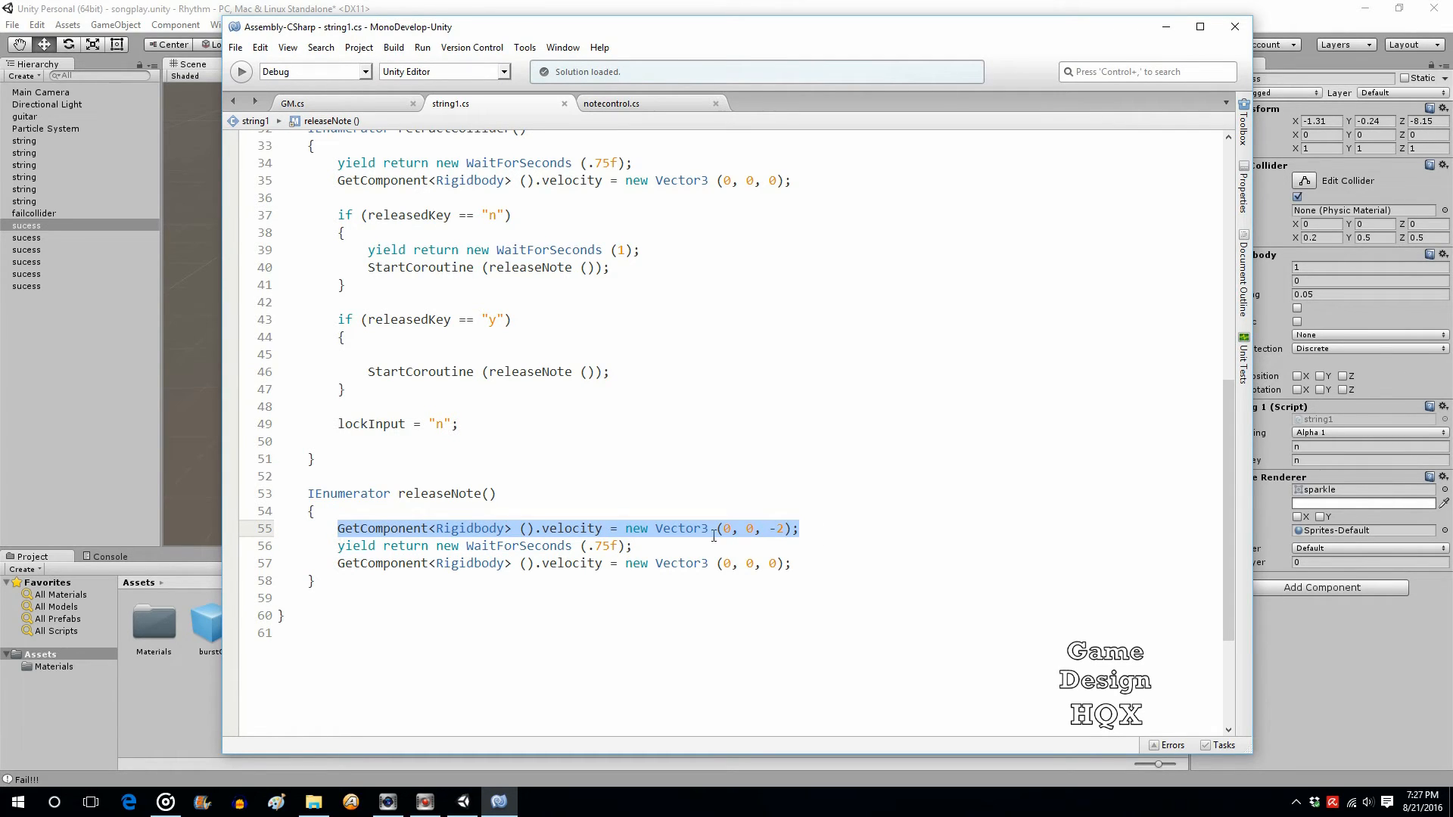
click(455, 545)
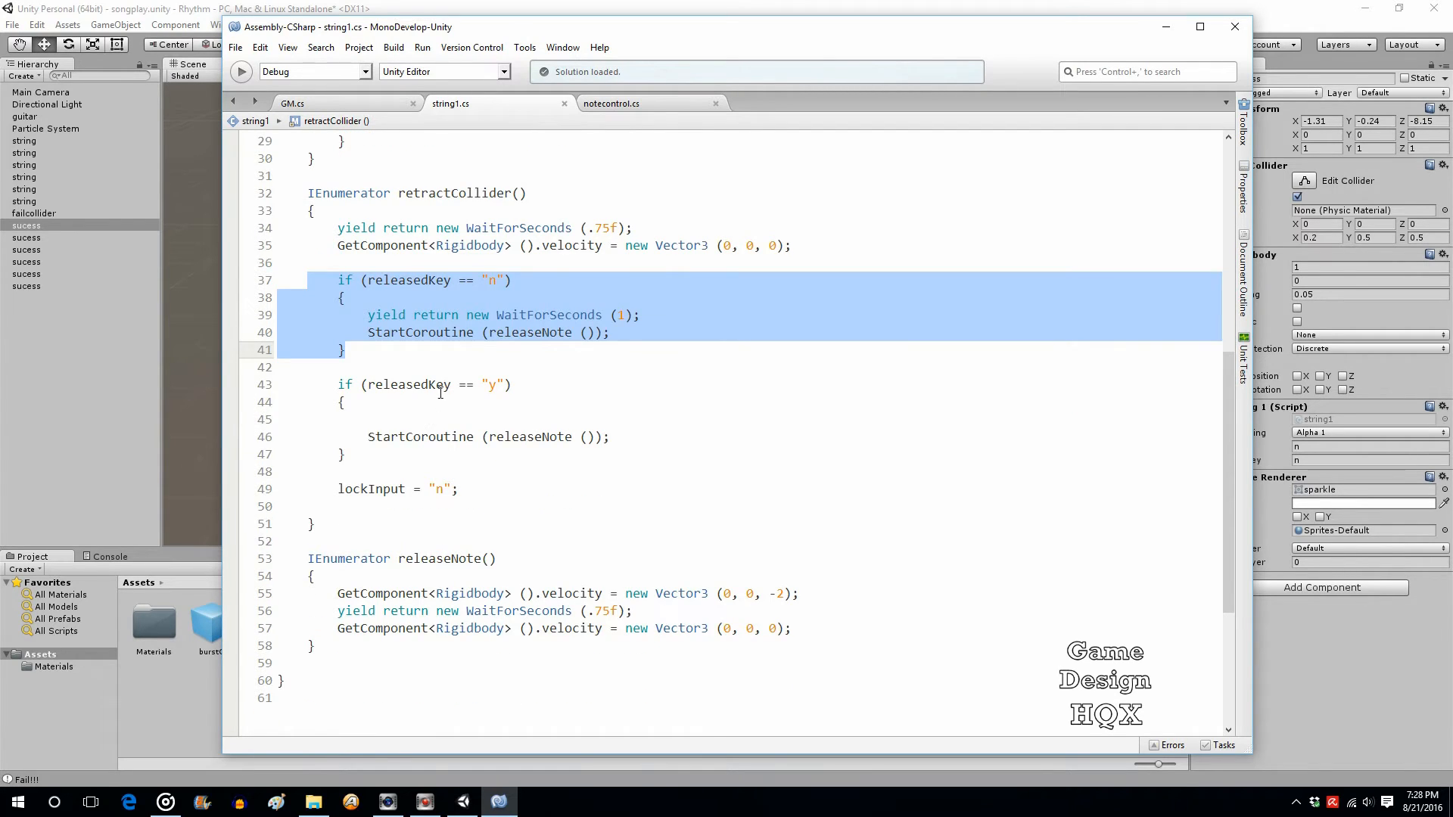
click(353, 454)
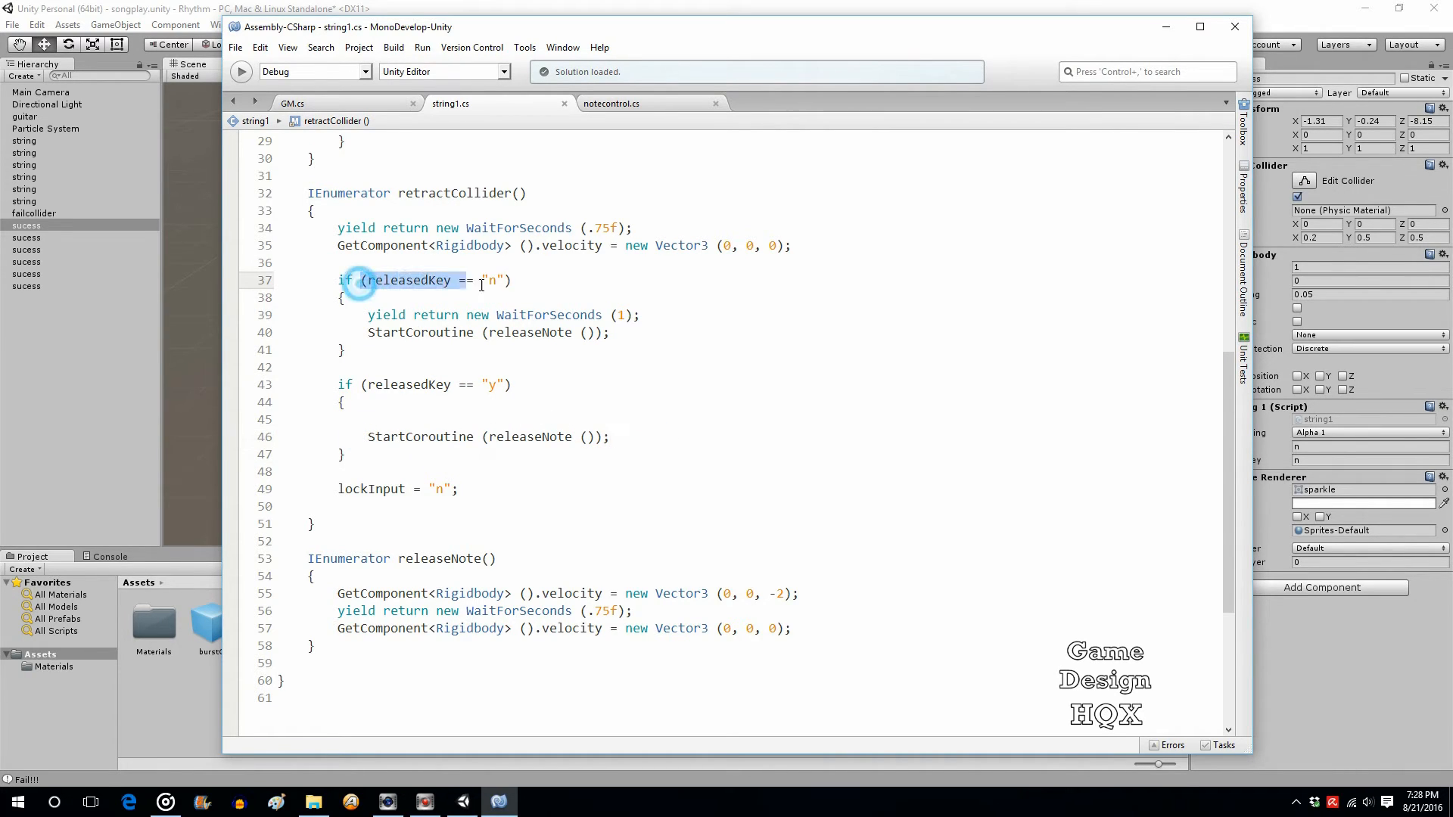
click(489, 315)
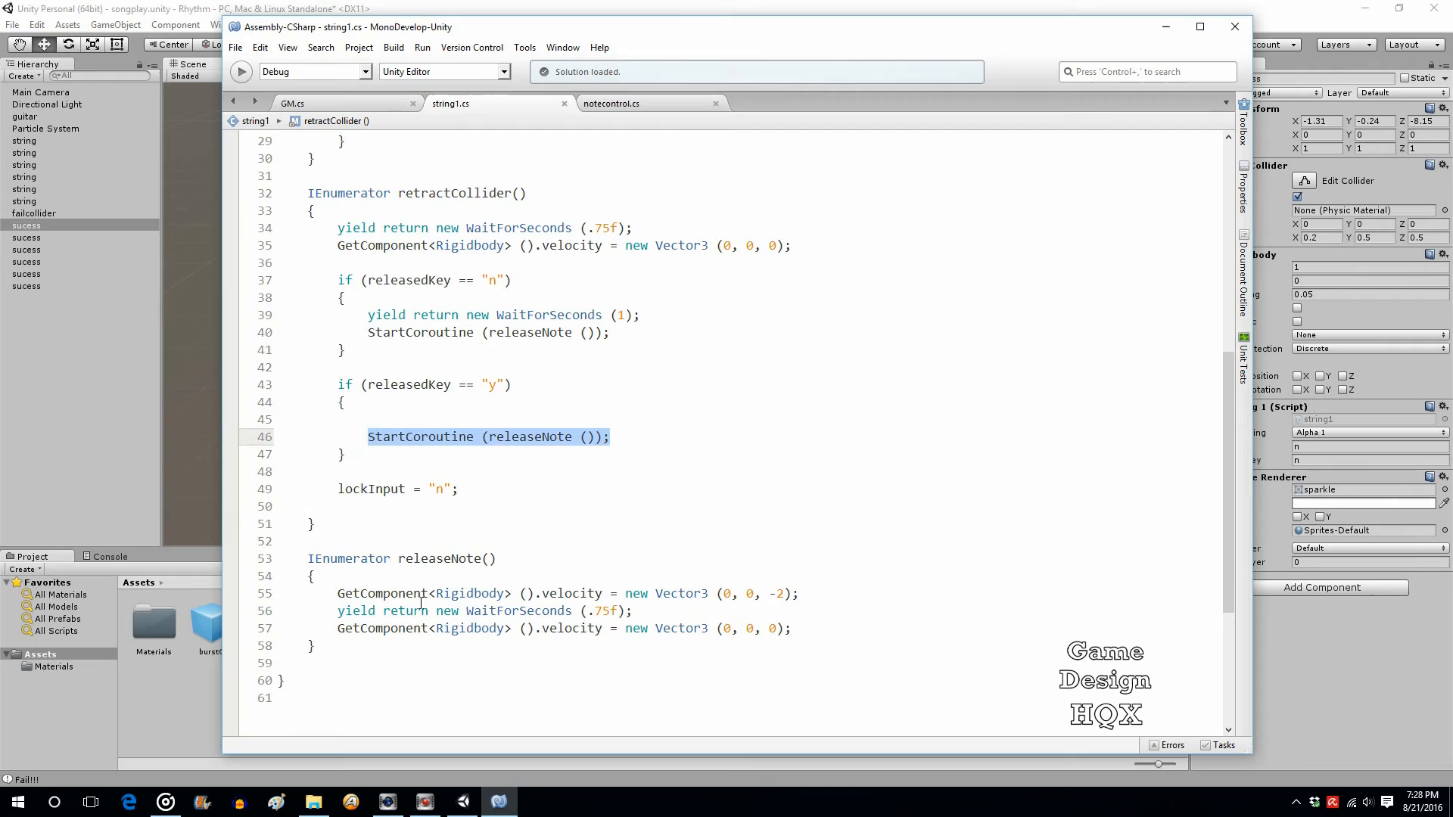
mouse_move(441, 657)
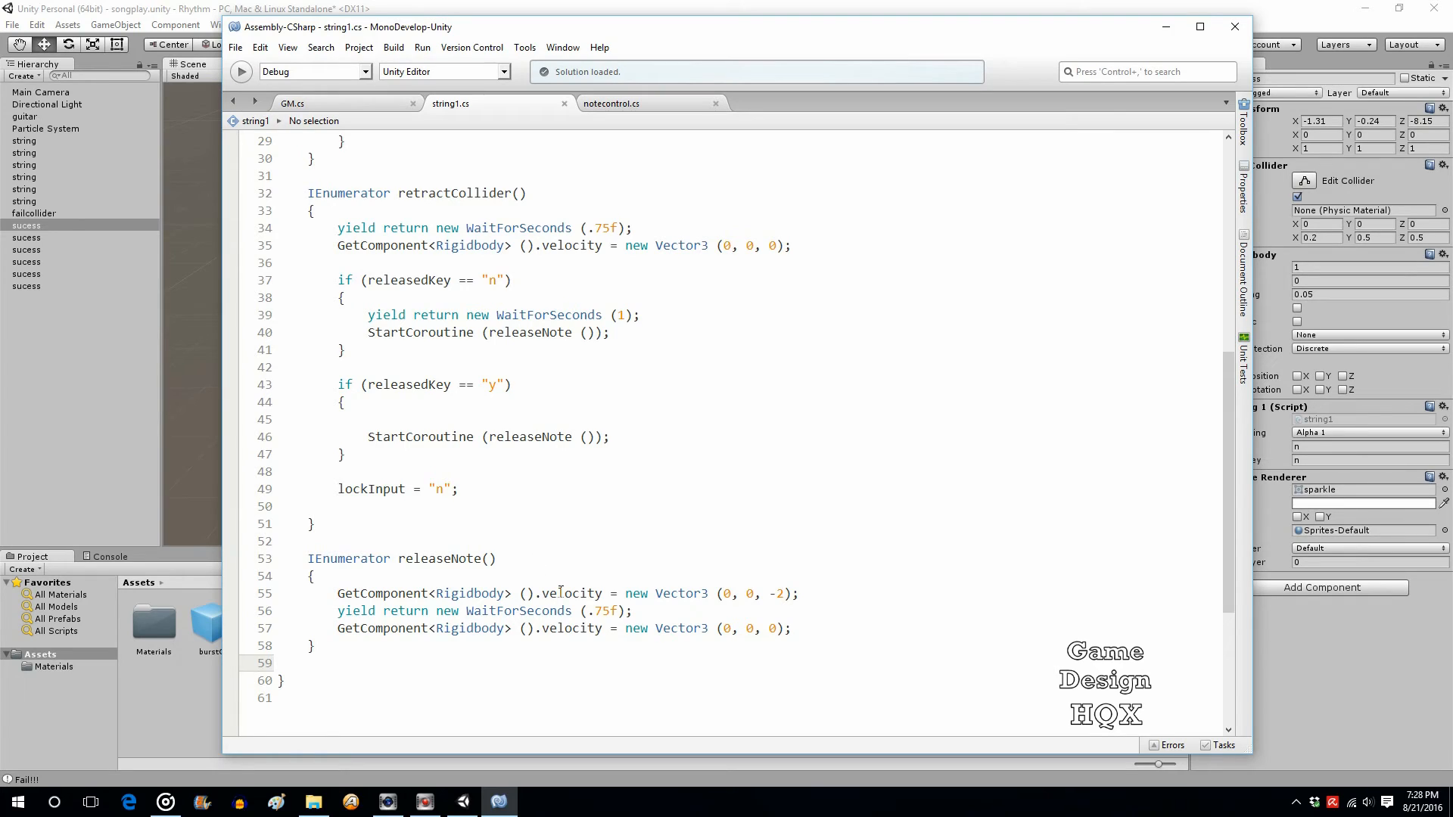
mouse_move(678, 424)
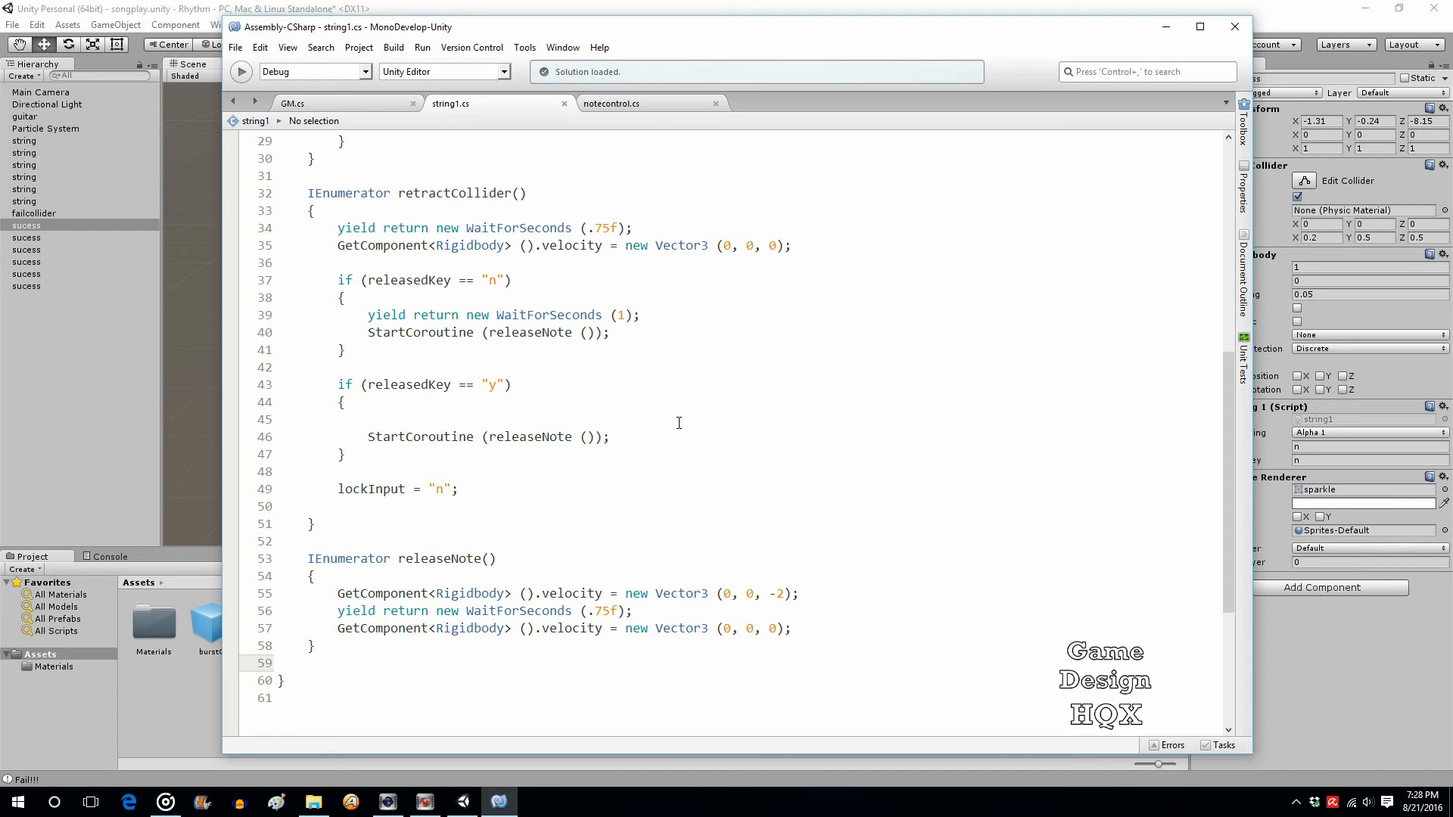
- Scroll through string1 from the key-release line in Update to retractCollider's lockInput reset
scroll(up, 3)
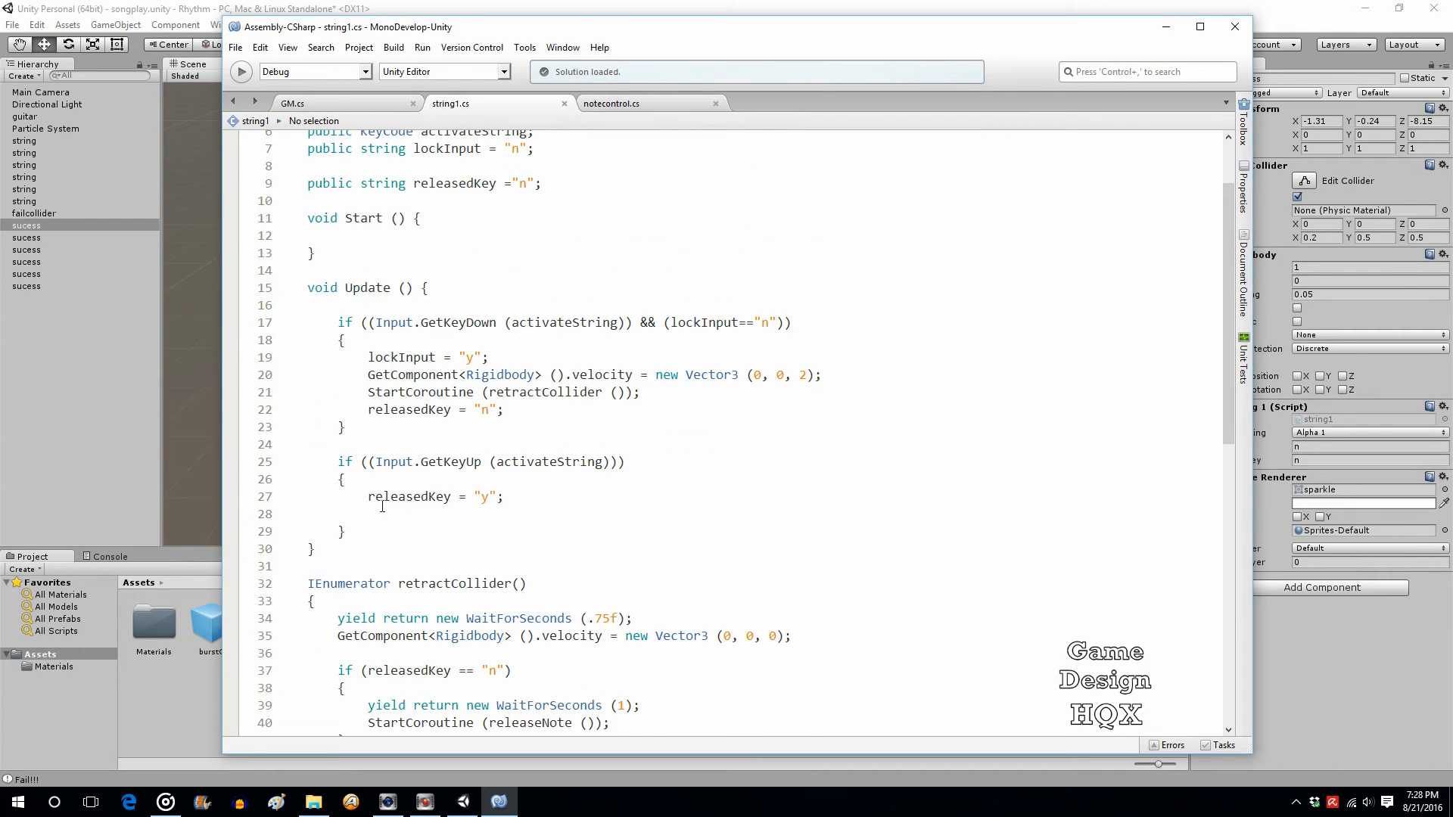
click(418, 497)
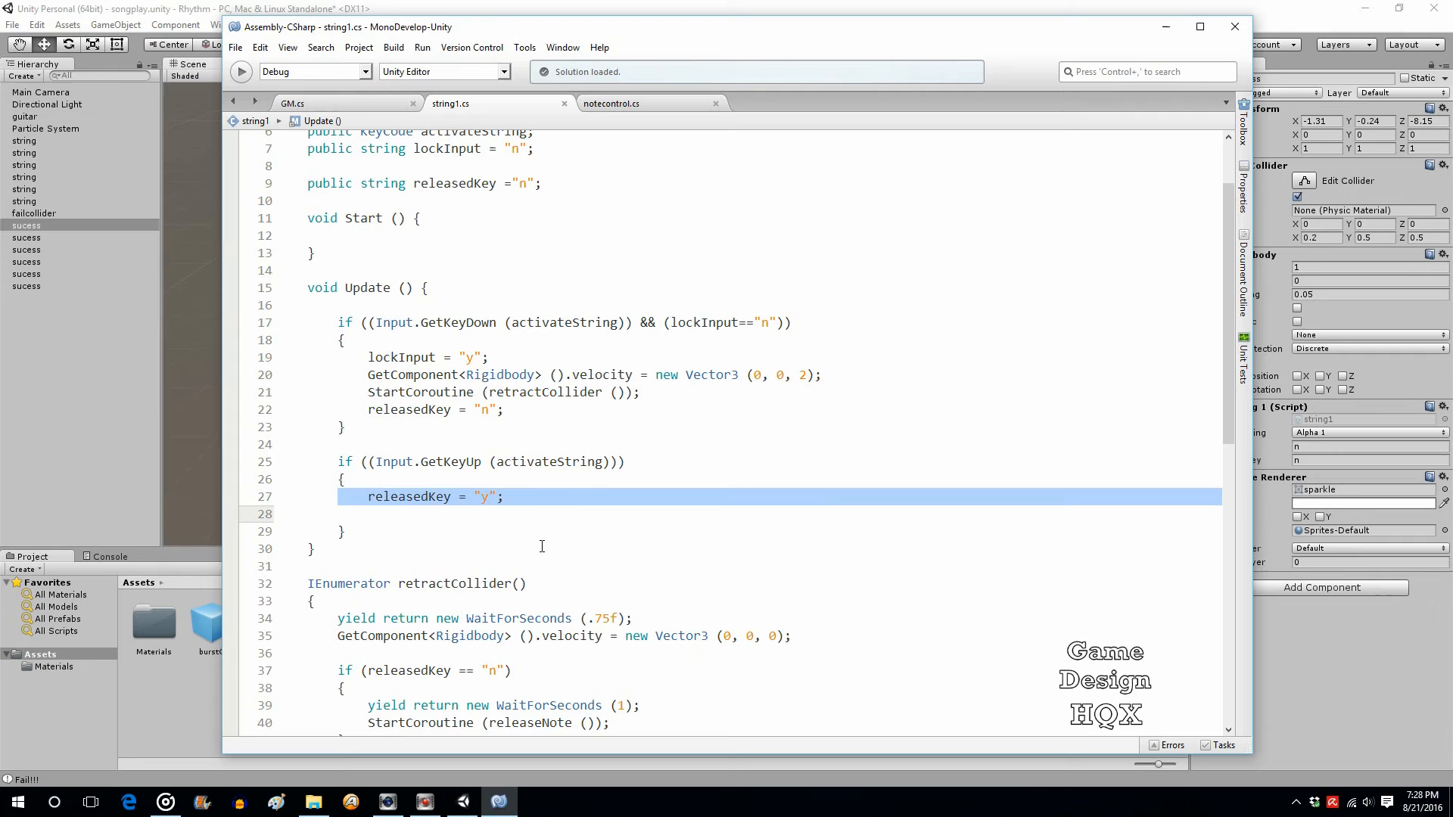
mouse_move(510, 498)
text(lockInput = "n";)
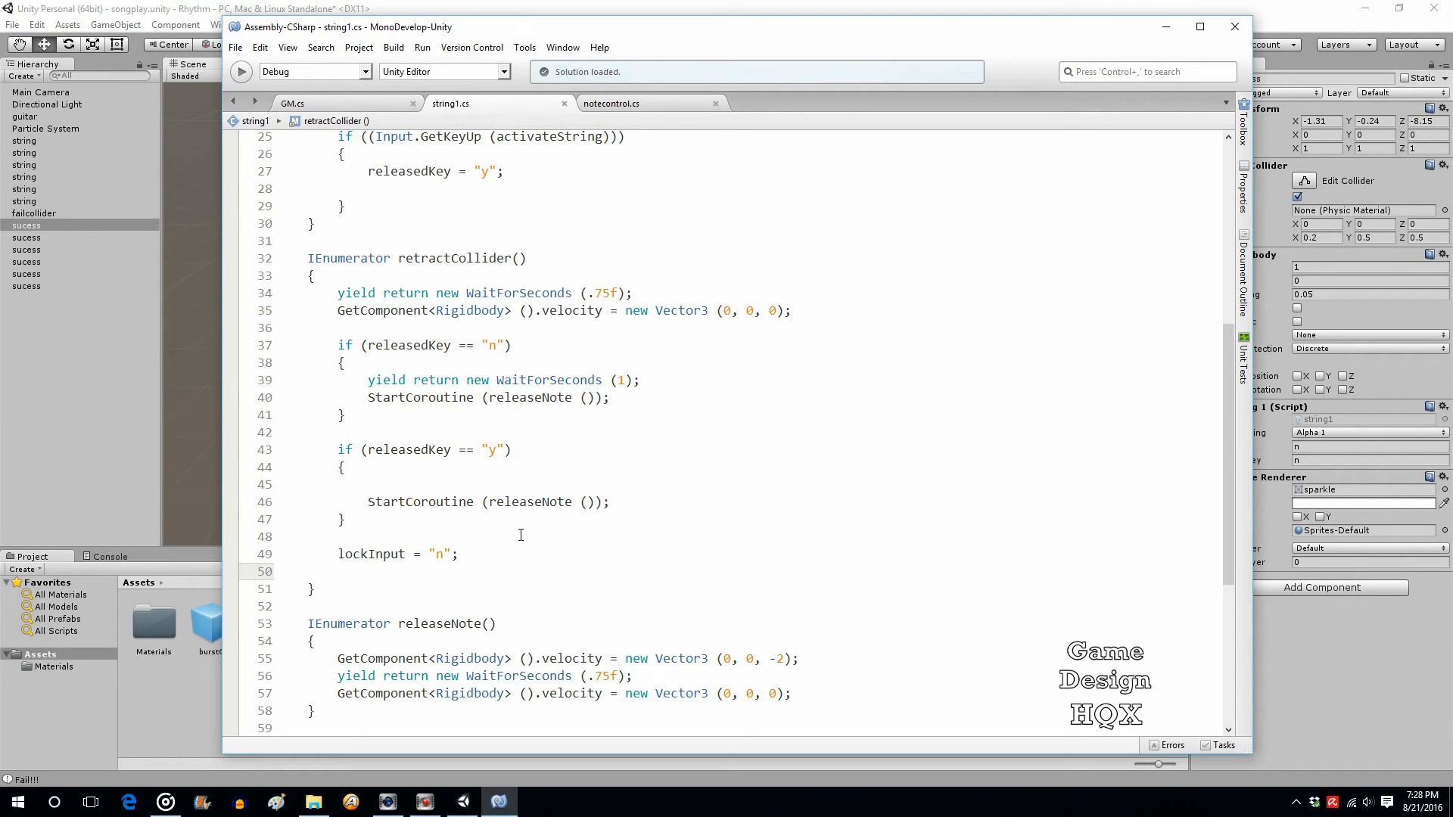
click(310, 571)
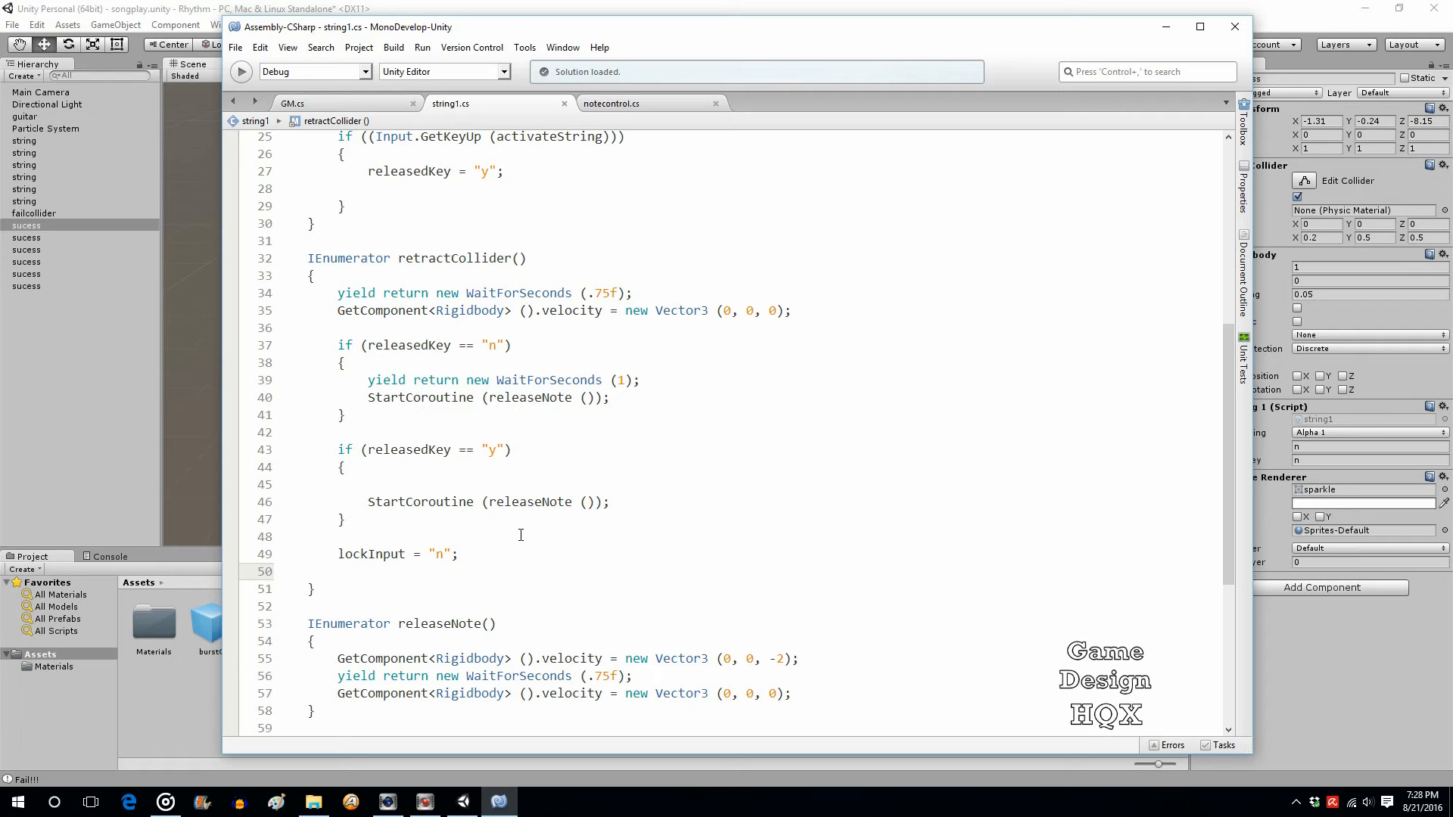
click(307, 571)
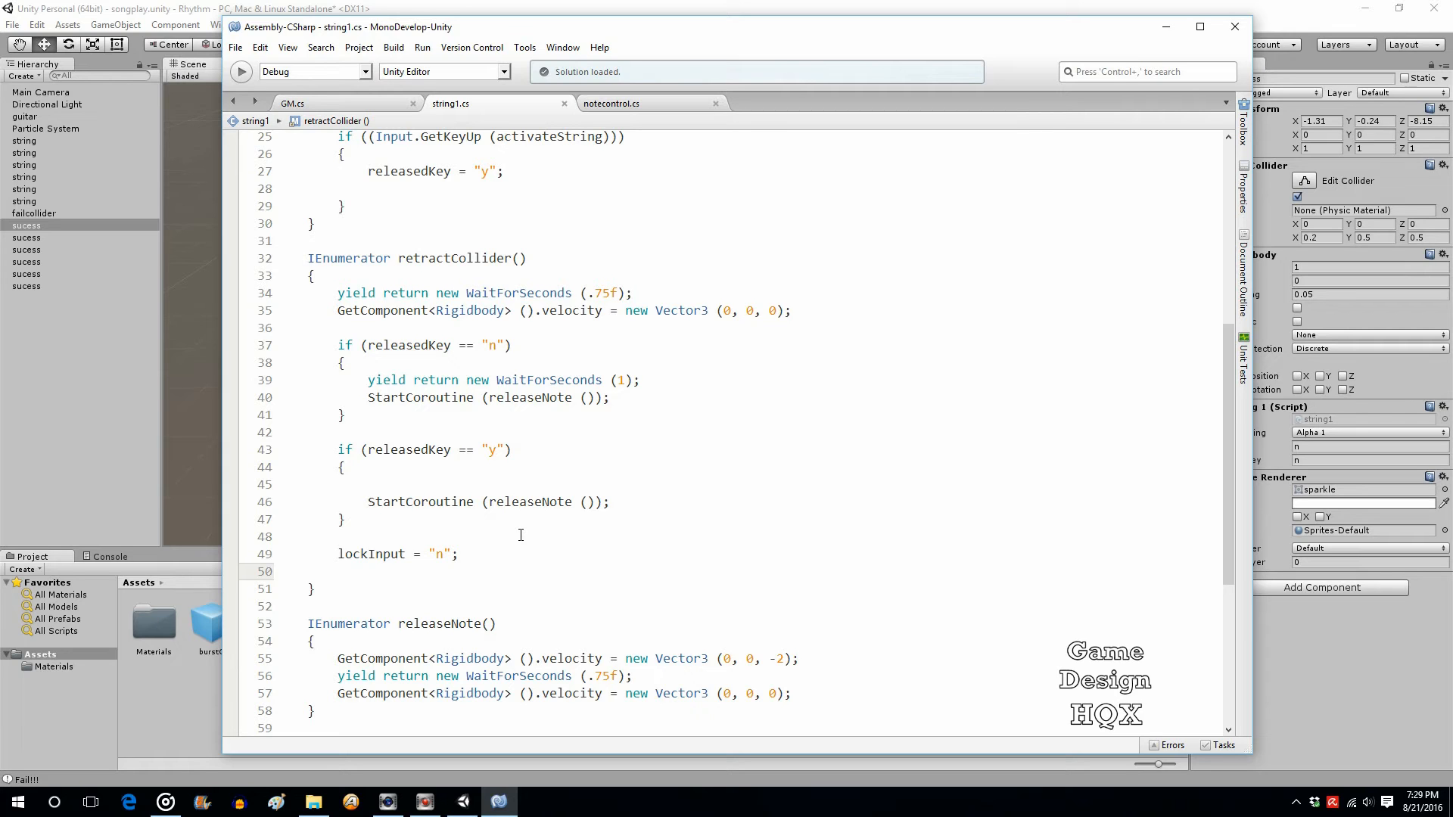
scroll(up, 3)
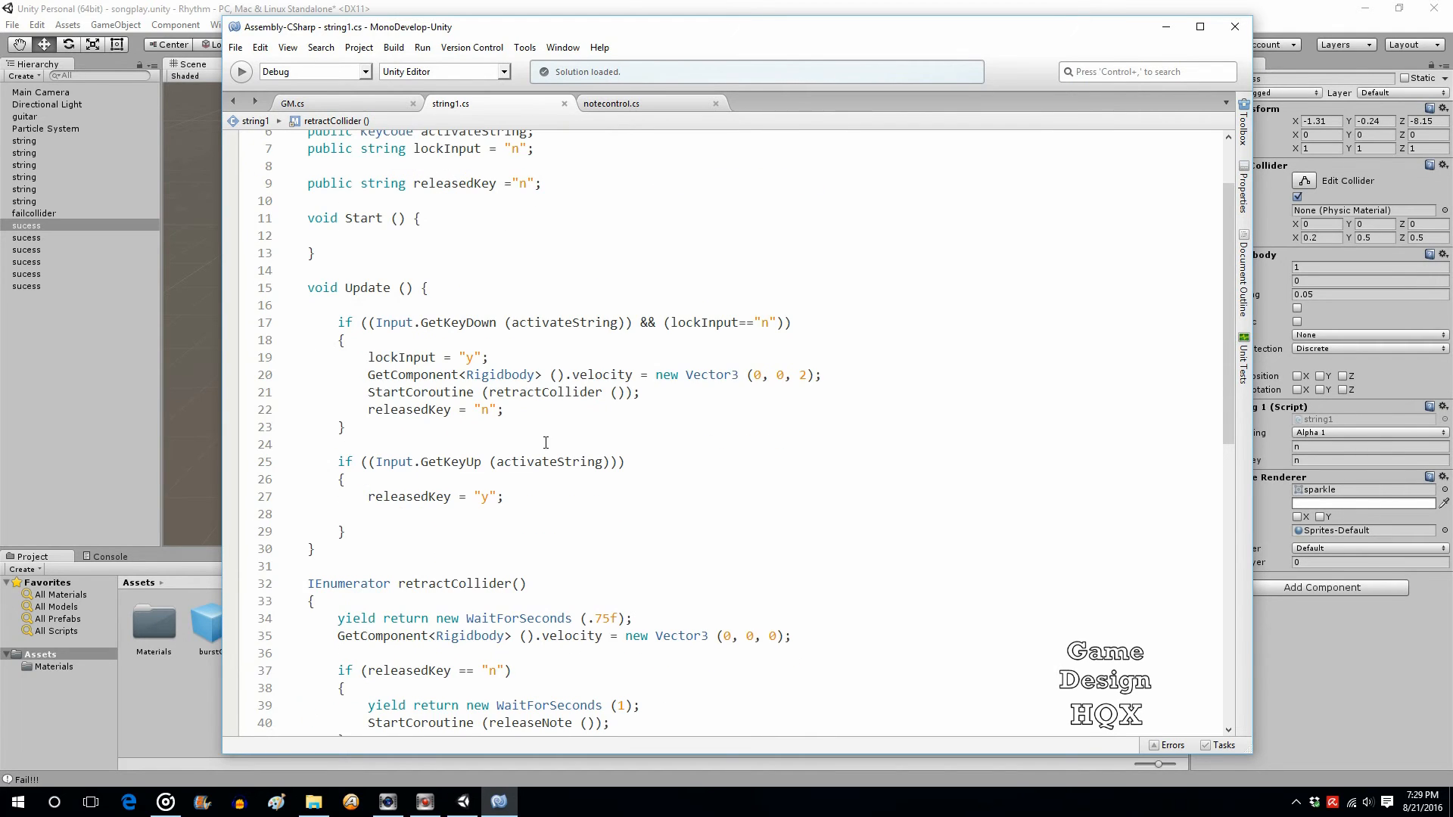
scroll(up, 3)
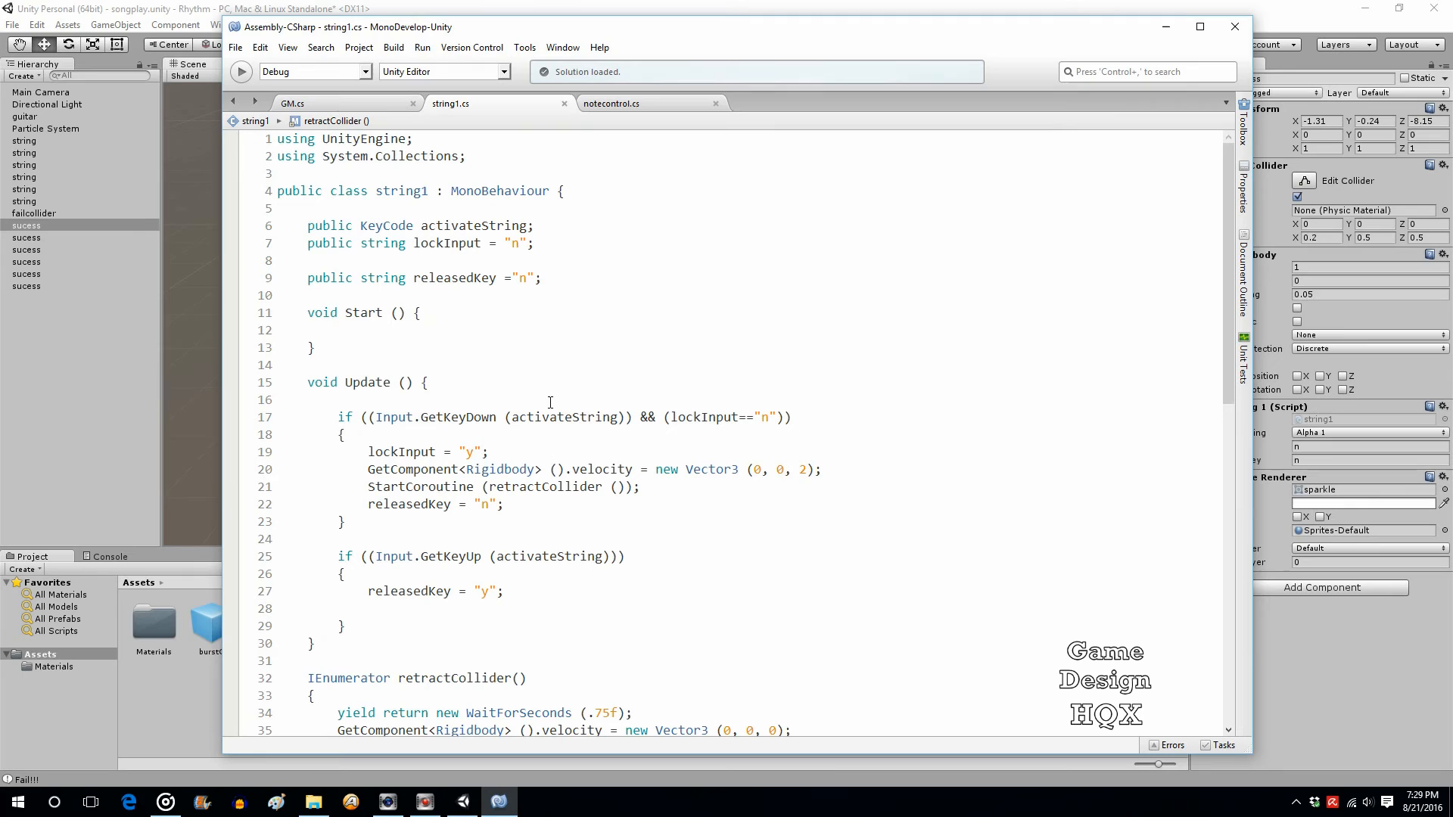
scroll(down, 3)
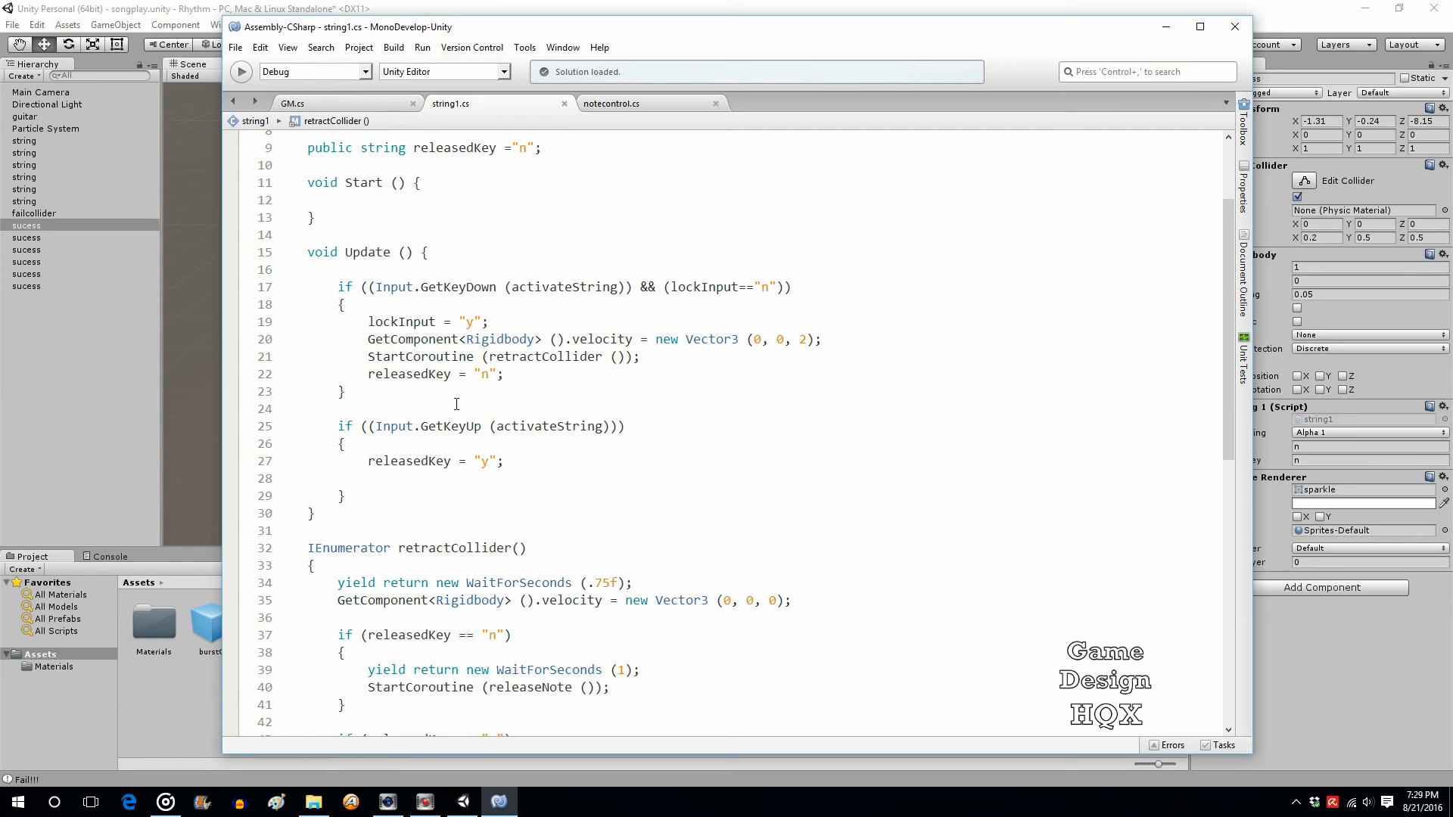
mouse_move(508, 371)
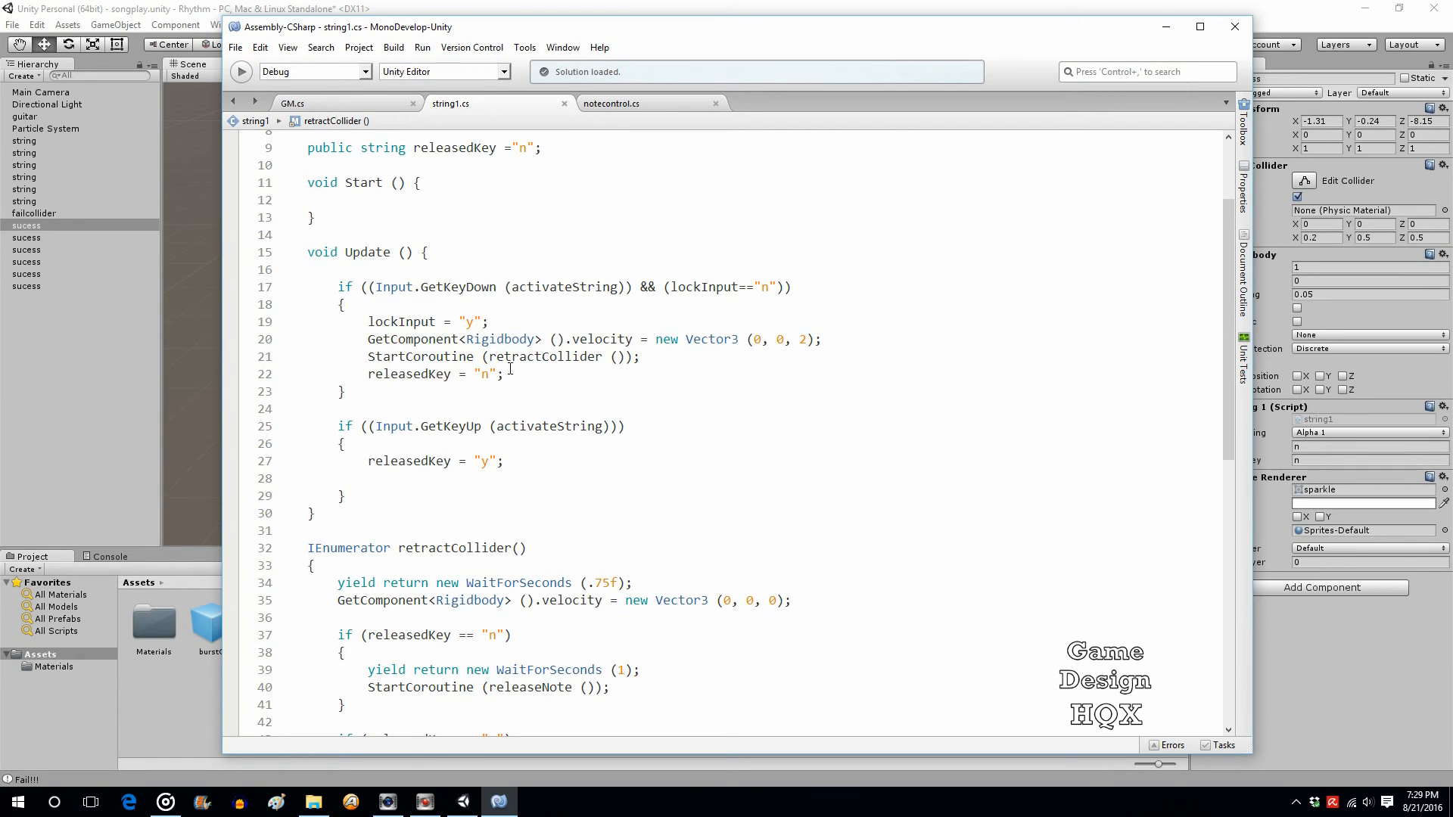
scroll(down, 3)
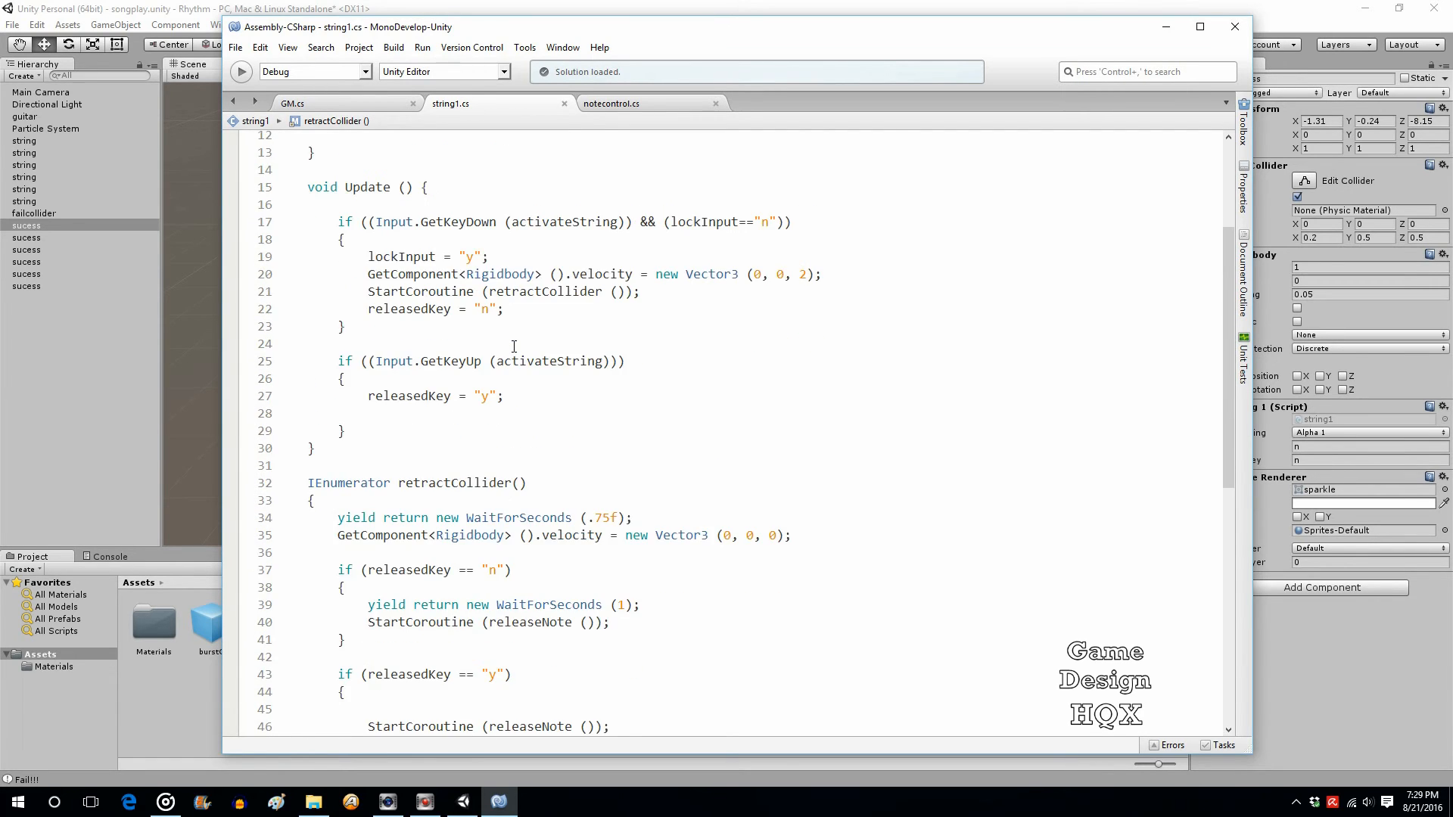
scroll(up, 3)
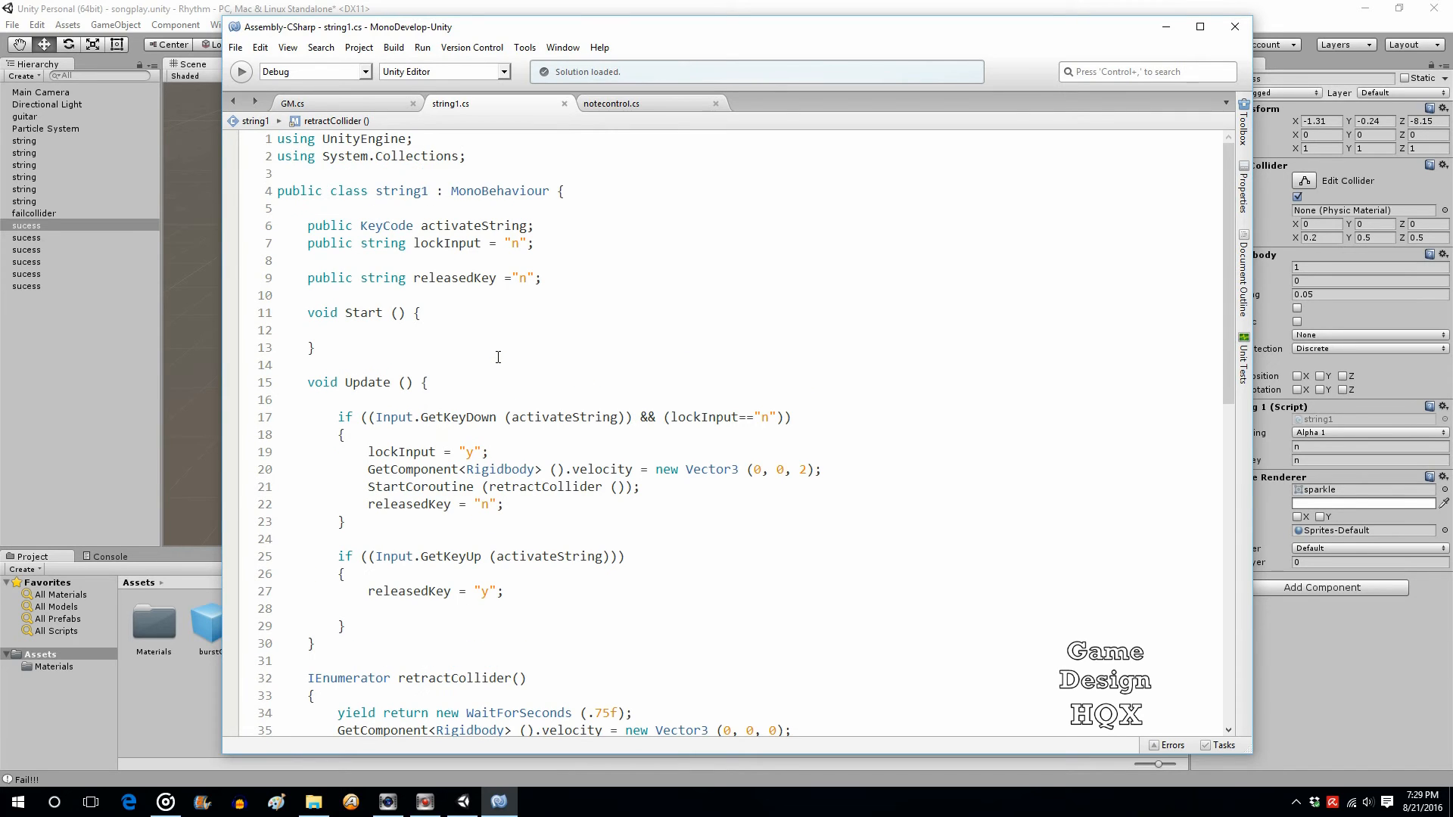
scroll(down, 3)
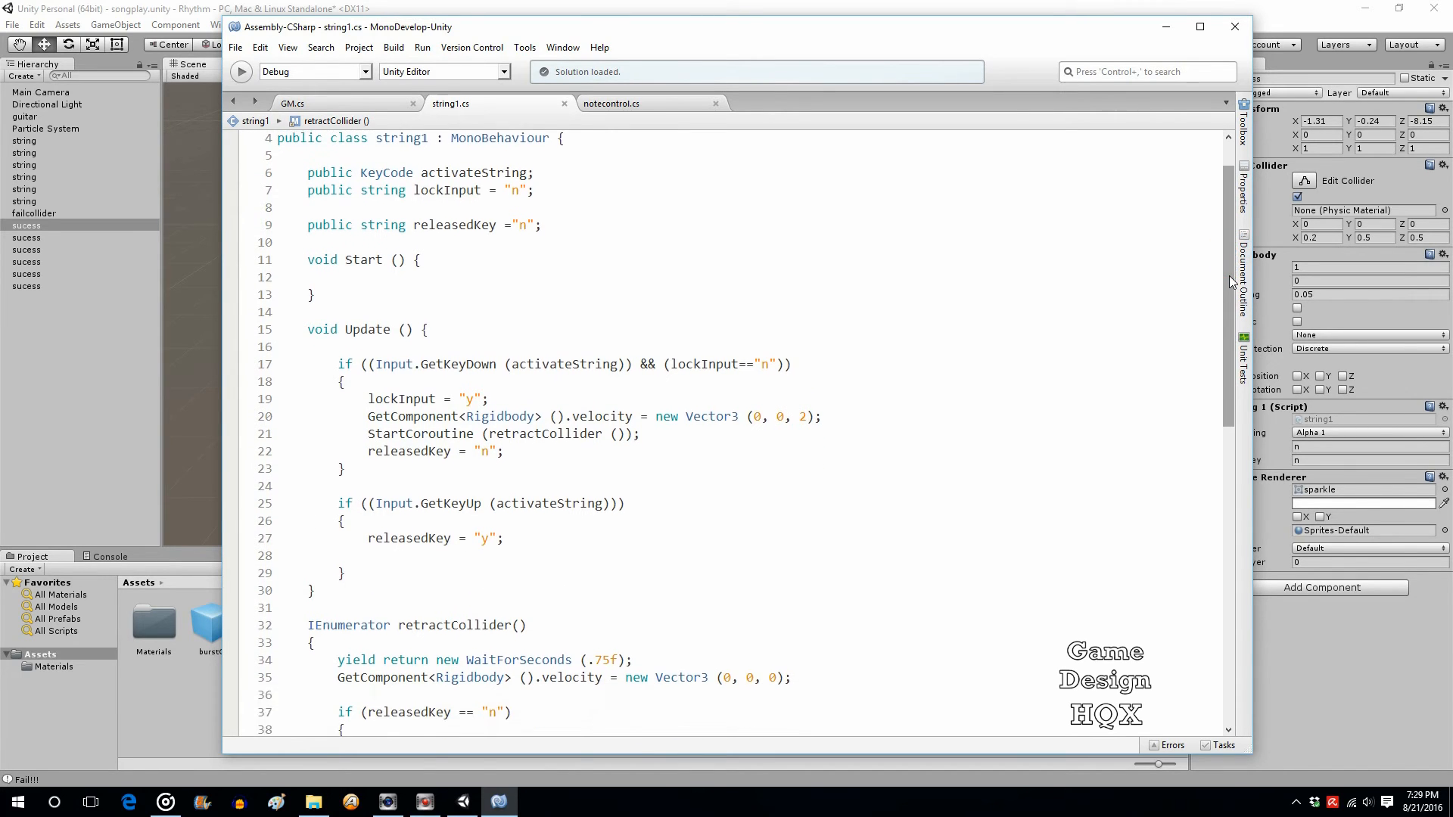
scroll(down, 3)
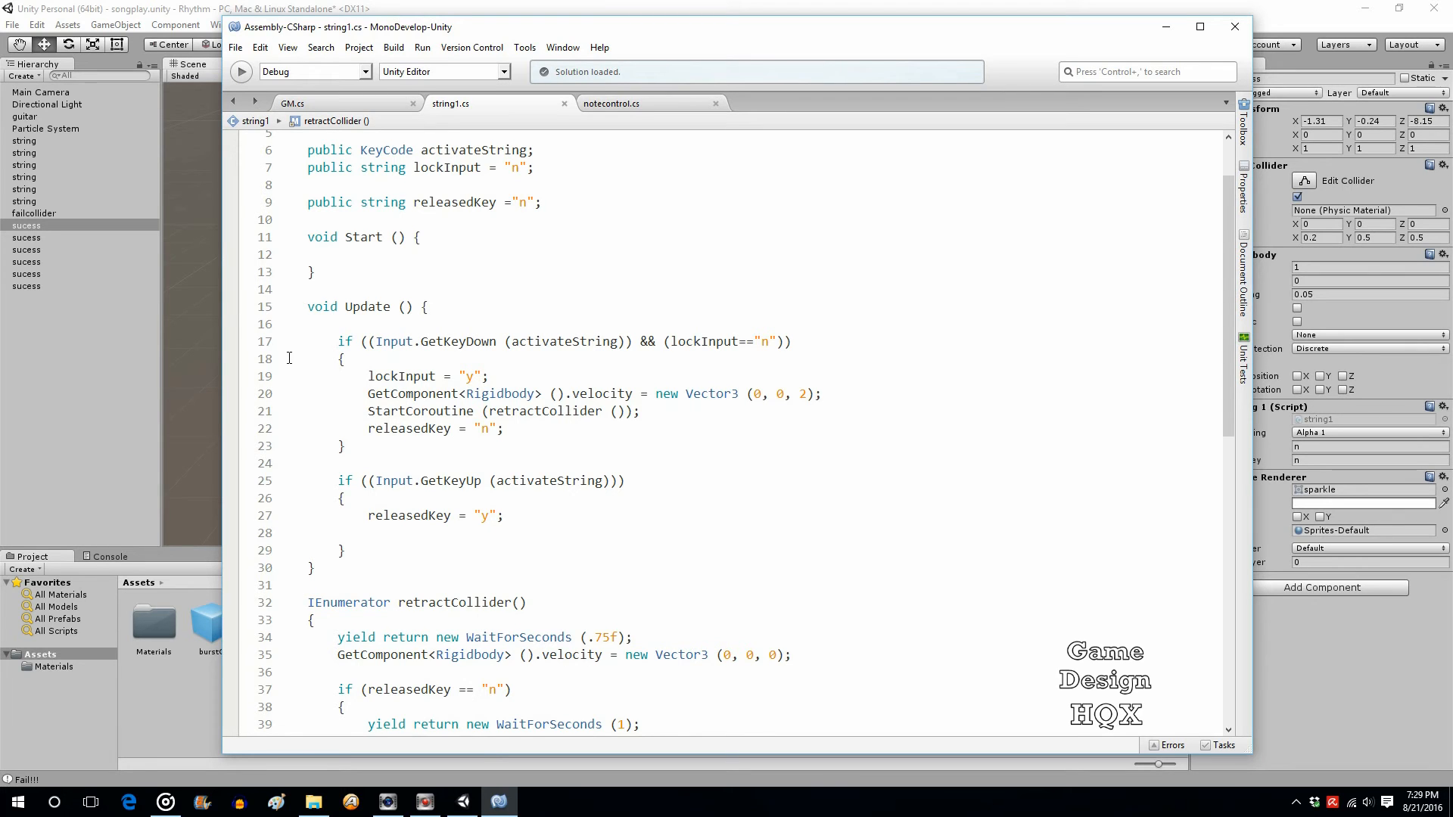
scroll(down, 3)
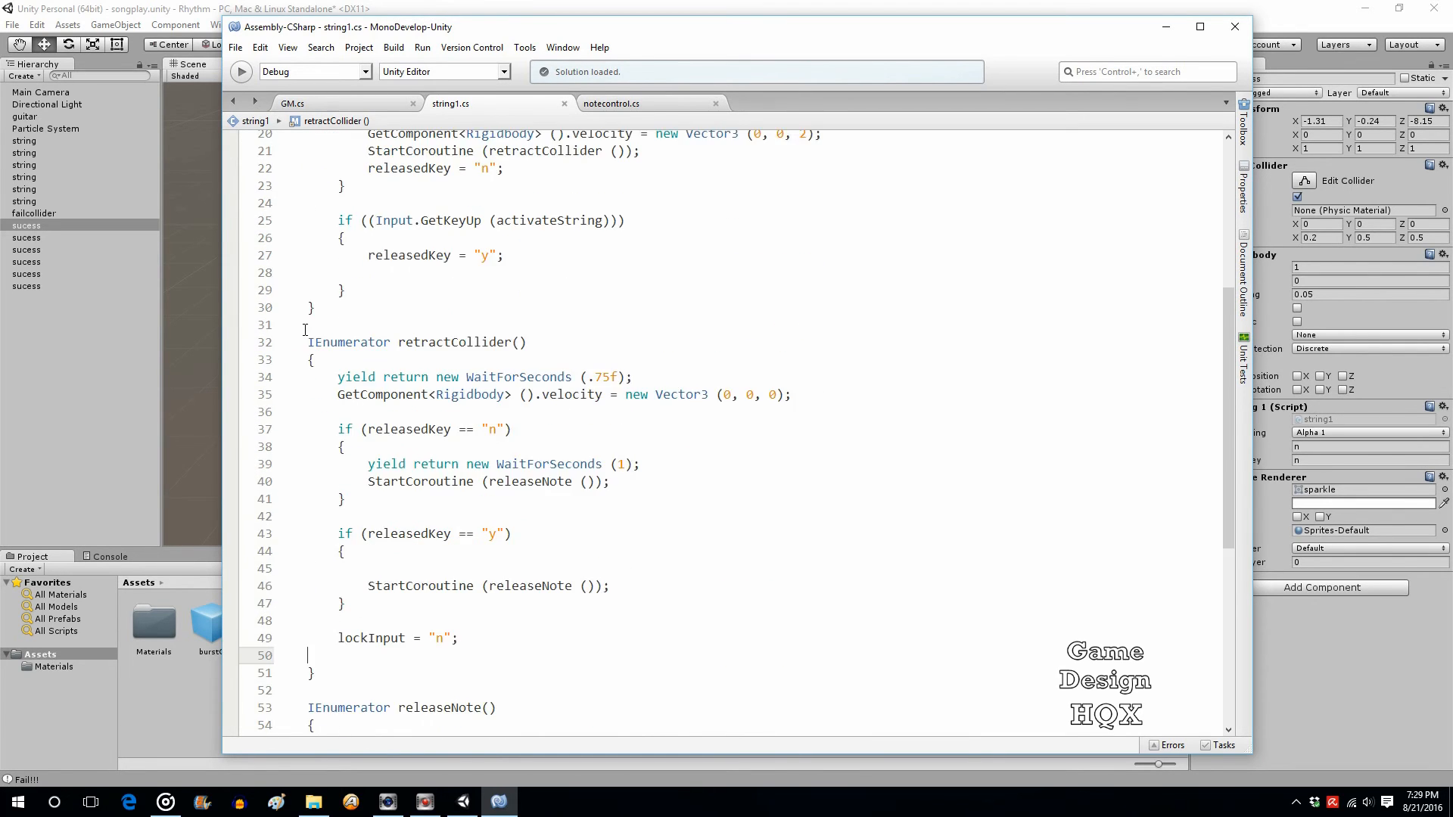
scroll(down, 3)
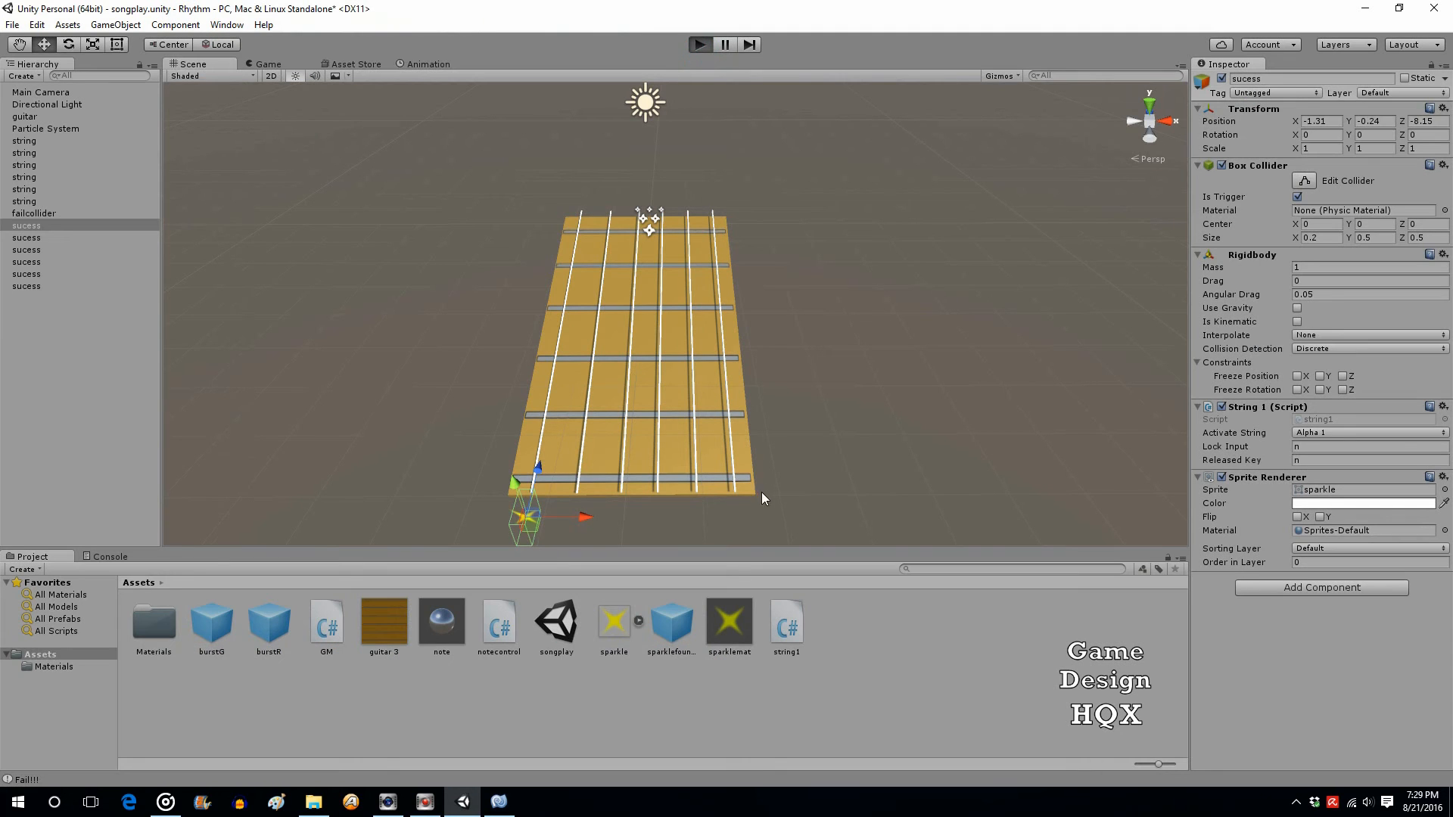
- Play the guitar scene in Unity to test the string hits, then stop the run
click(699, 44)
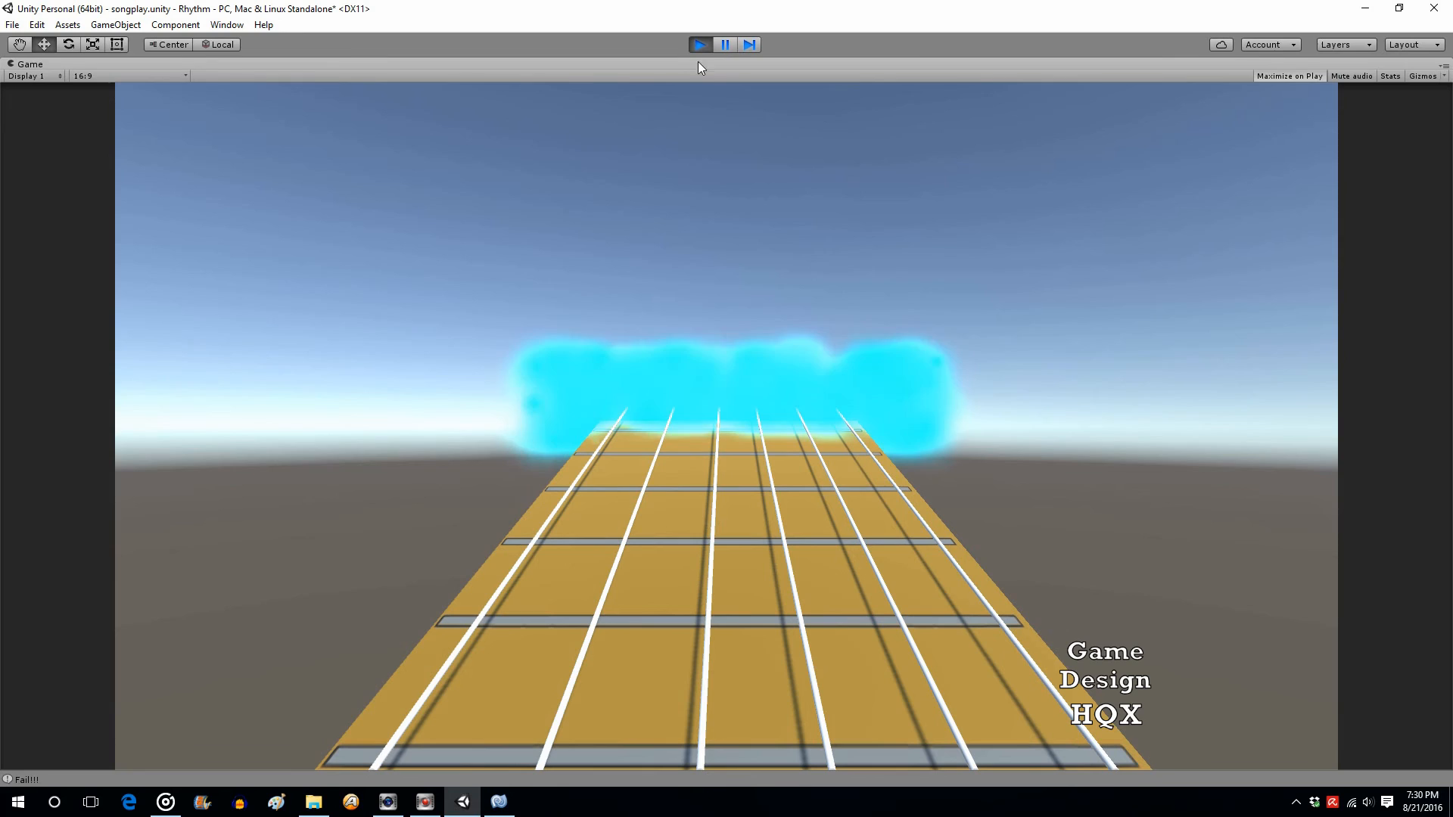
click(699, 44)
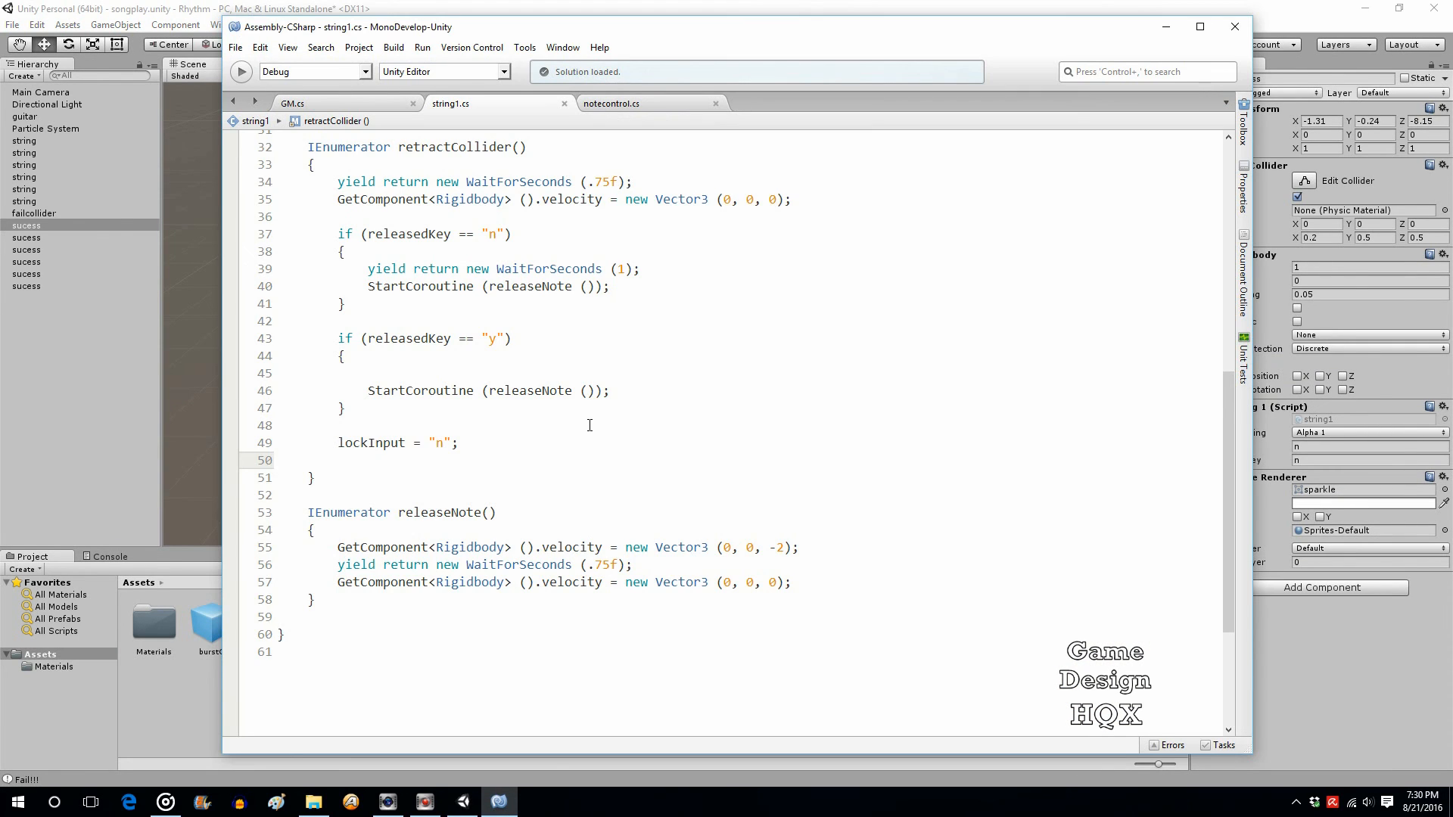
- Delete lockInput = "n" from retractCollider and add it as releaseNote's last line
scroll(up, 3)
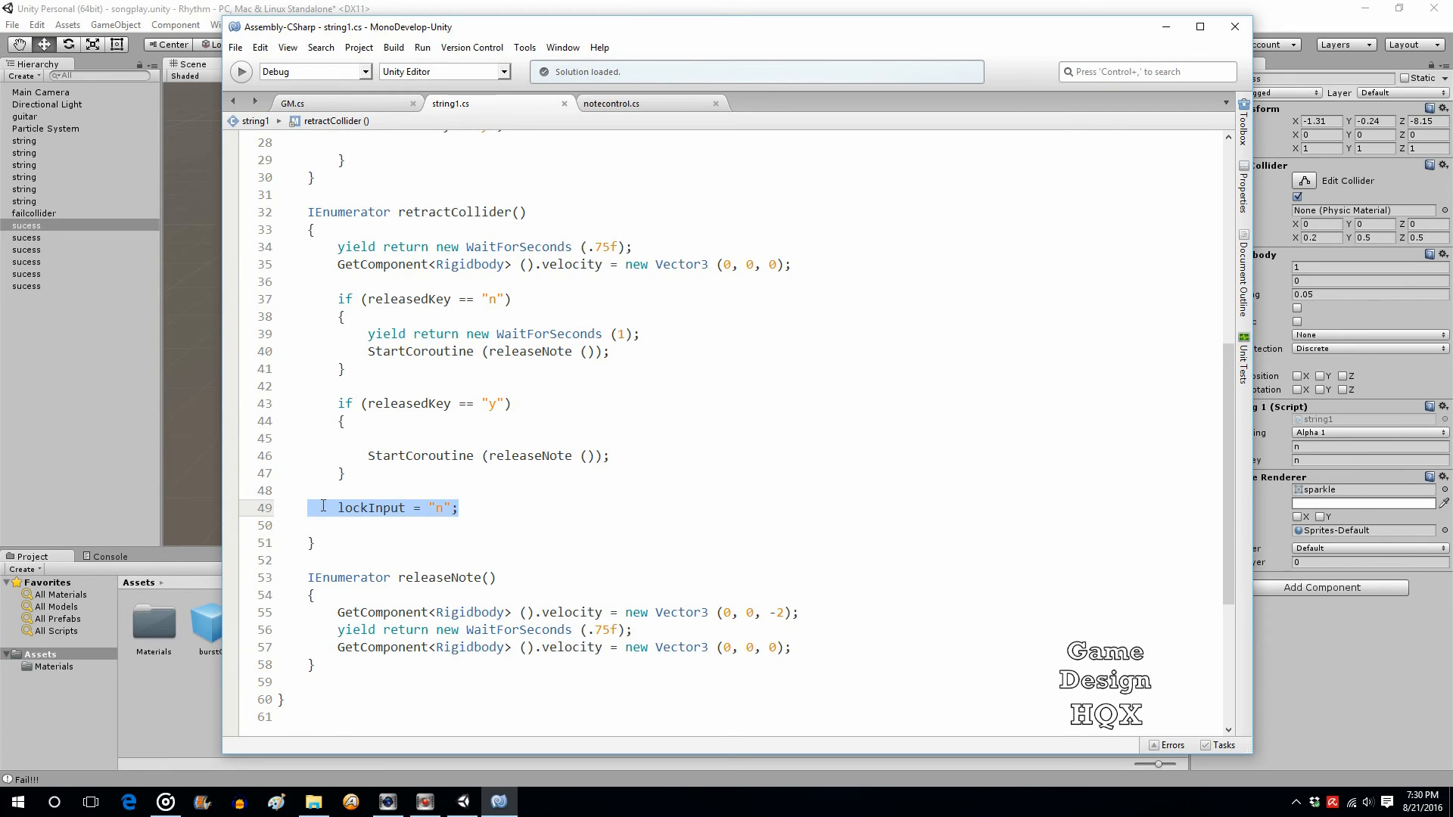
mouse_move(406, 486)
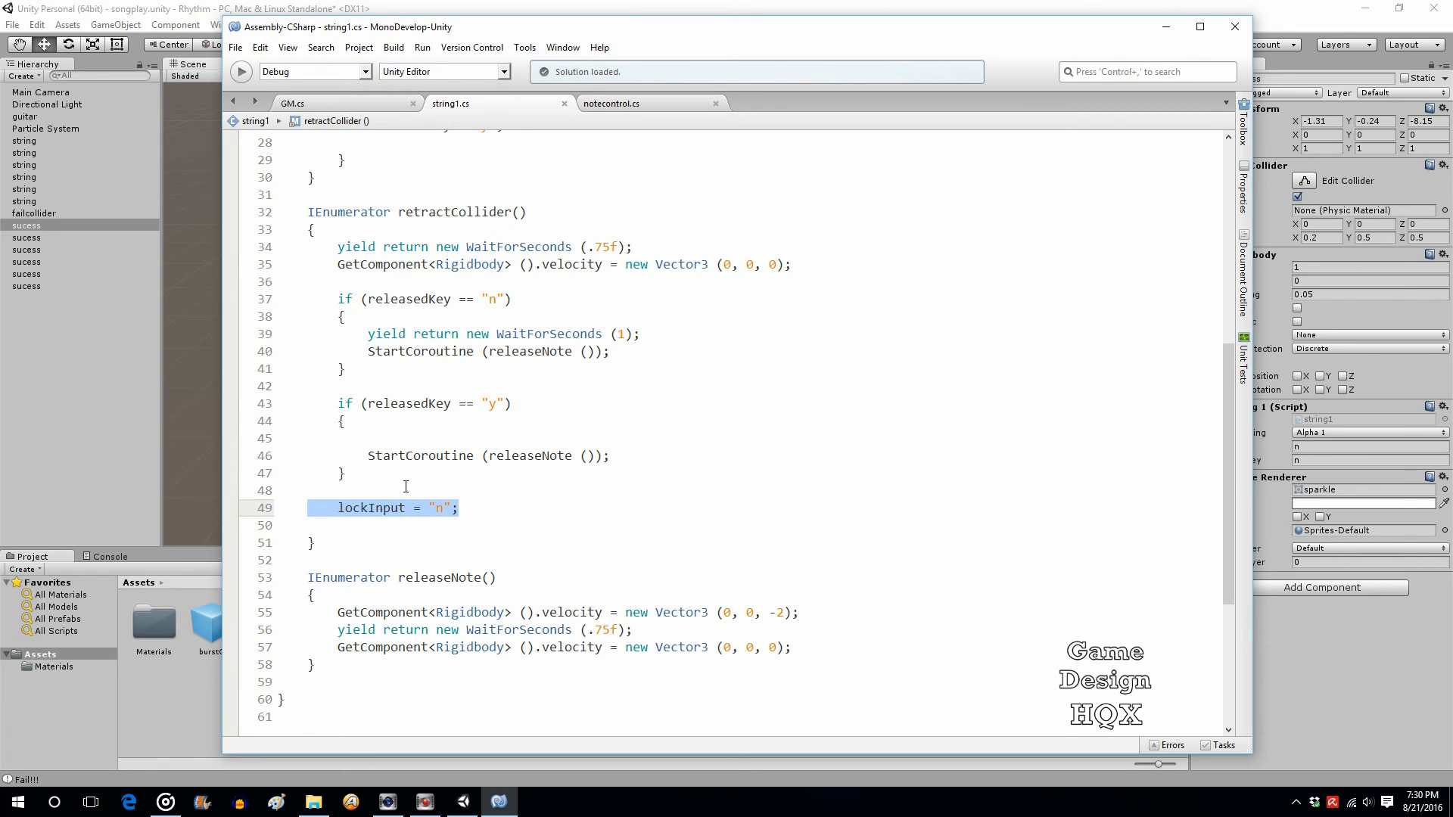
key(Delete)
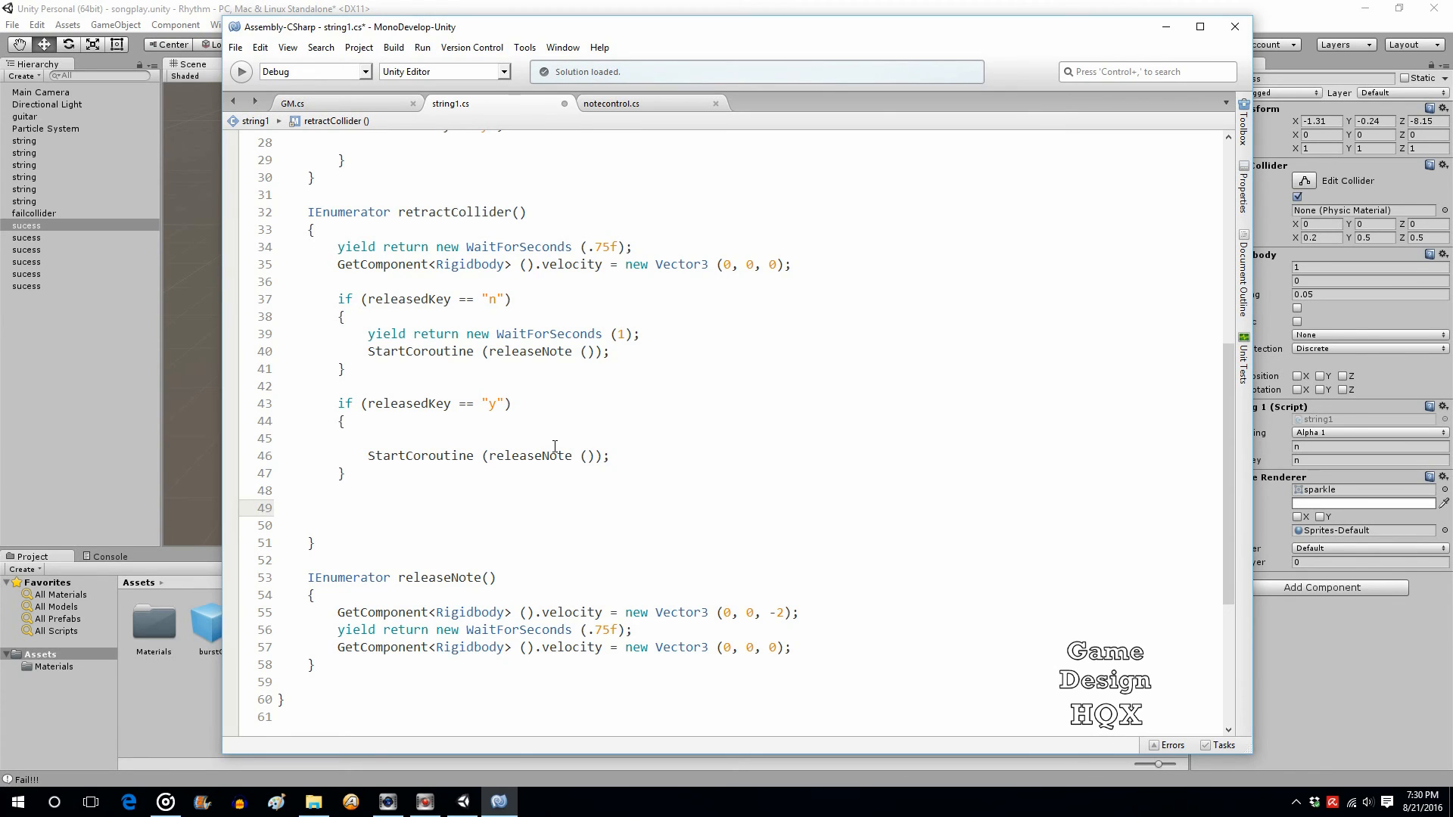
click(307, 508)
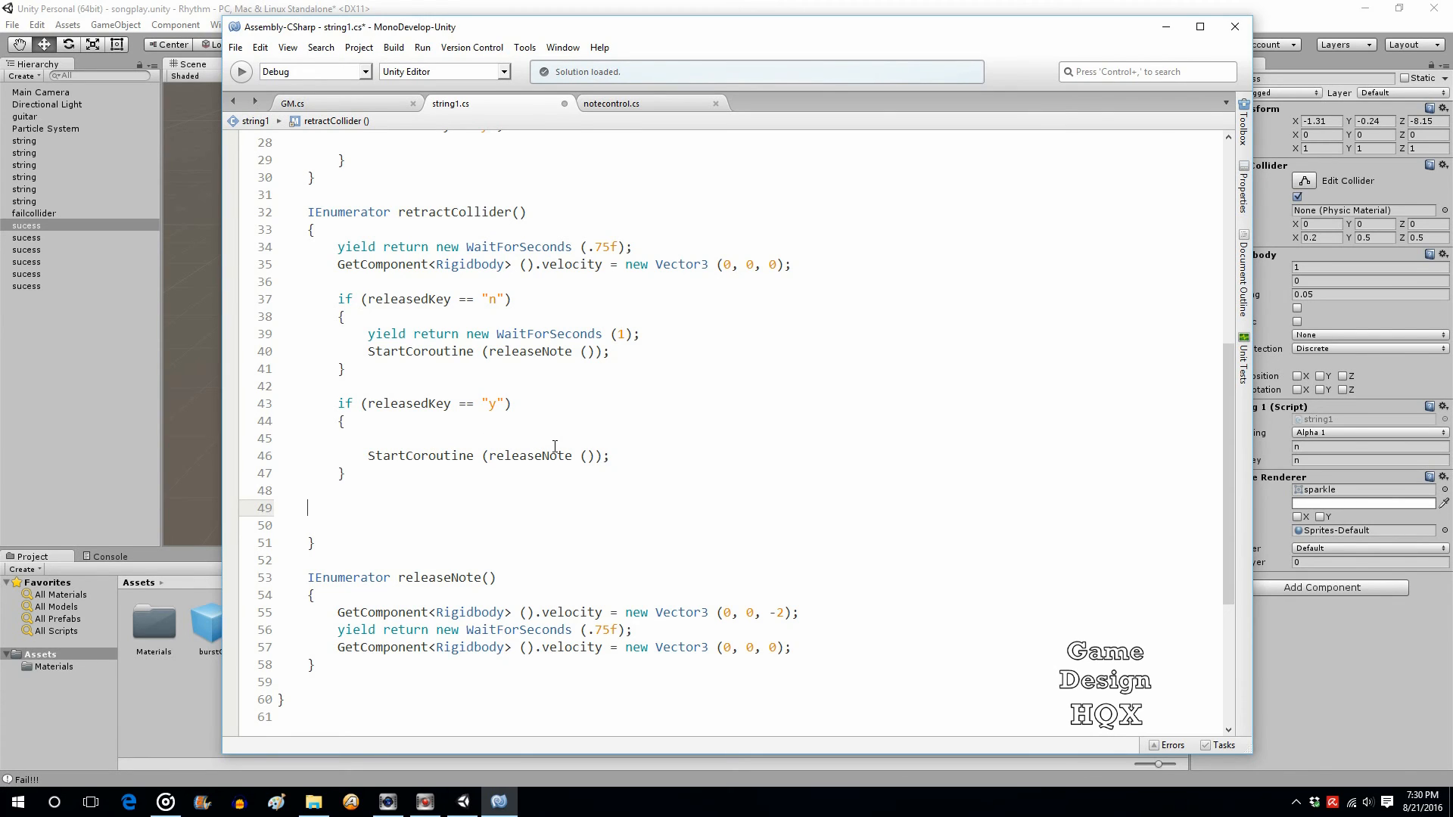
click(792, 647)
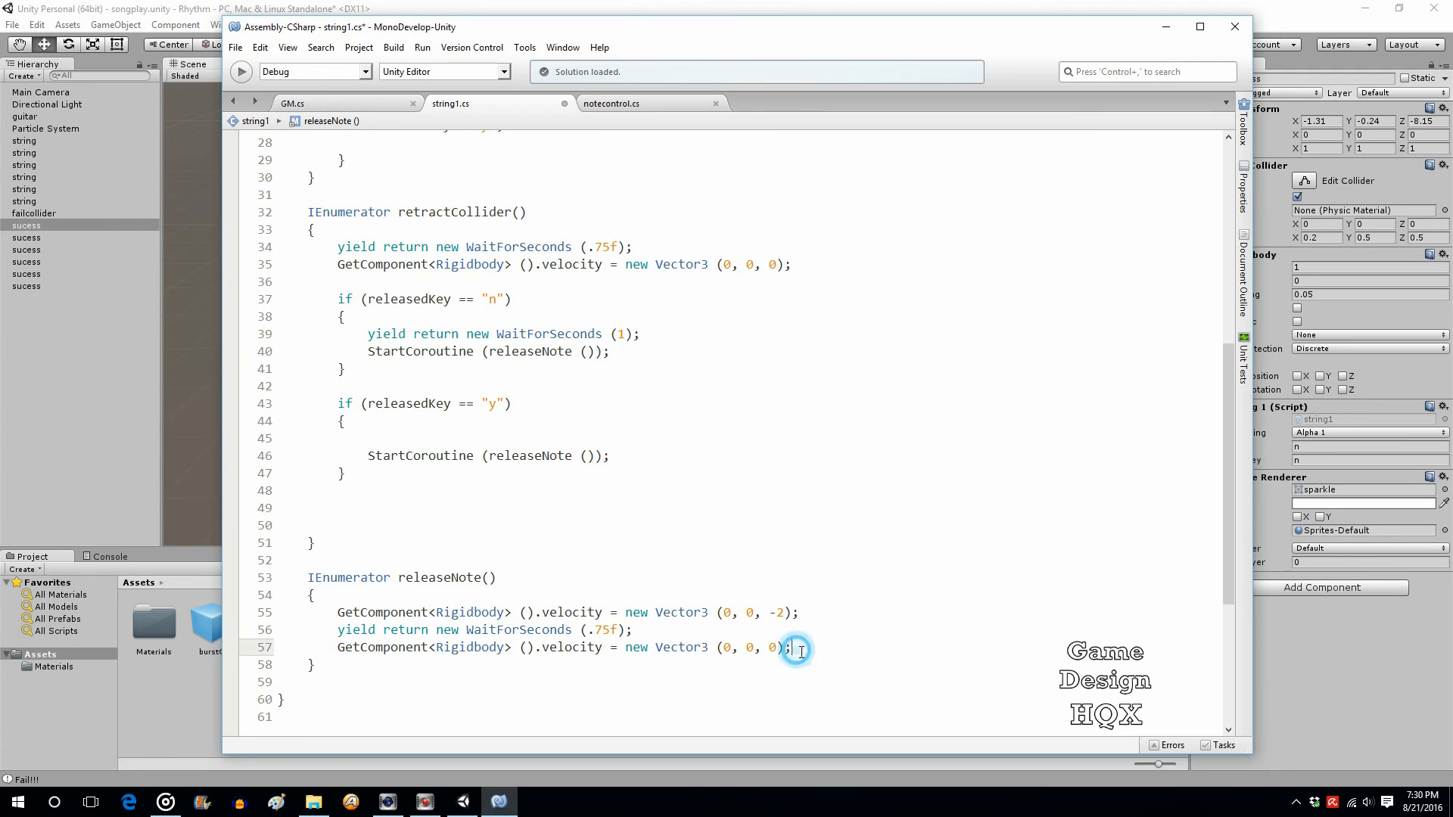
key(Return)
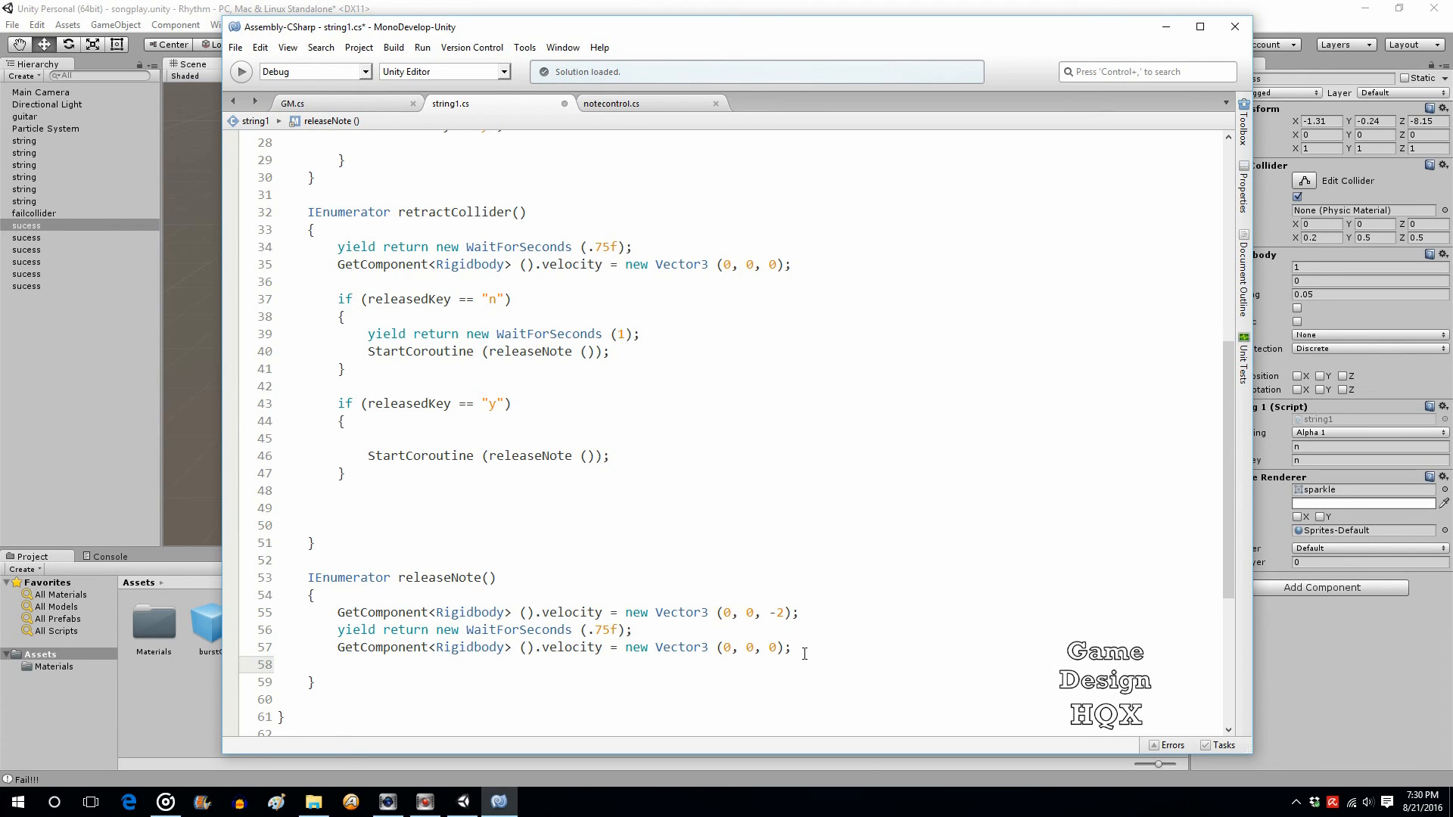
text(lockInput = "n";)
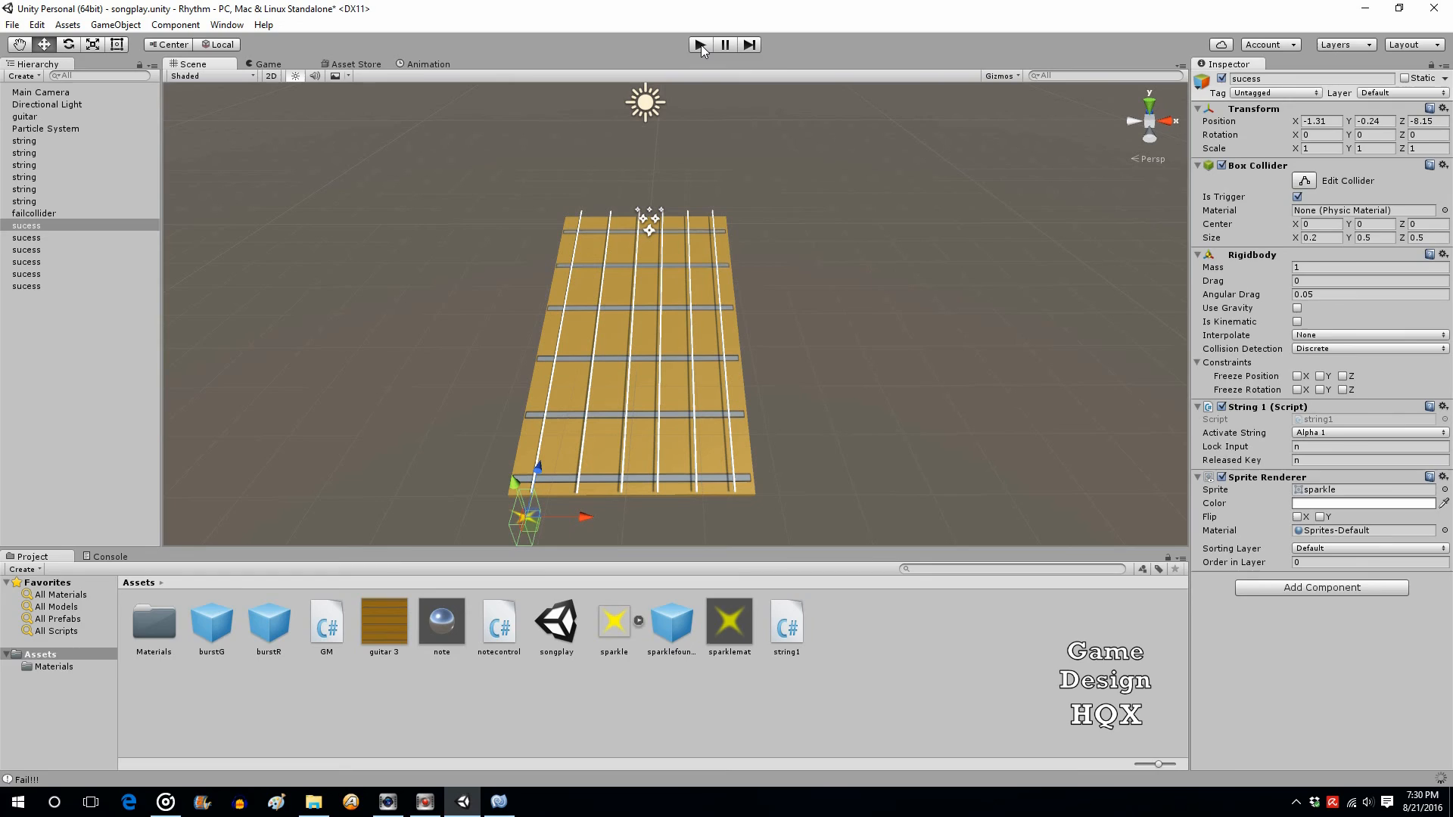
click(699, 44)
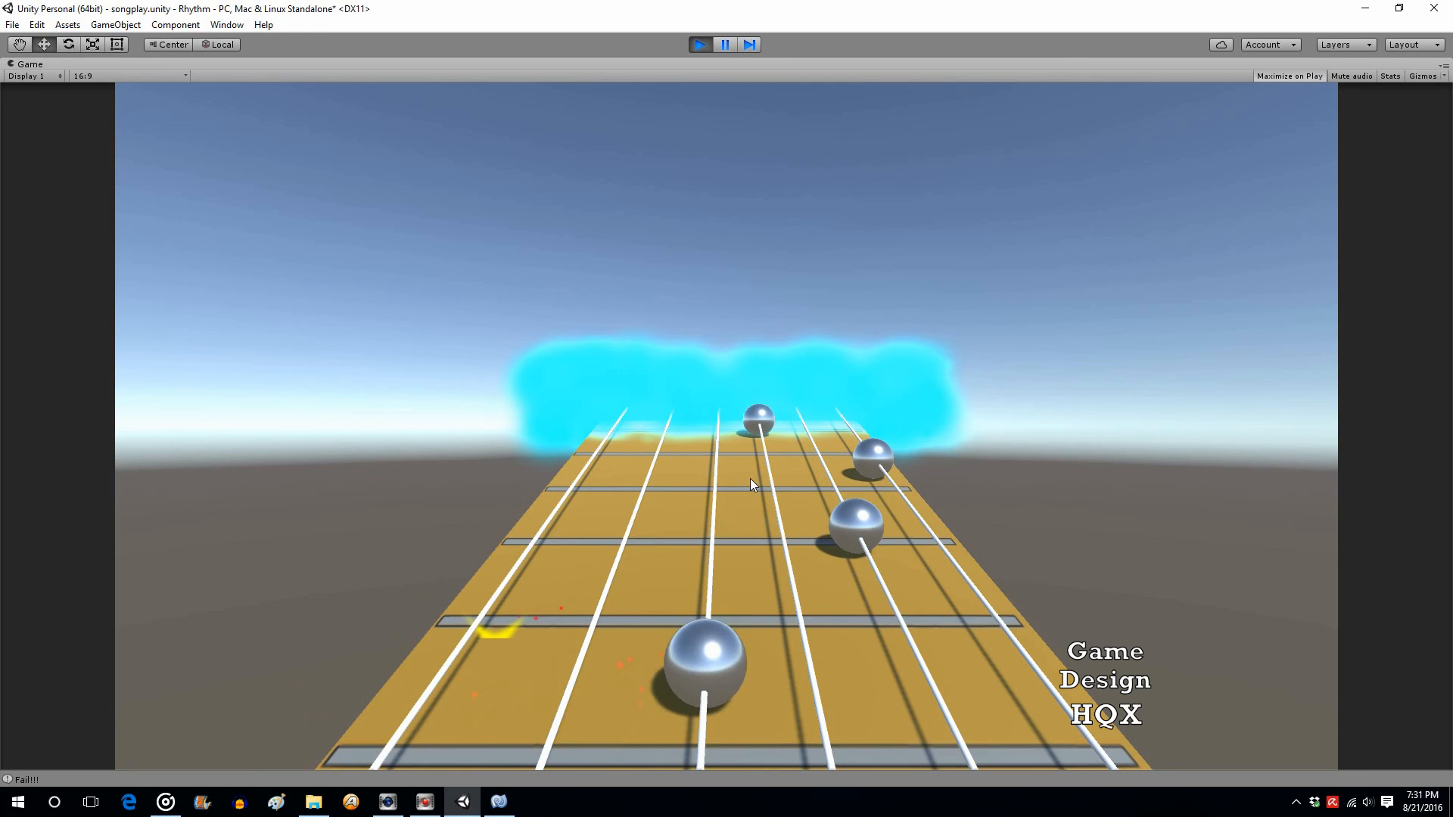
mouse_move(672, 101)
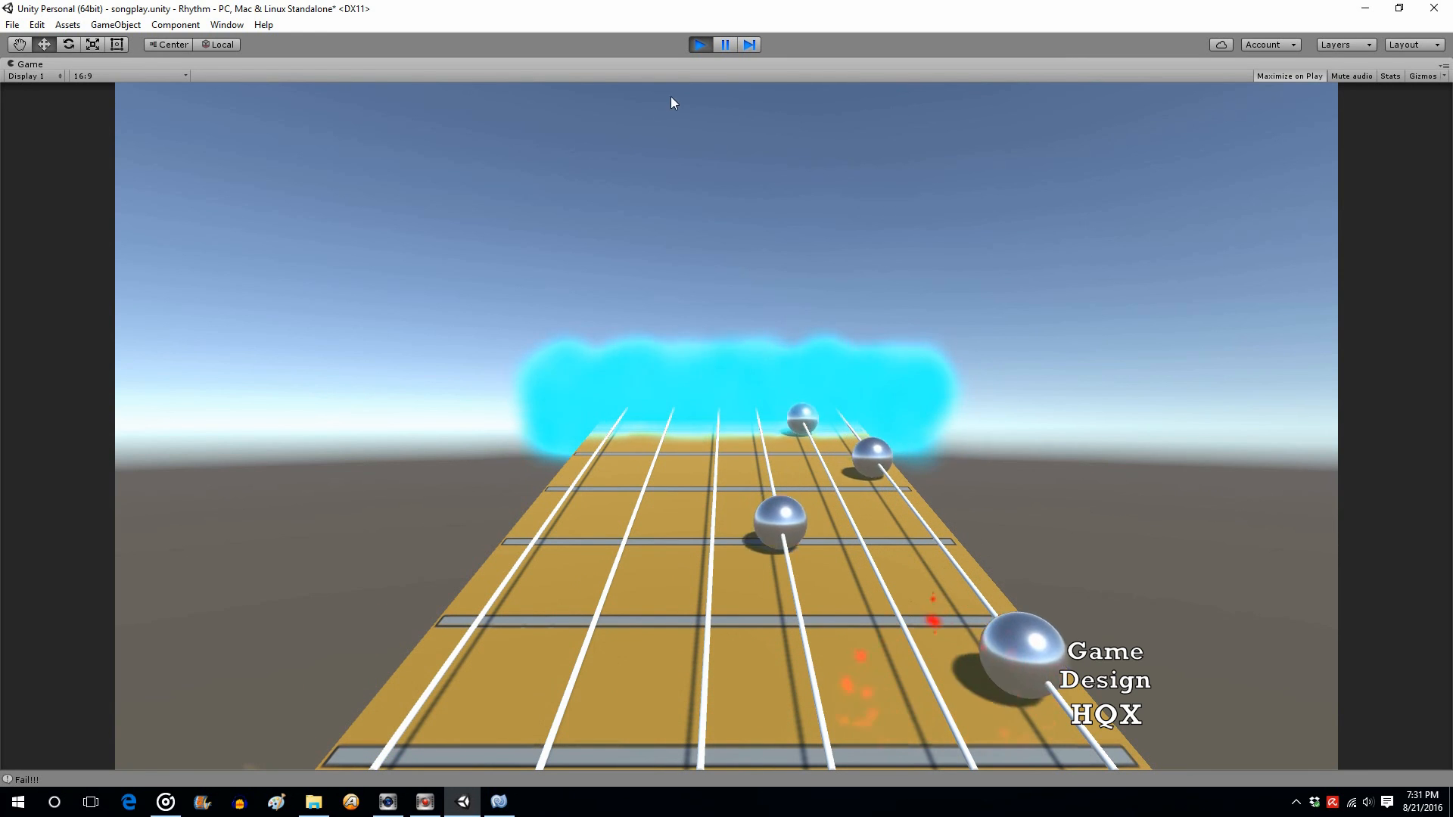
click(724, 44)
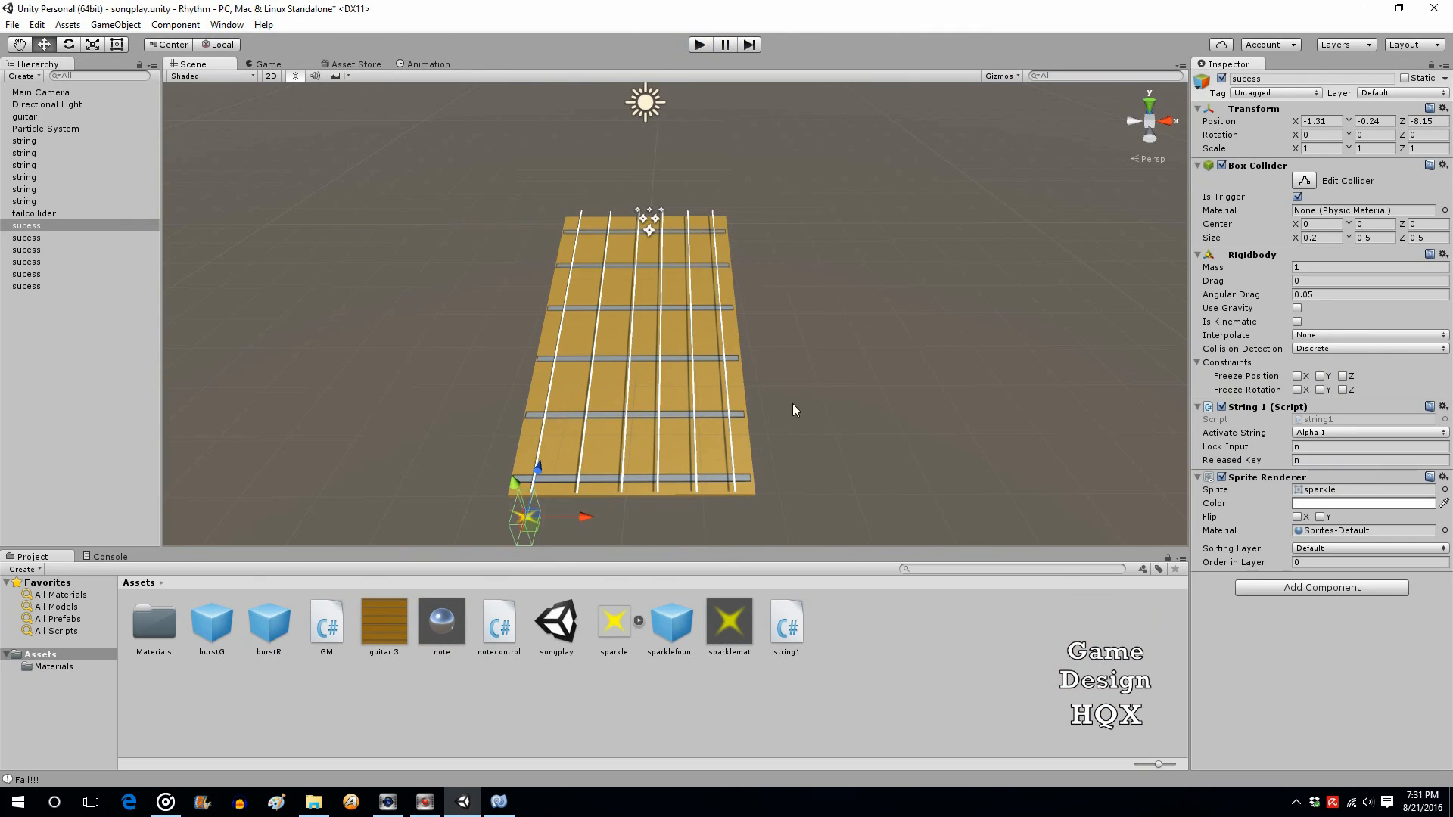
mouse_move(828, 410)
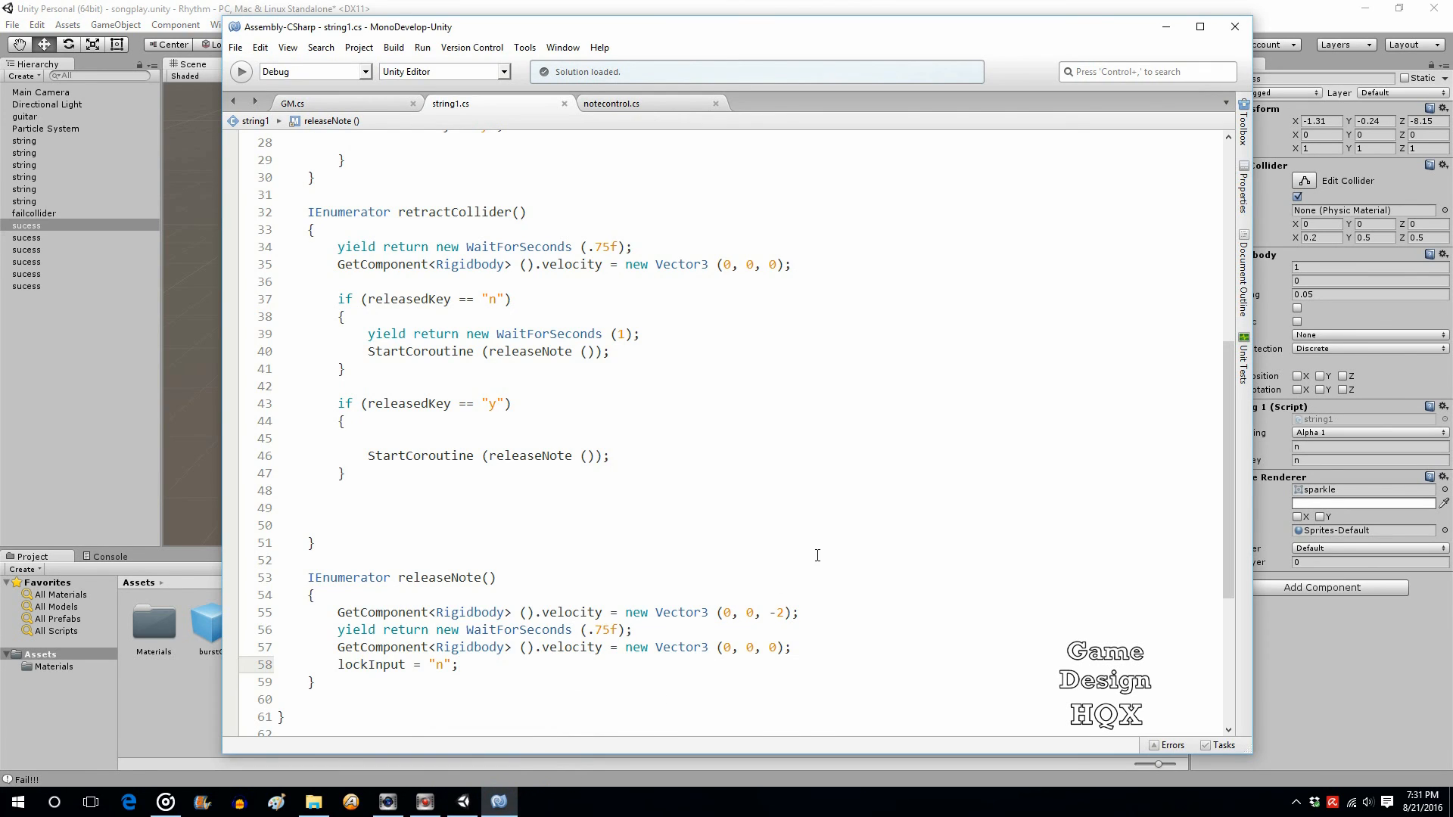
- Check the new lockInput line in releaseNote, then switch to the GM script and scan it
click(457, 665)
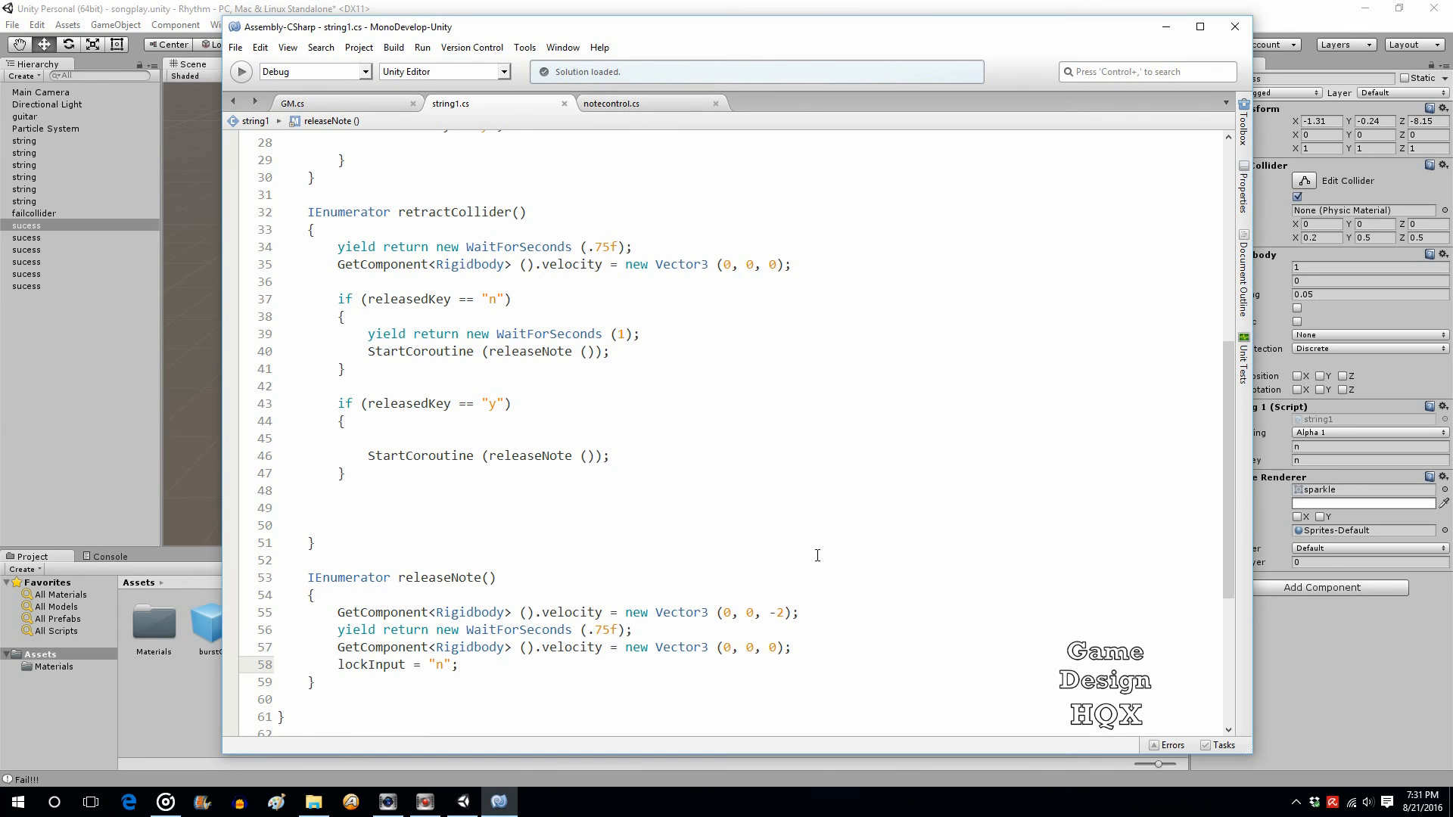
click(454, 665)
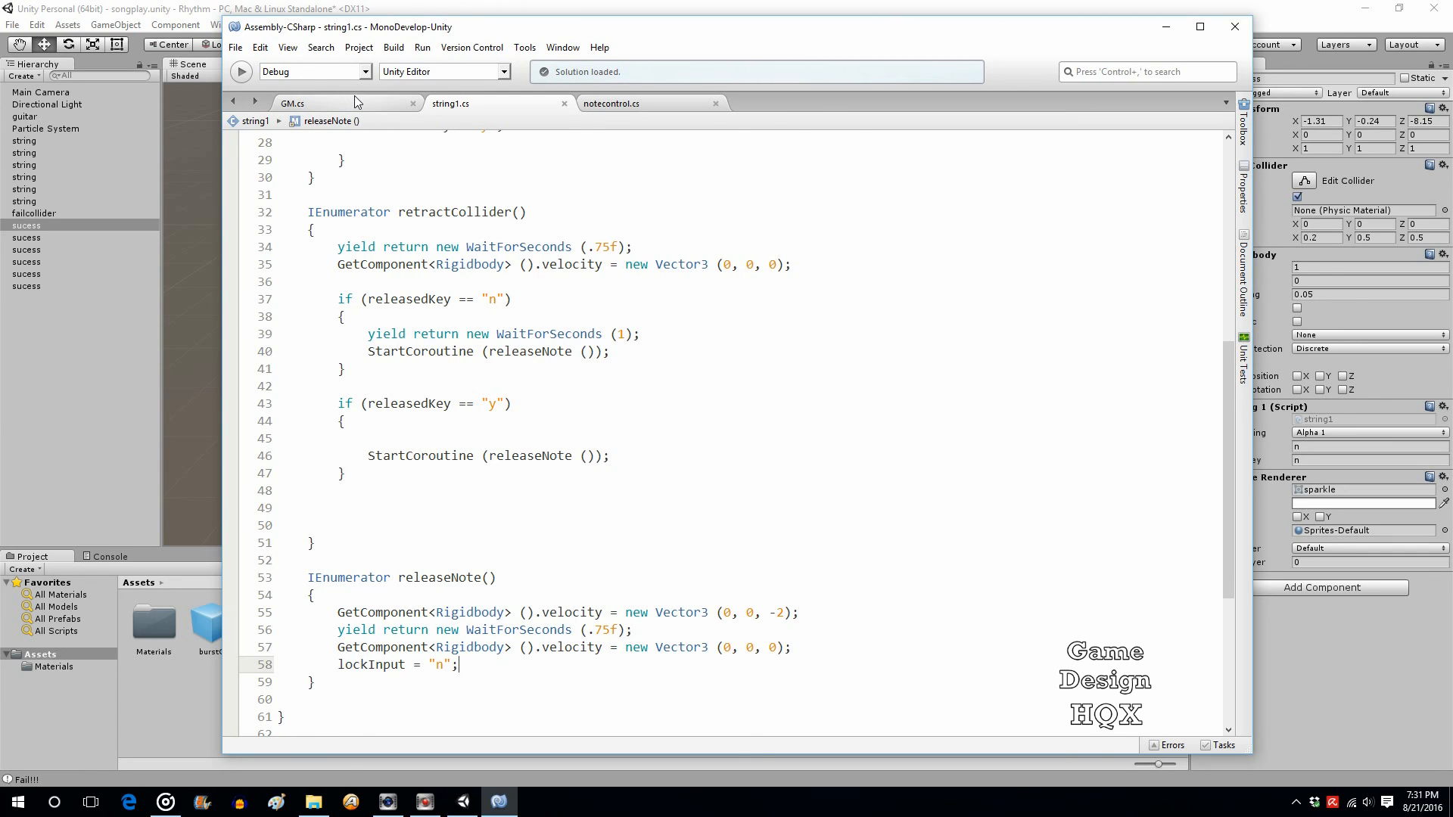
mouse_move(356, 103)
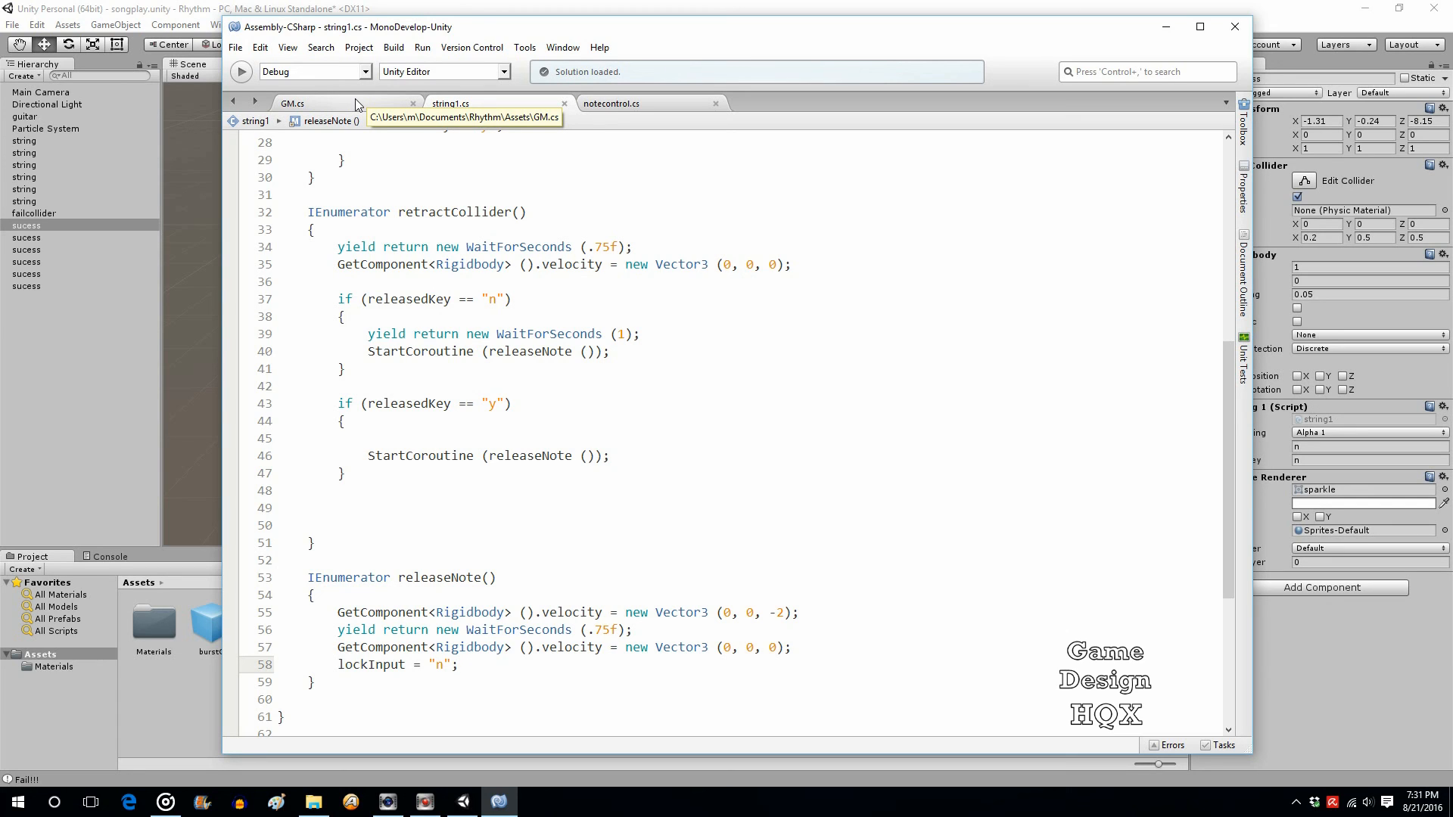
click(292, 103)
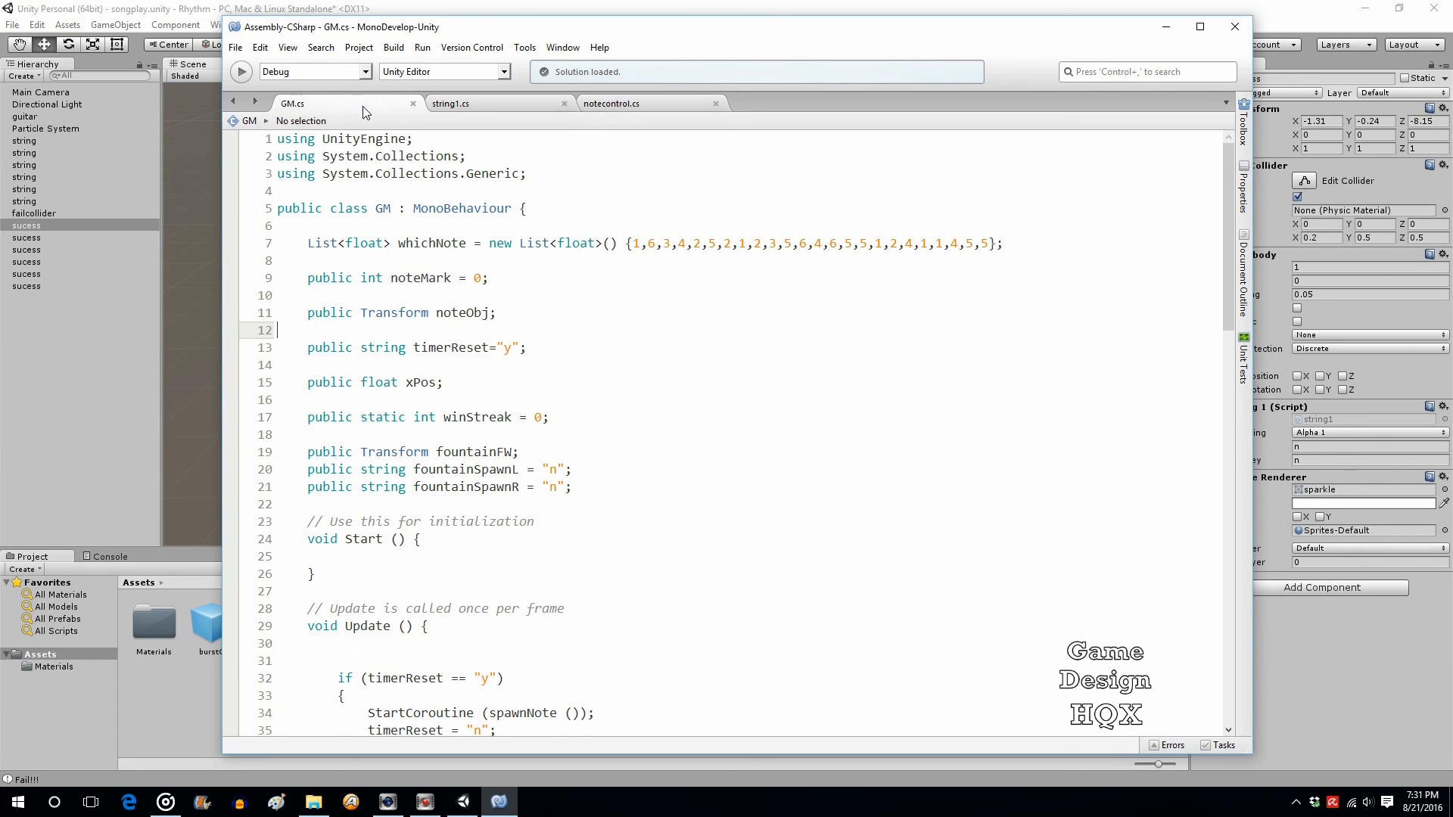
mouse_move(554, 257)
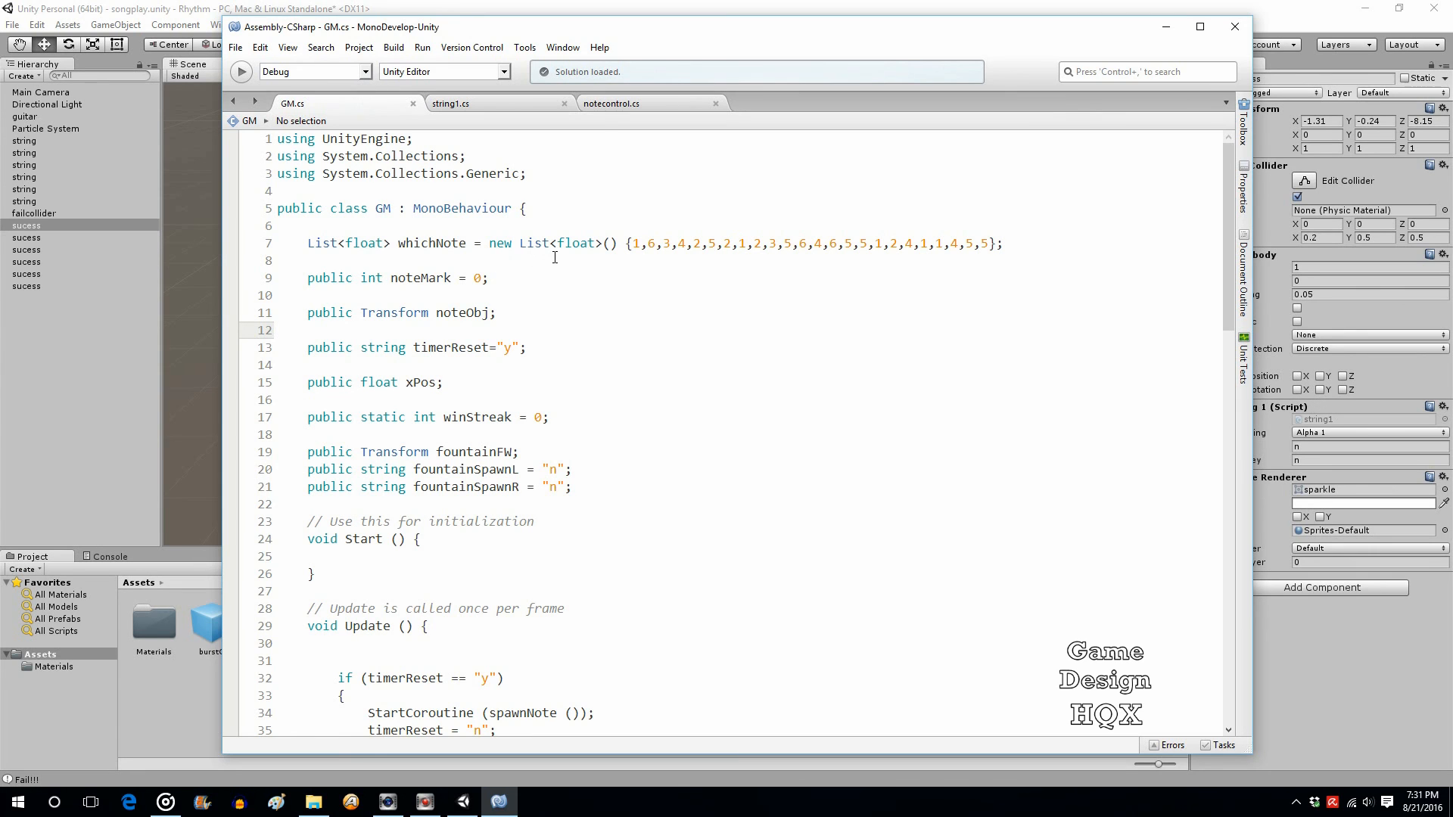
scroll(down, 3)
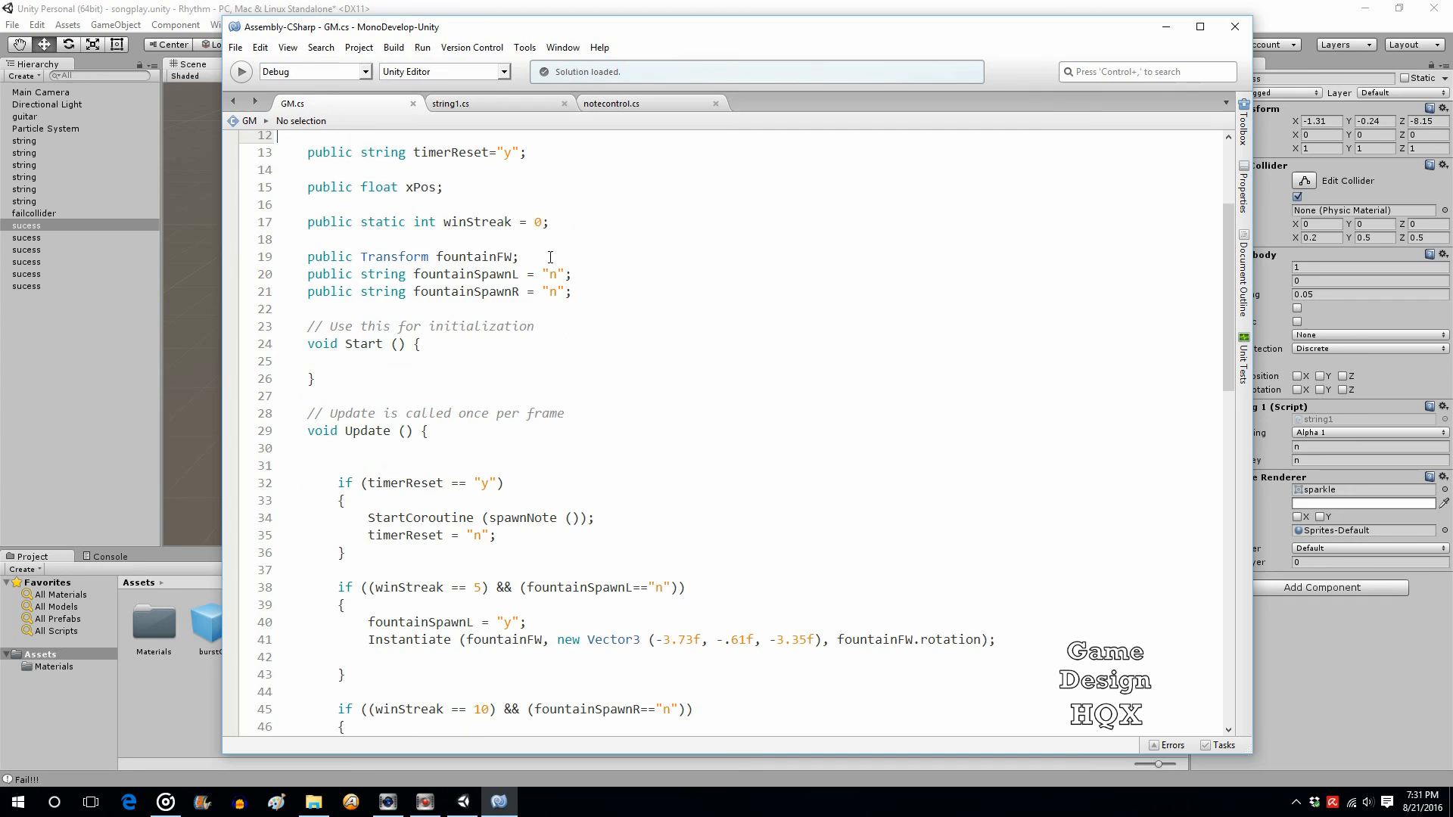
scroll(up, 3)
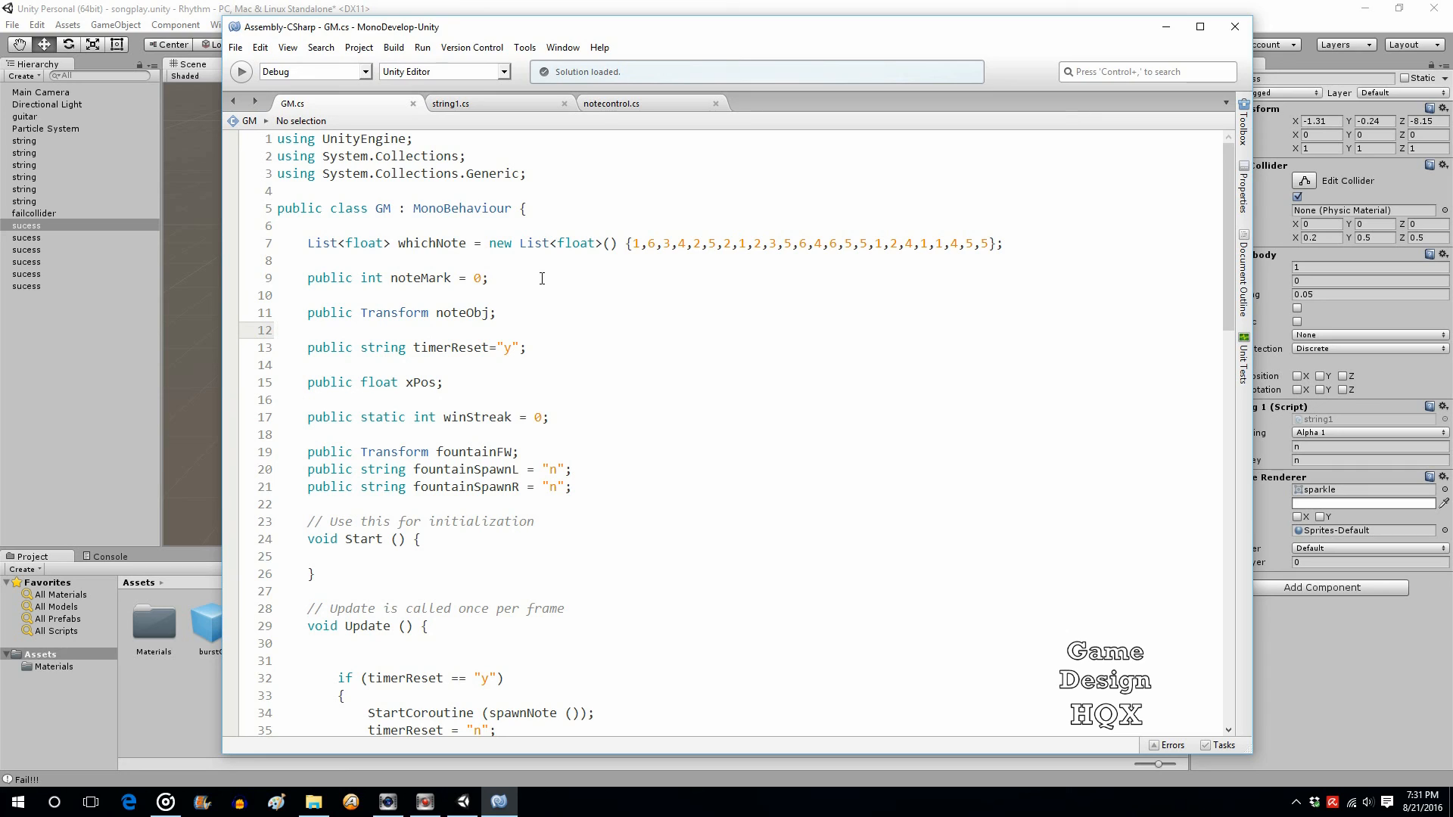
- Switch to the notecontrol script and highlight the sucess collider name in OnTriggerEnter
click(610, 103)
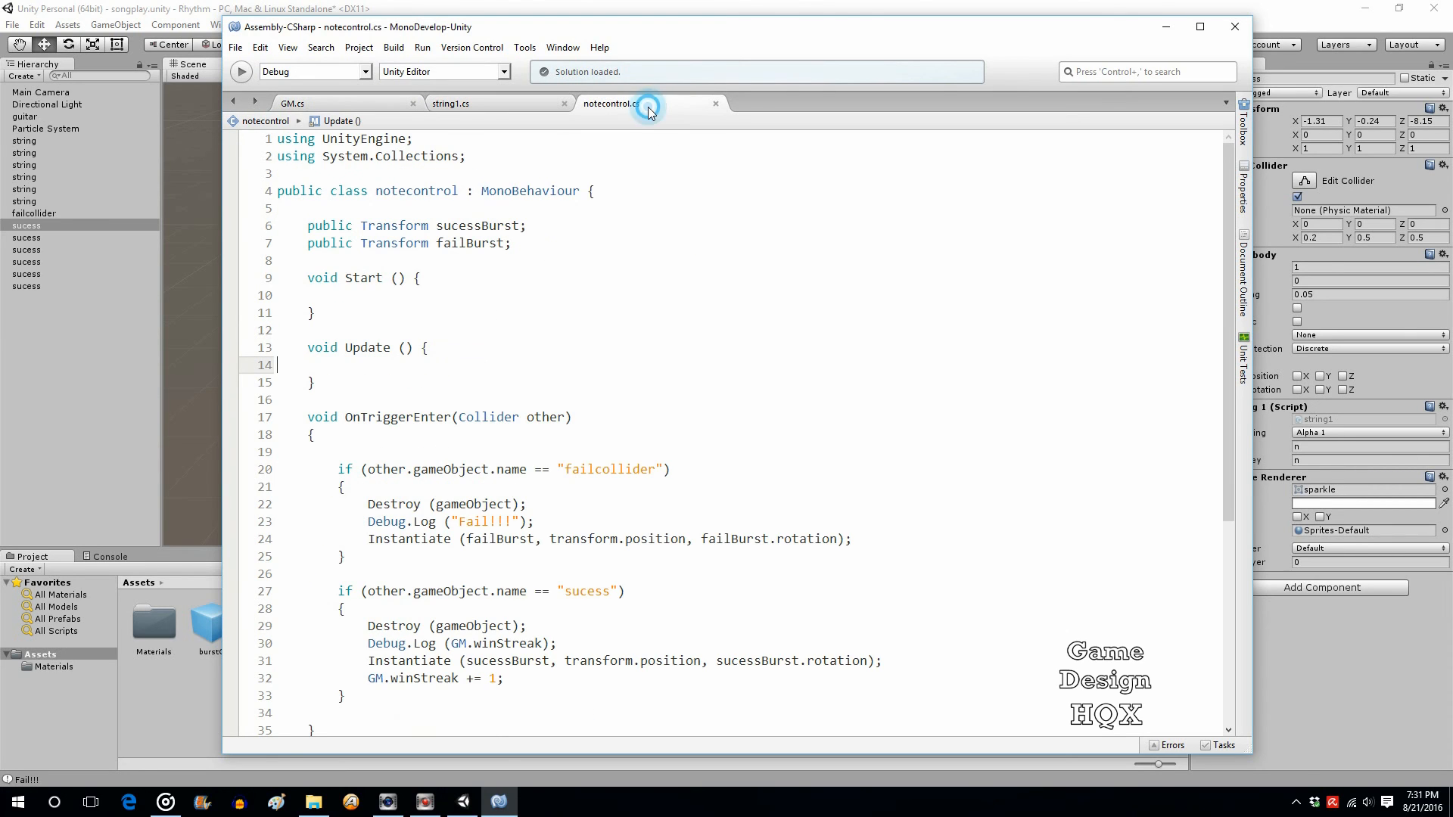
scroll(down, 3)
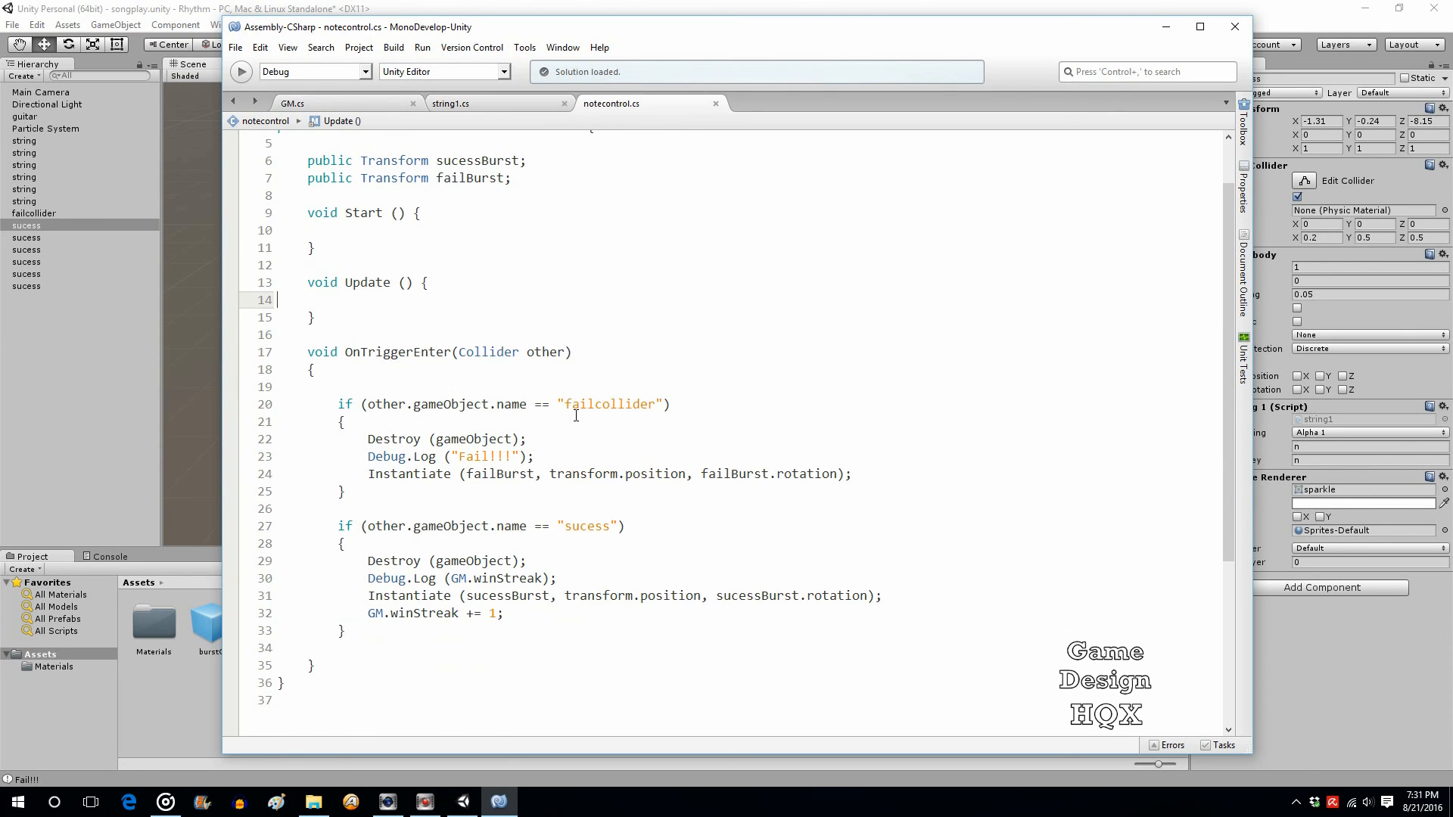
double_click(587, 527)
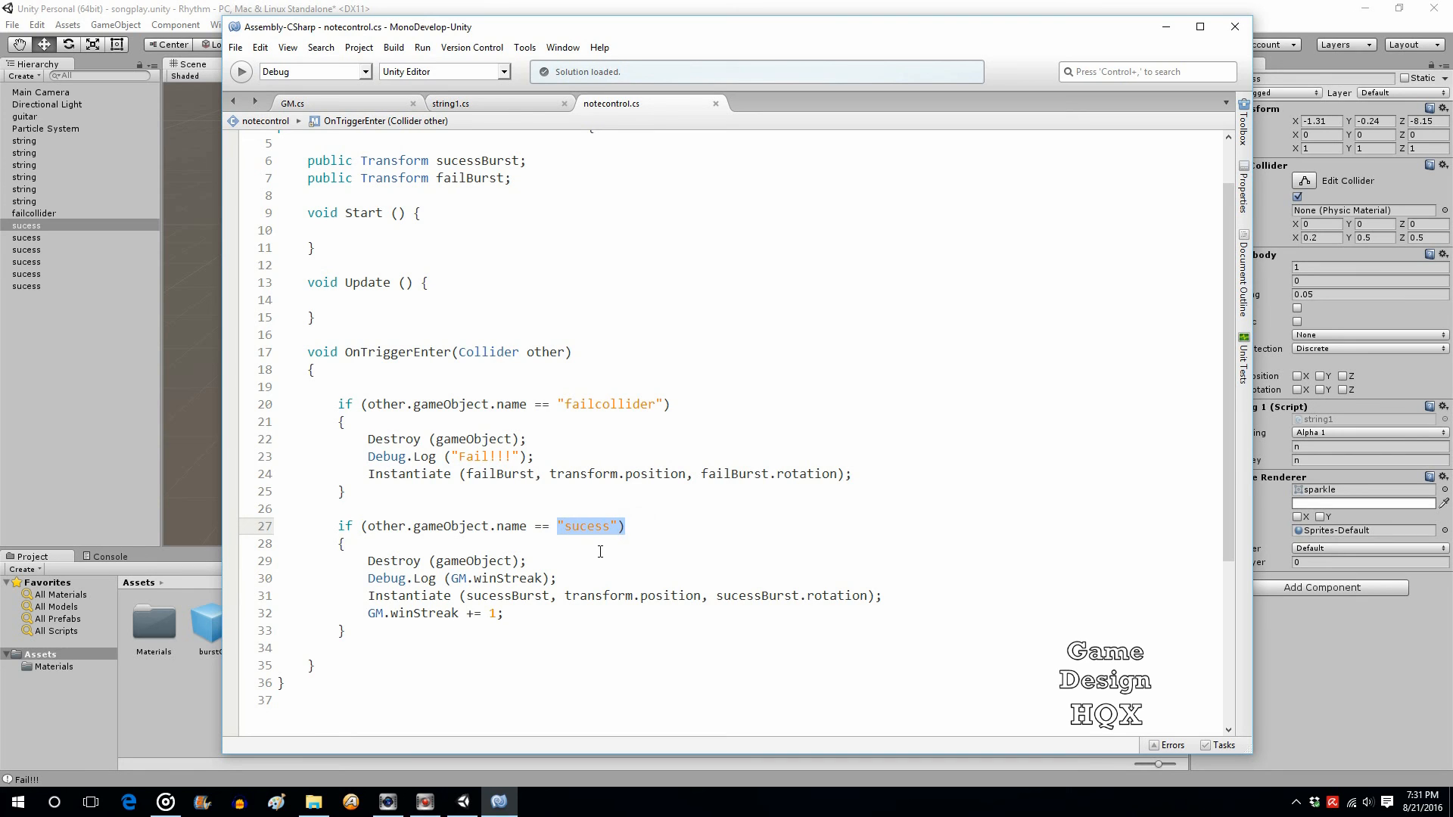
mouse_move(601, 495)
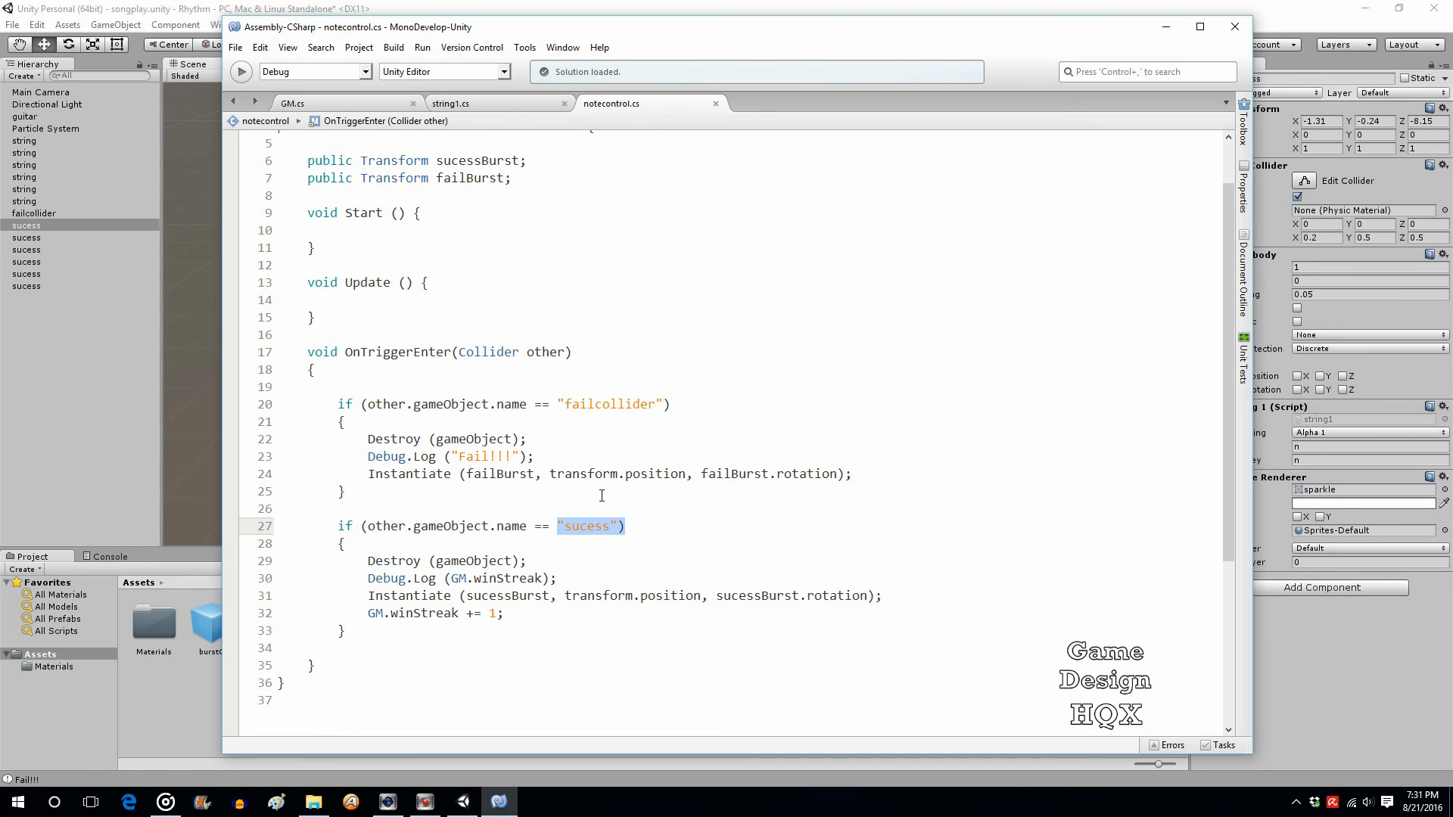
scroll(up, 3)
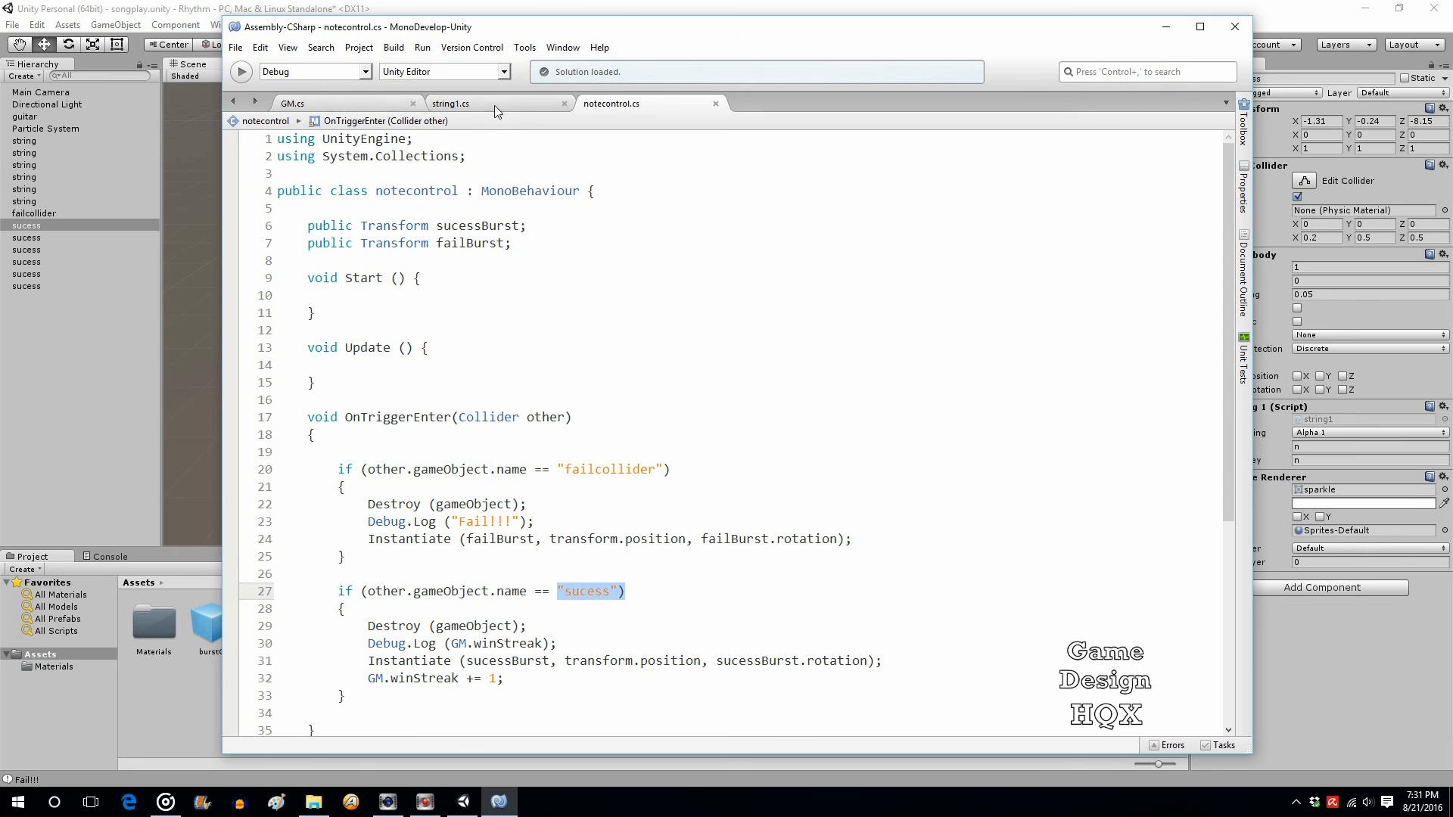